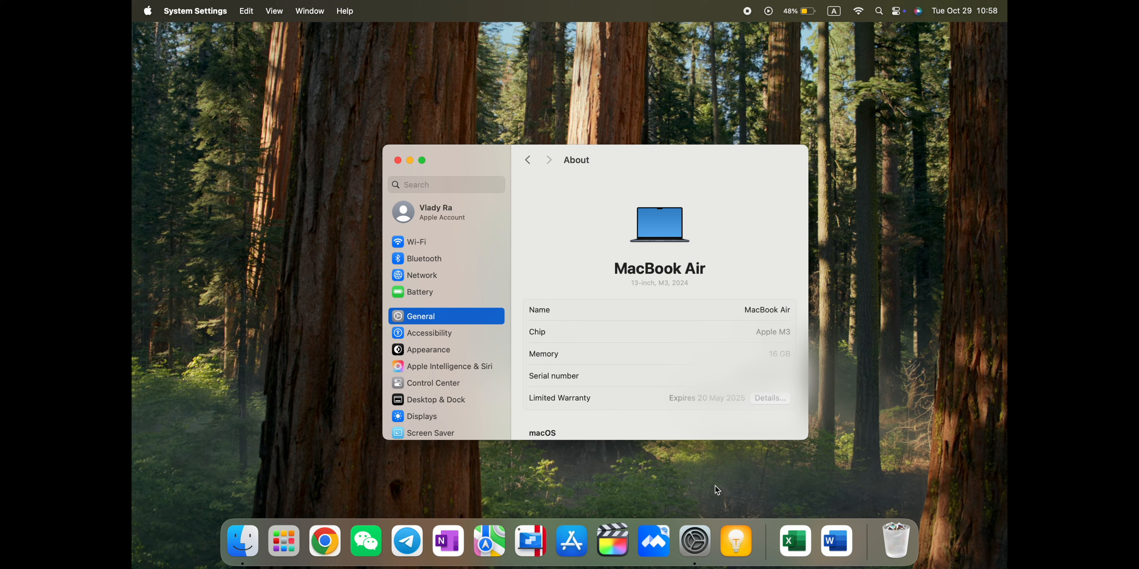
mouse_move(383, 383)
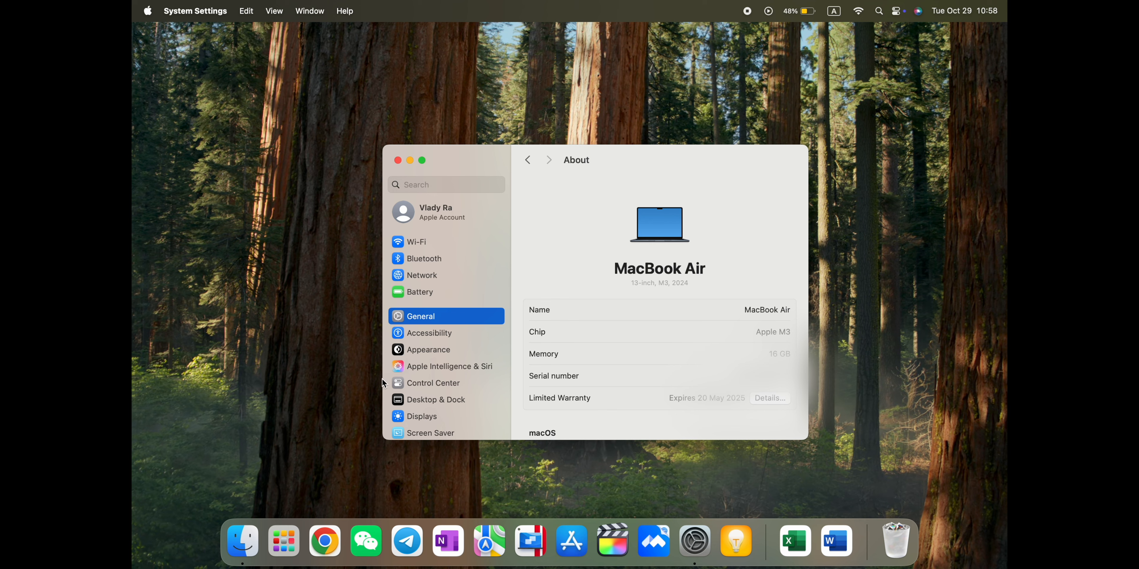
mouse_move(695, 292)
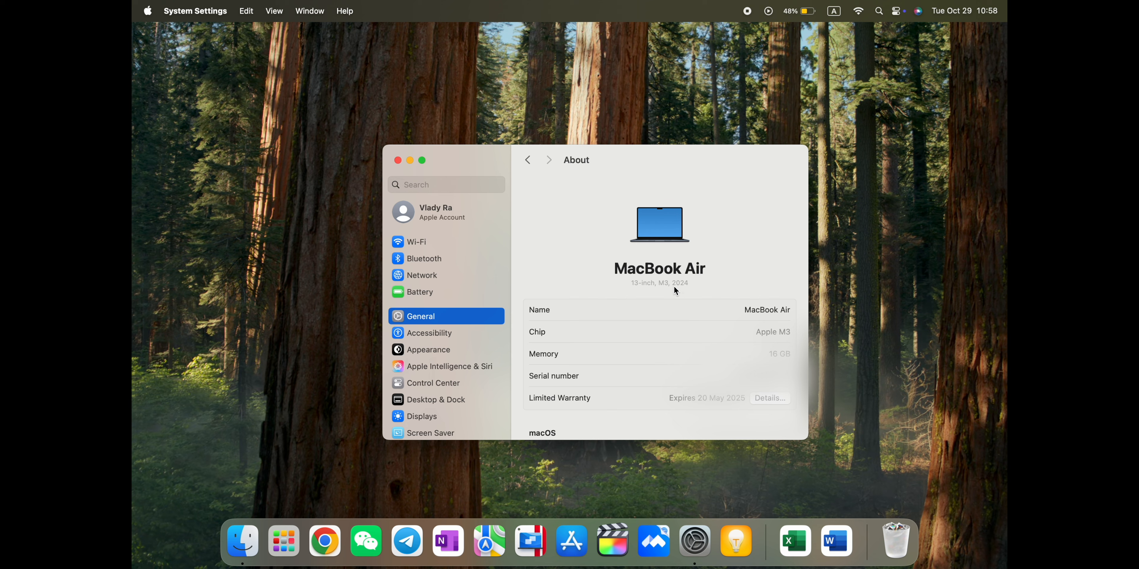
mouse_move(675, 293)
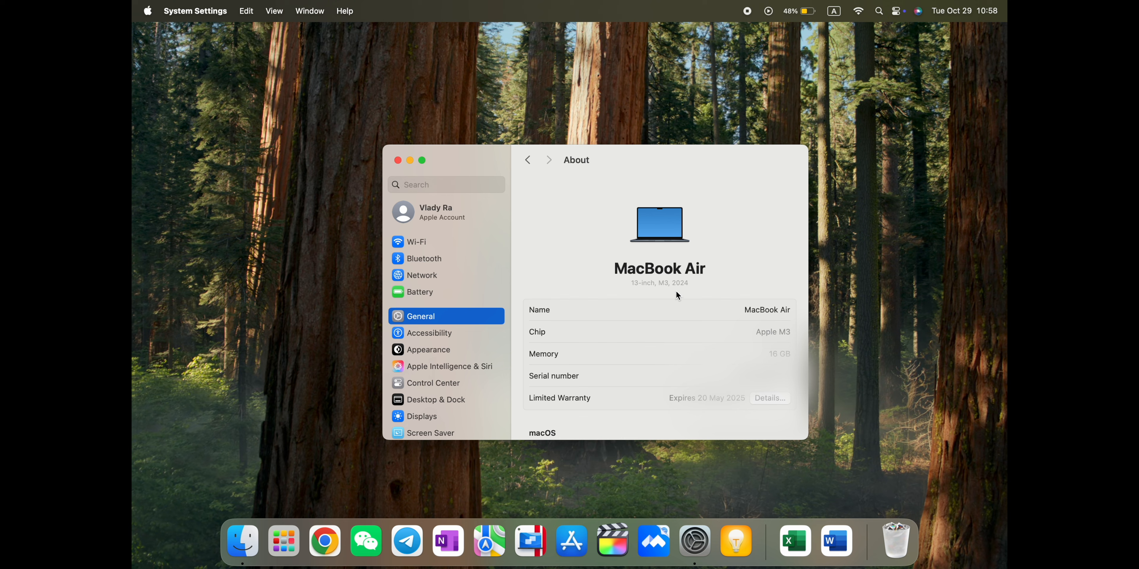
mouse_move(480, 343)
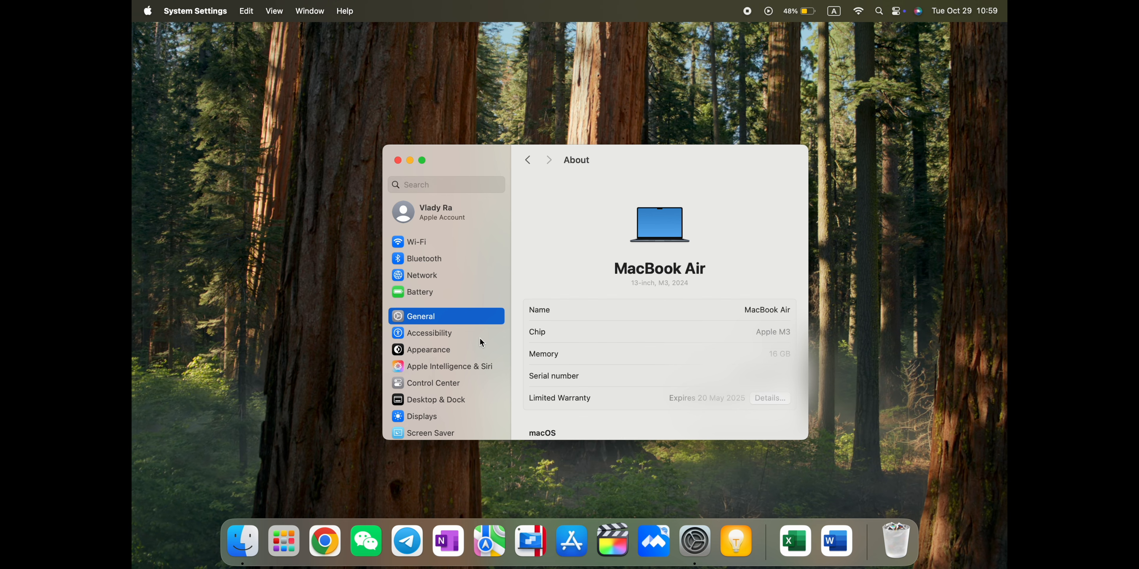
Step: Scroll the About page to view macOS Sequoia 15.1 version, display and Macintosh HD storage details
scroll("down", 3)
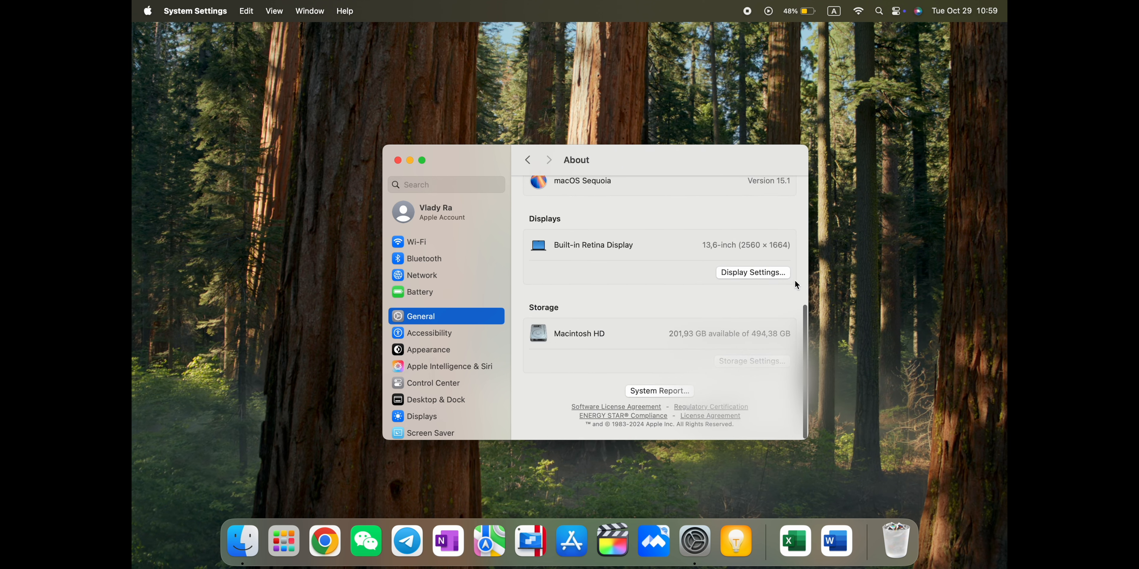
scroll("up", 3)
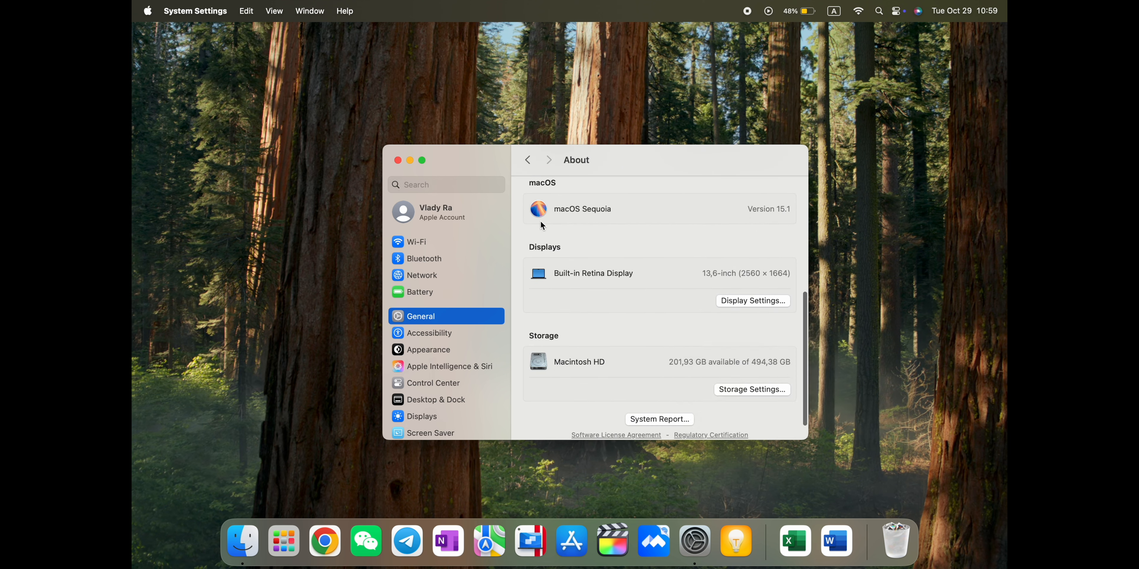
scroll("up", 3)
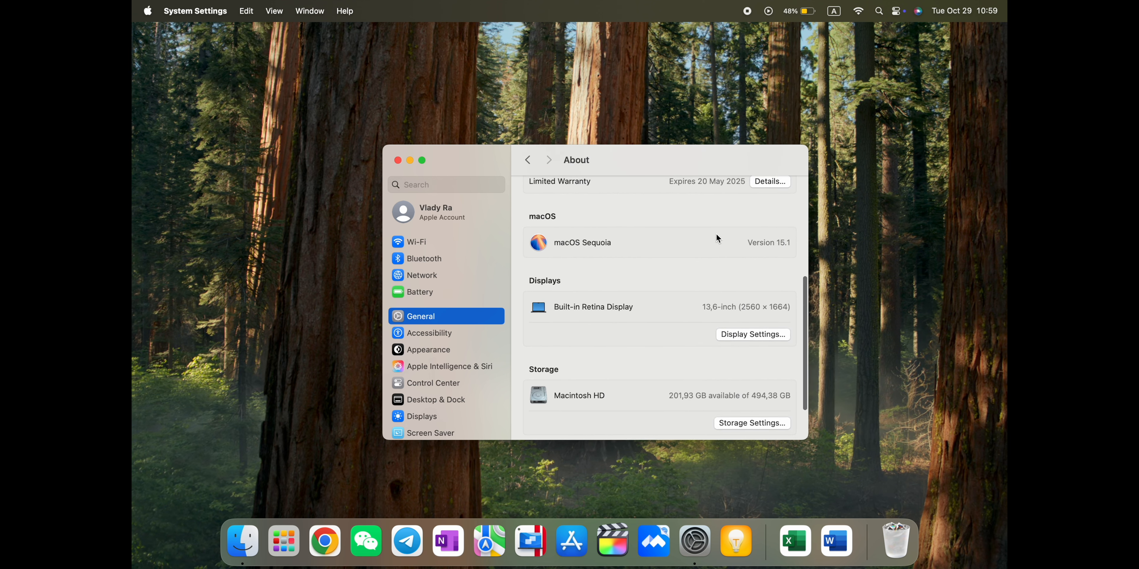
mouse_move(764, 295)
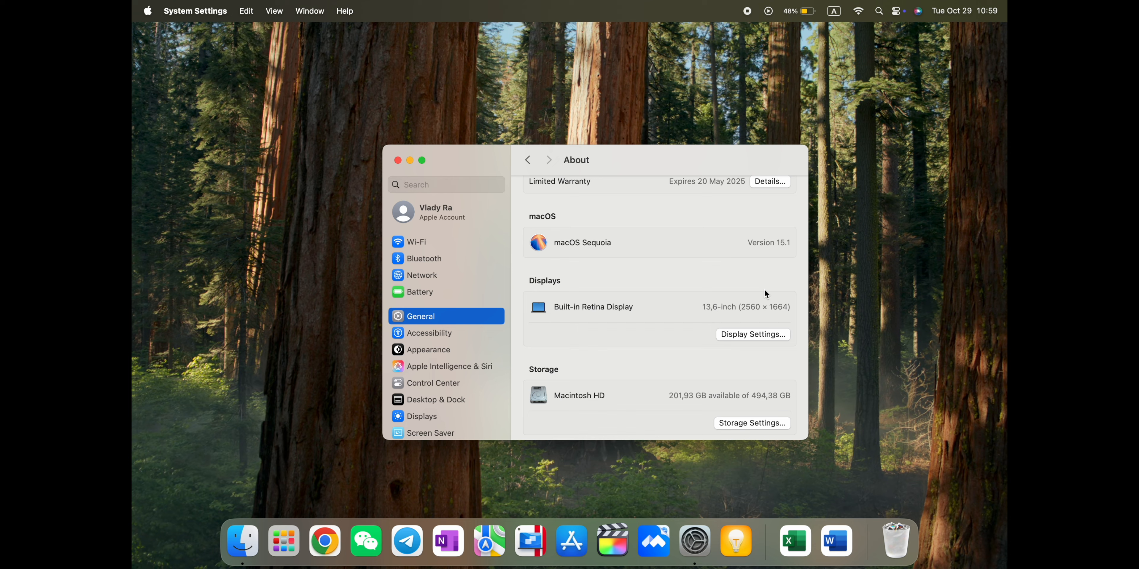
mouse_move(551, 251)
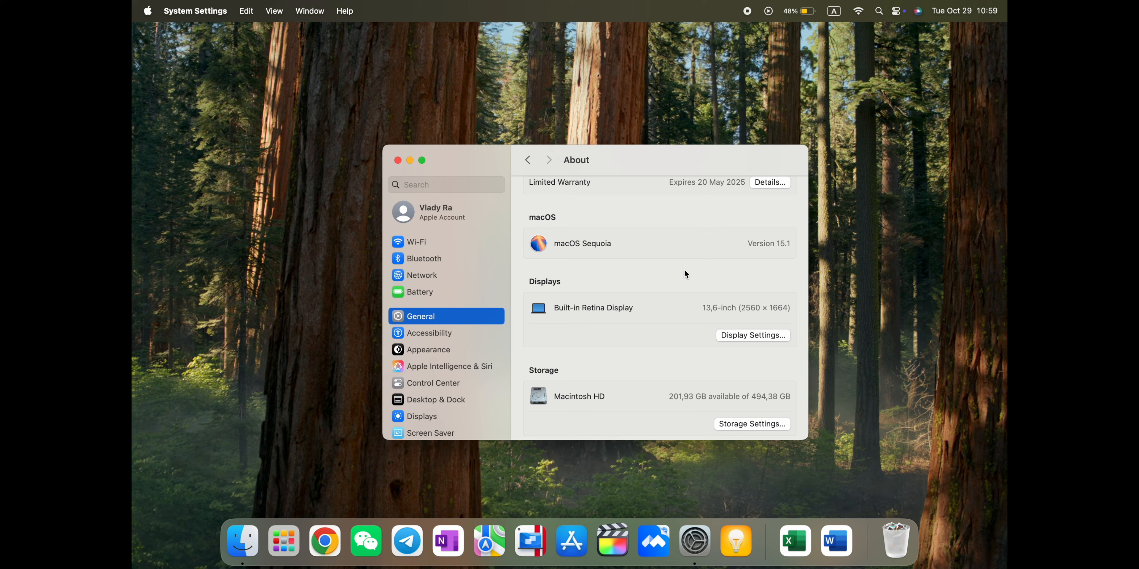
Step: Join the Apple Intelligence waitlist from the Apple Intelligence & Siri settings
left_click(449, 366)
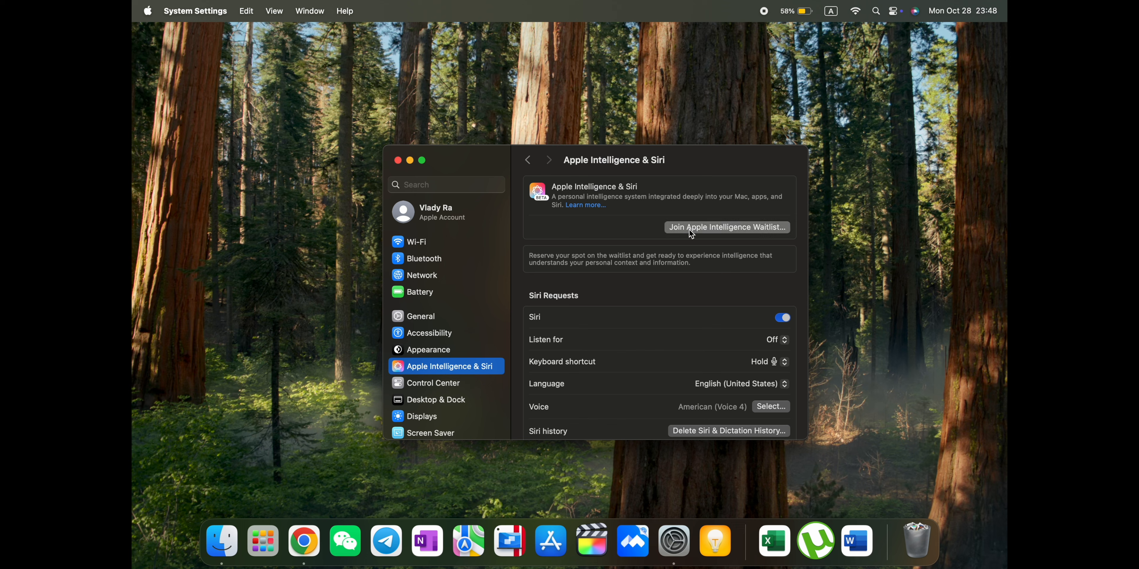
left_click(726, 228)
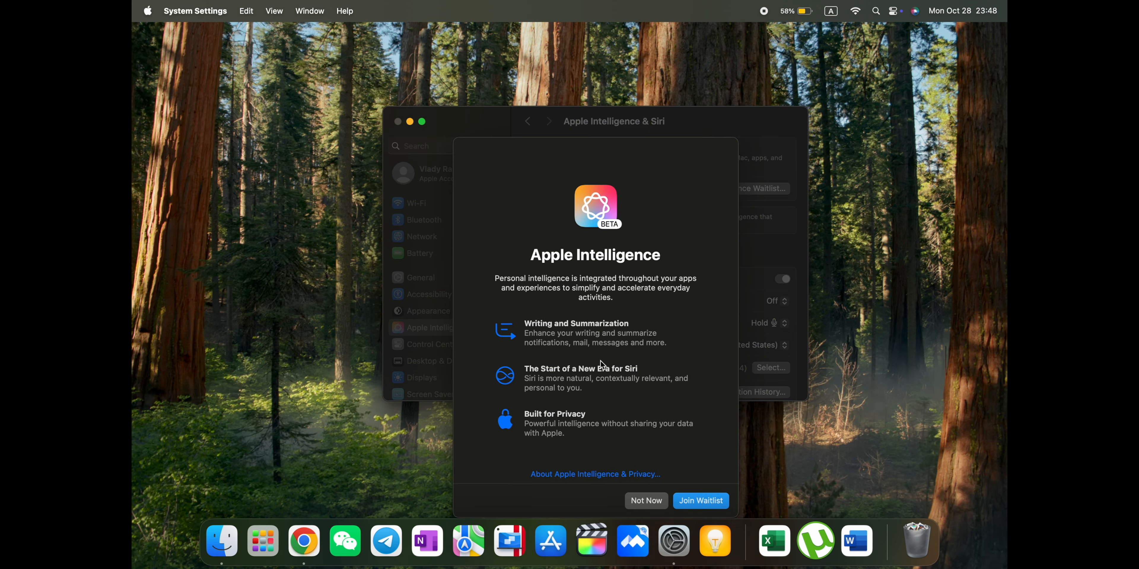
mouse_move(526, 368)
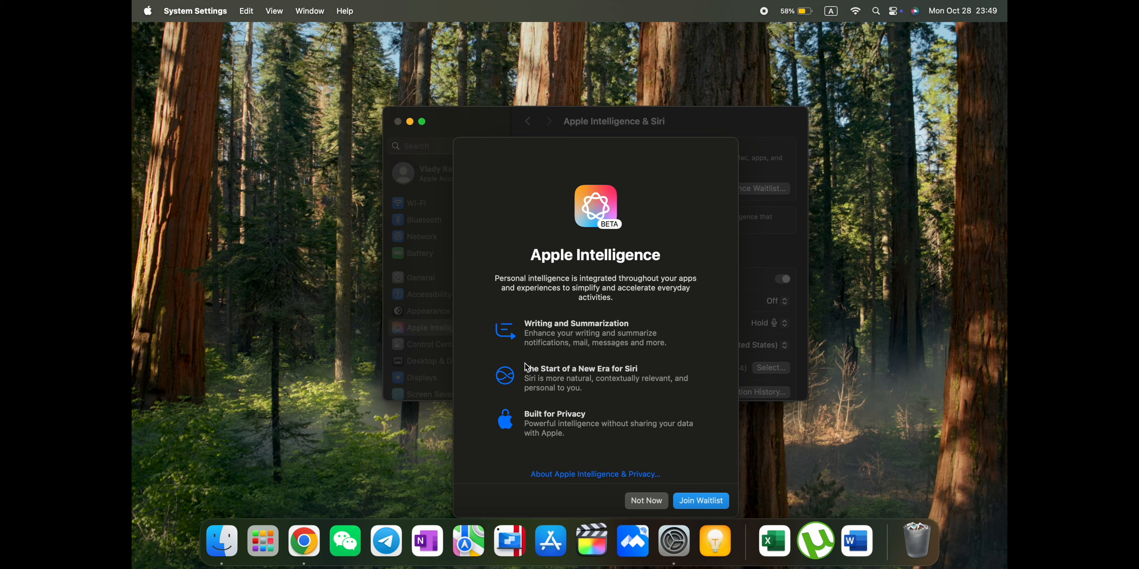
mouse_move(657, 424)
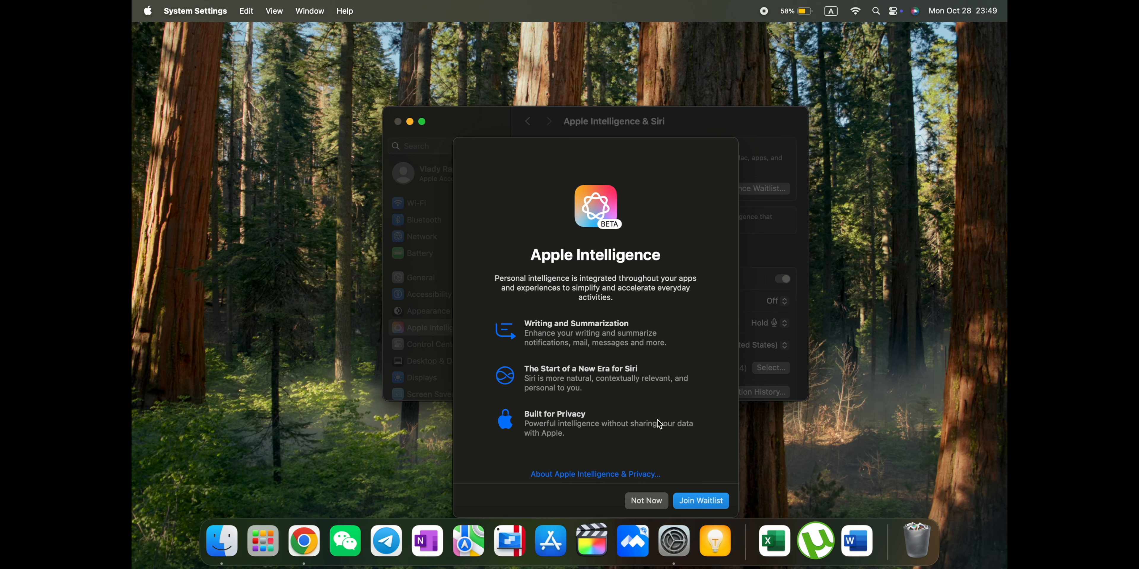
mouse_move(567, 415)
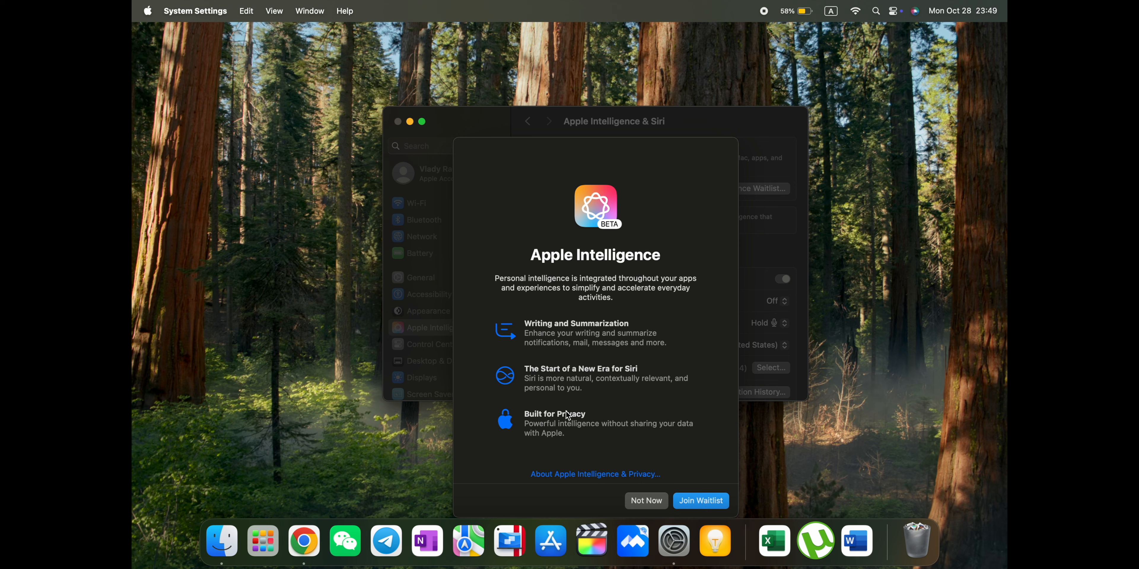
mouse_move(633, 453)
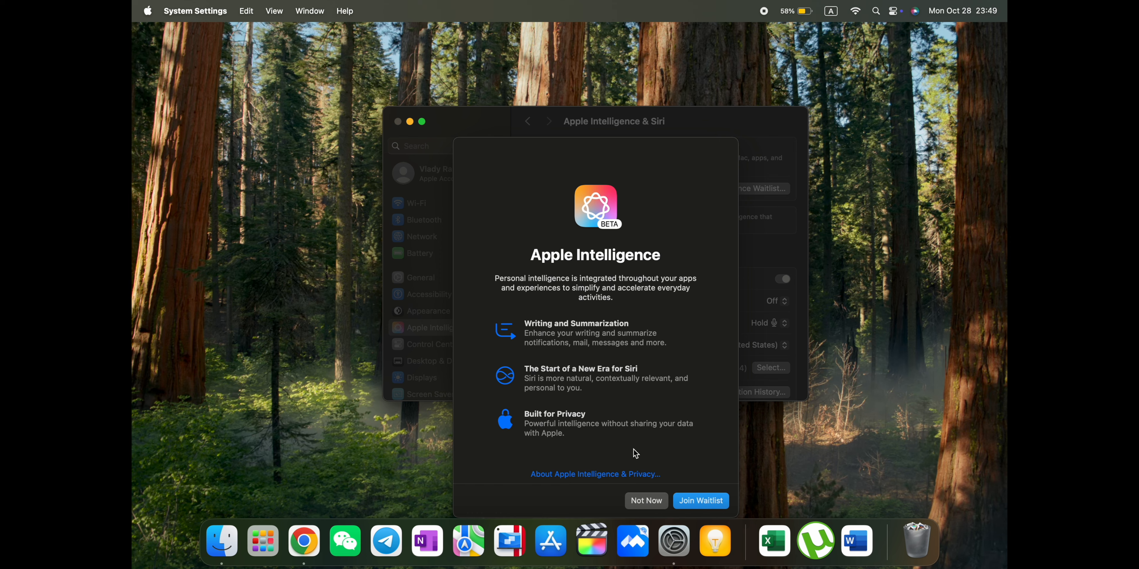
mouse_move(700, 501)
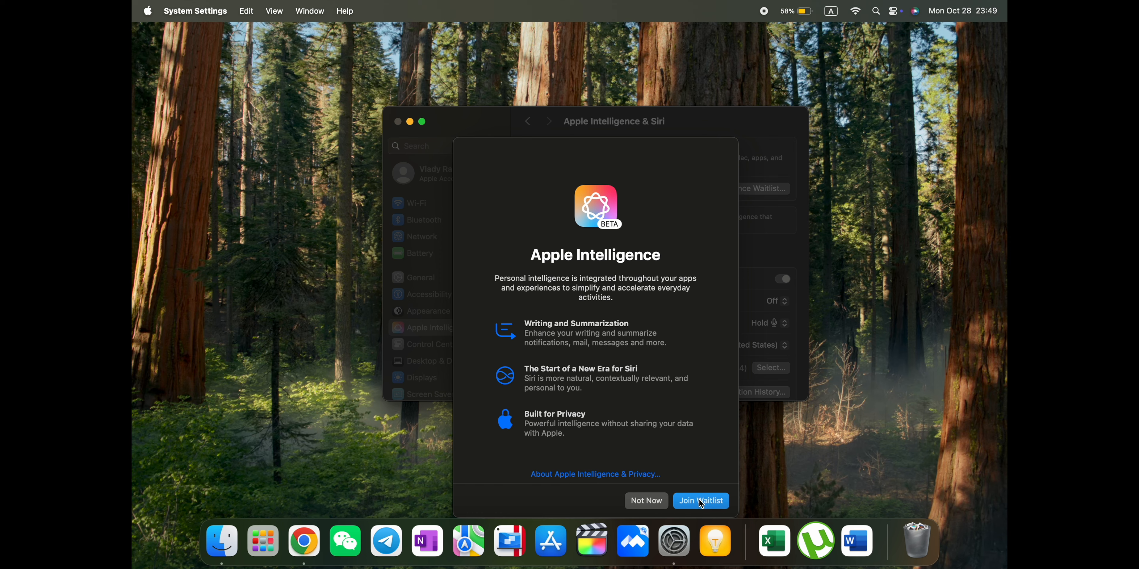
left_click(699, 501)
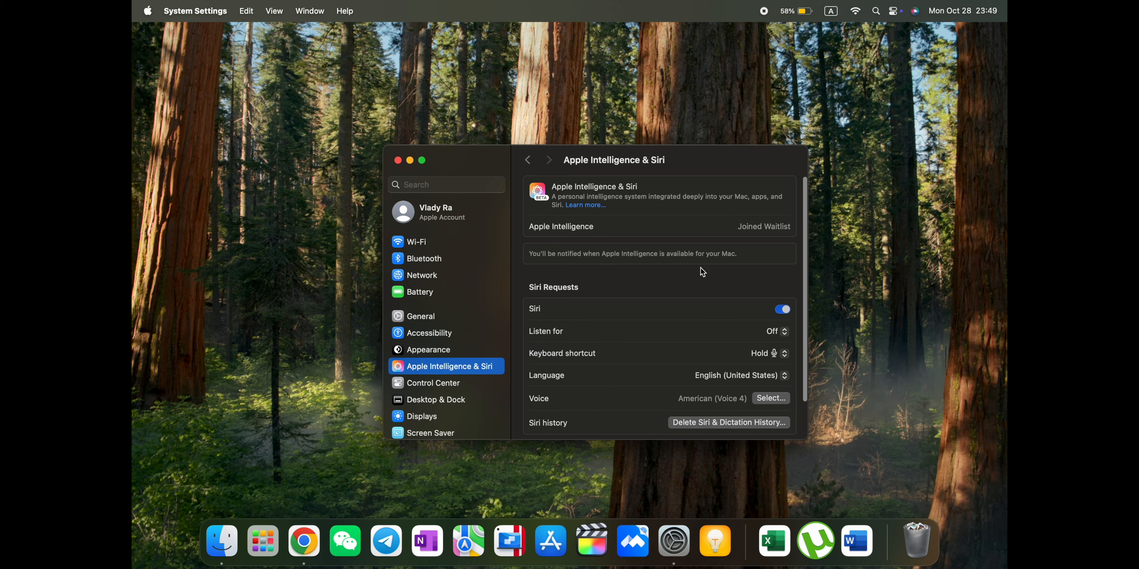
mouse_move(809, 240)
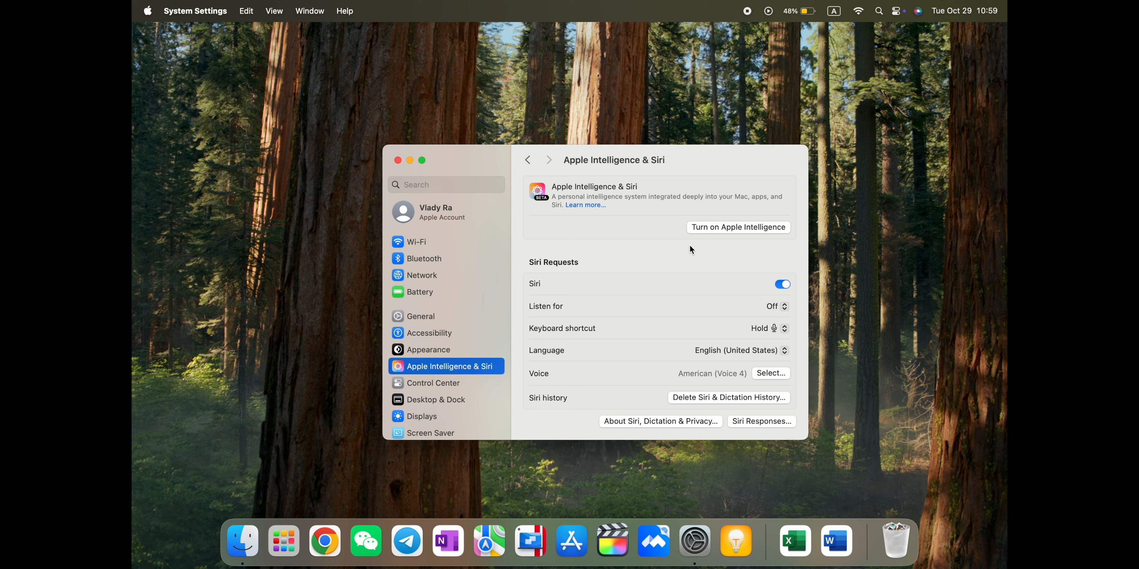
Step: Start turning on Apple Intelligence to show its setup introduction sheet
left_click(738, 227)
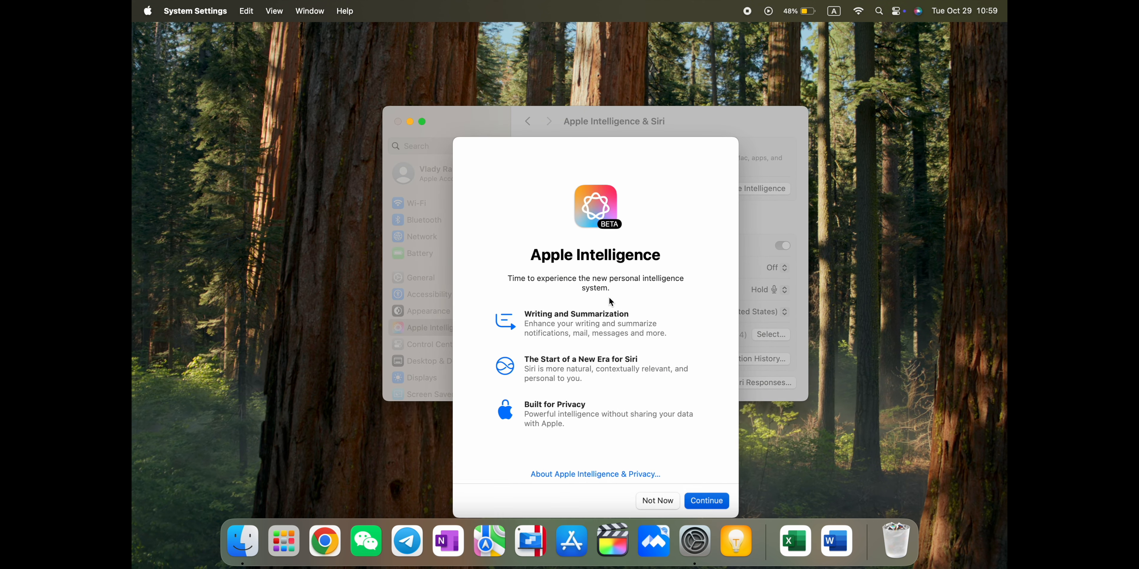
mouse_move(608, 236)
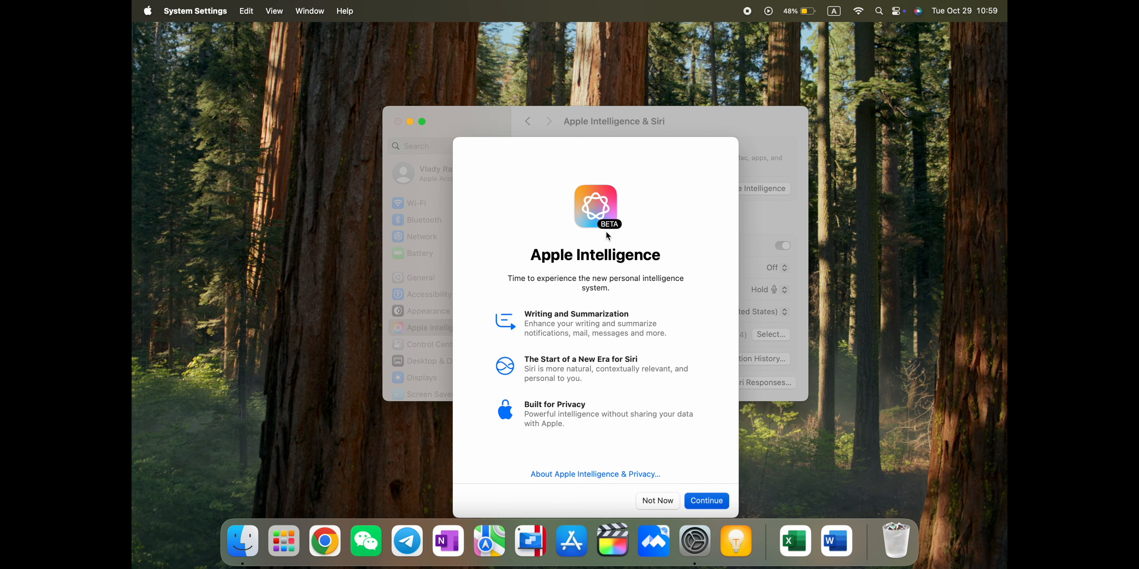
mouse_move(594, 286)
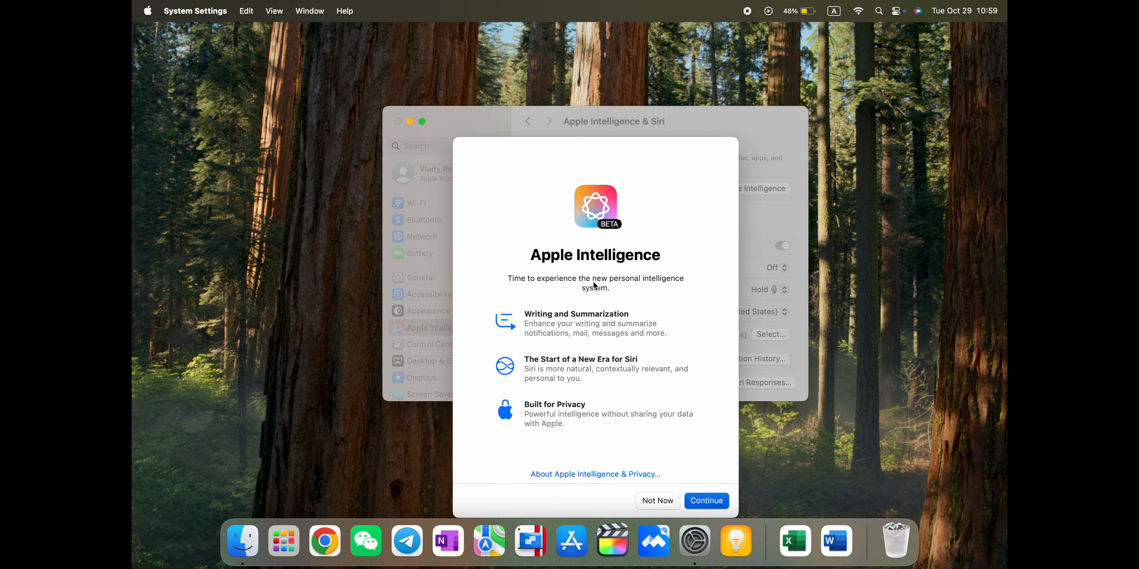
mouse_move(501, 313)
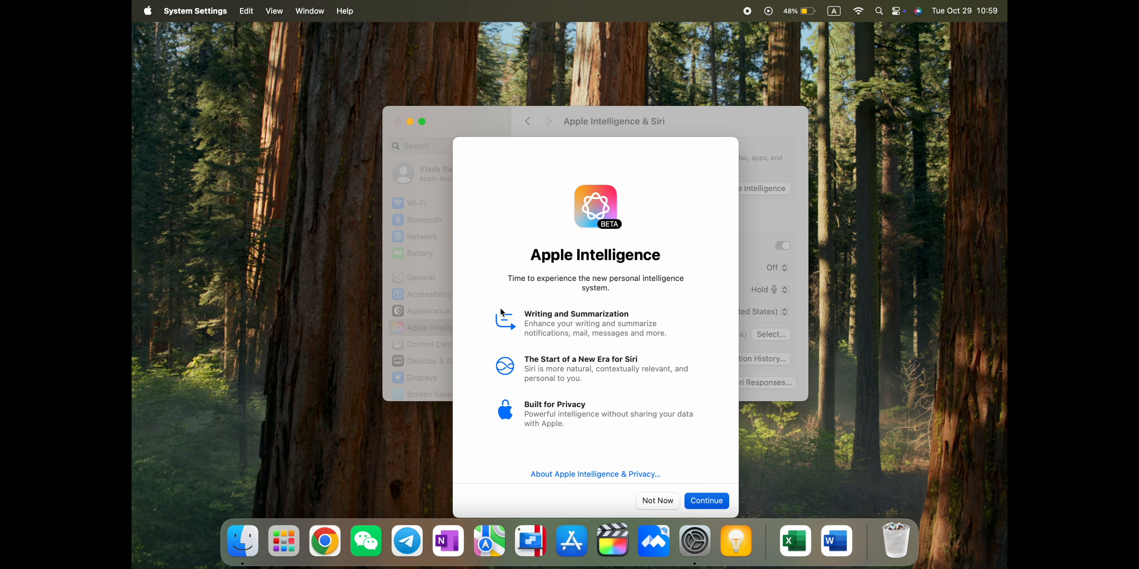
mouse_move(519, 344)
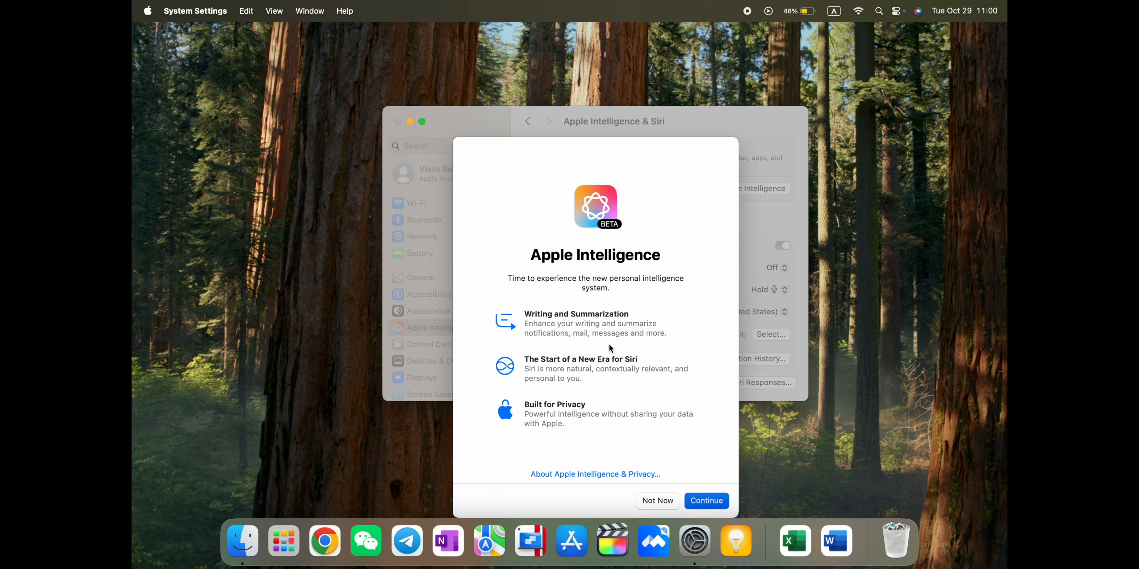
mouse_move(569, 394)
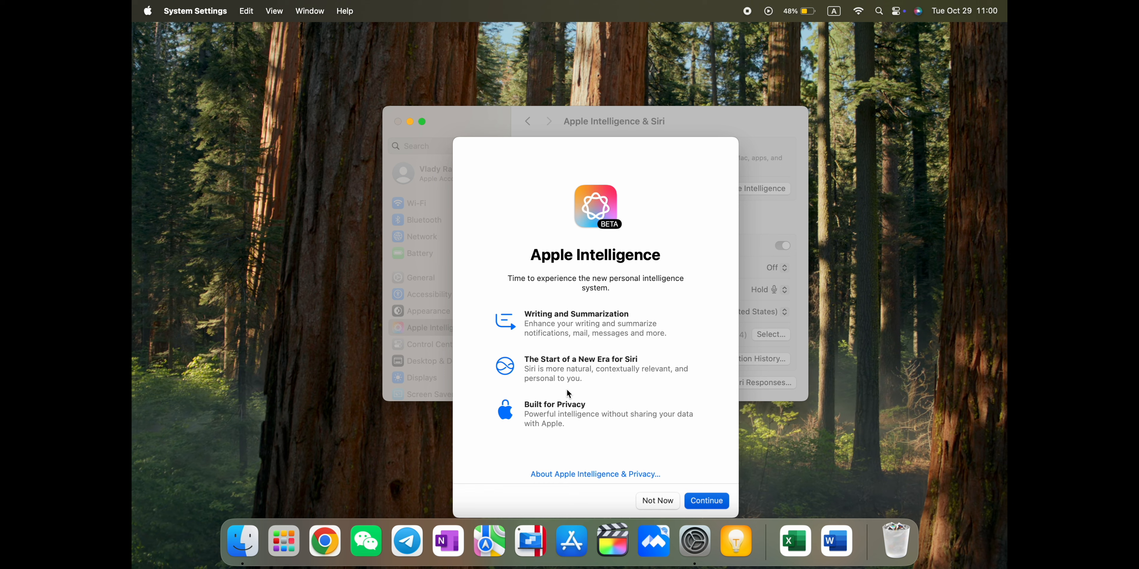
mouse_move(586, 388)
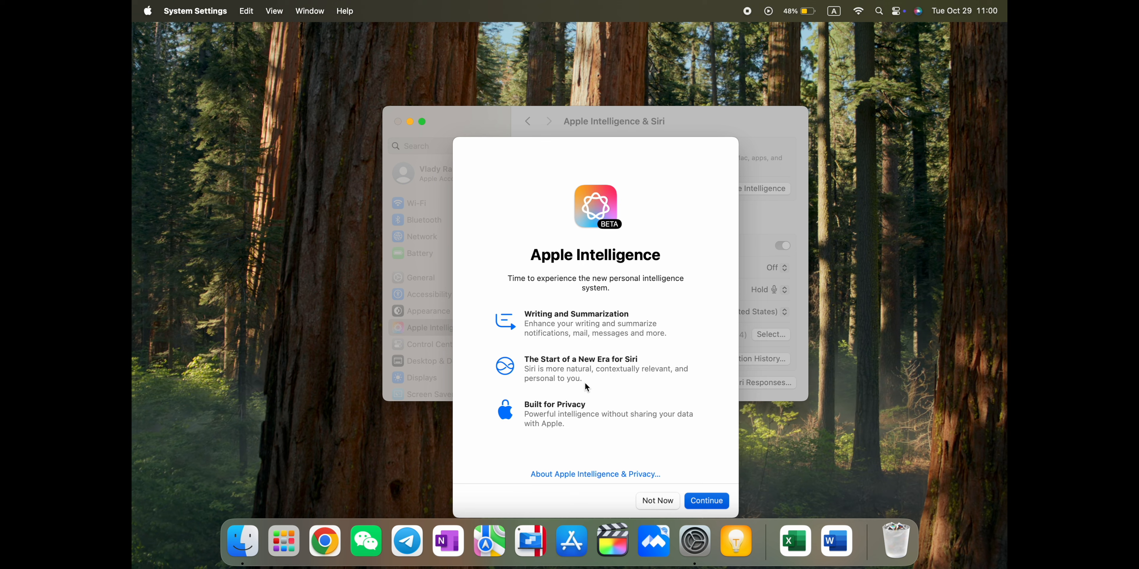
mouse_move(634, 385)
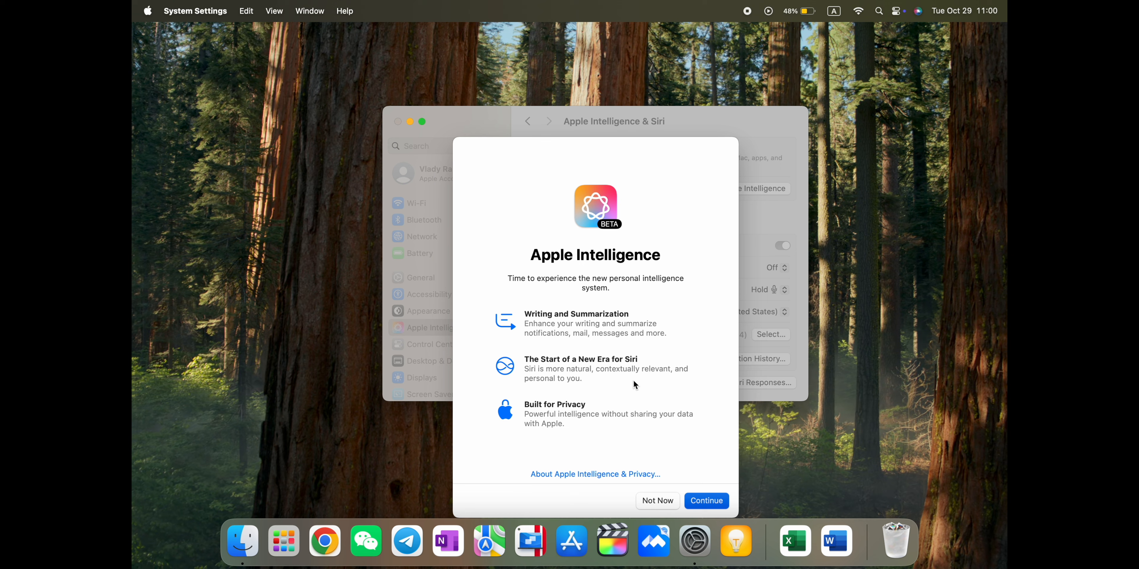
mouse_move(587, 398)
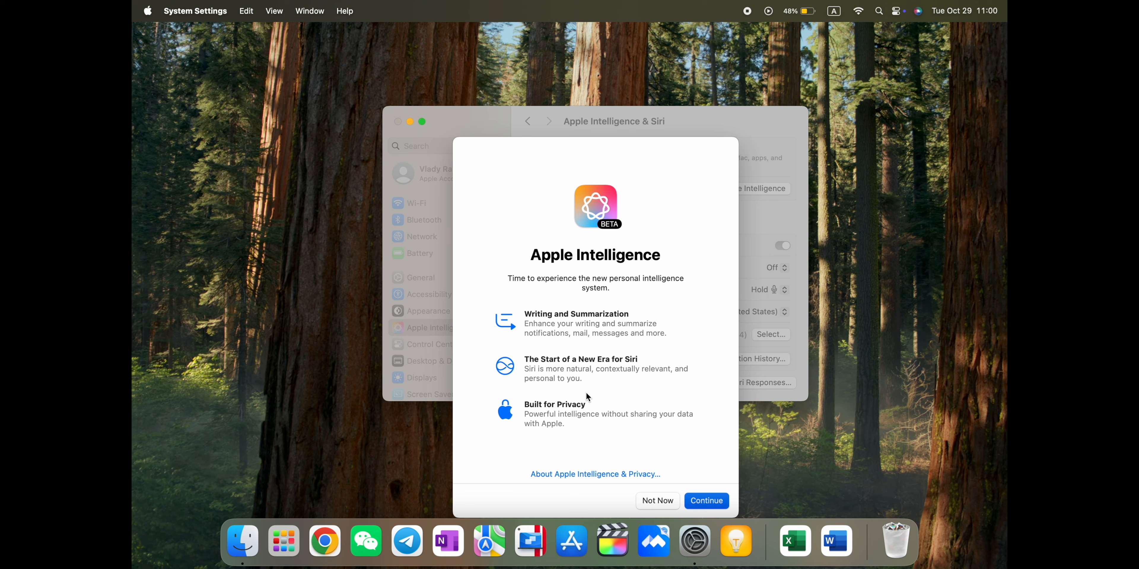
mouse_move(575, 430)
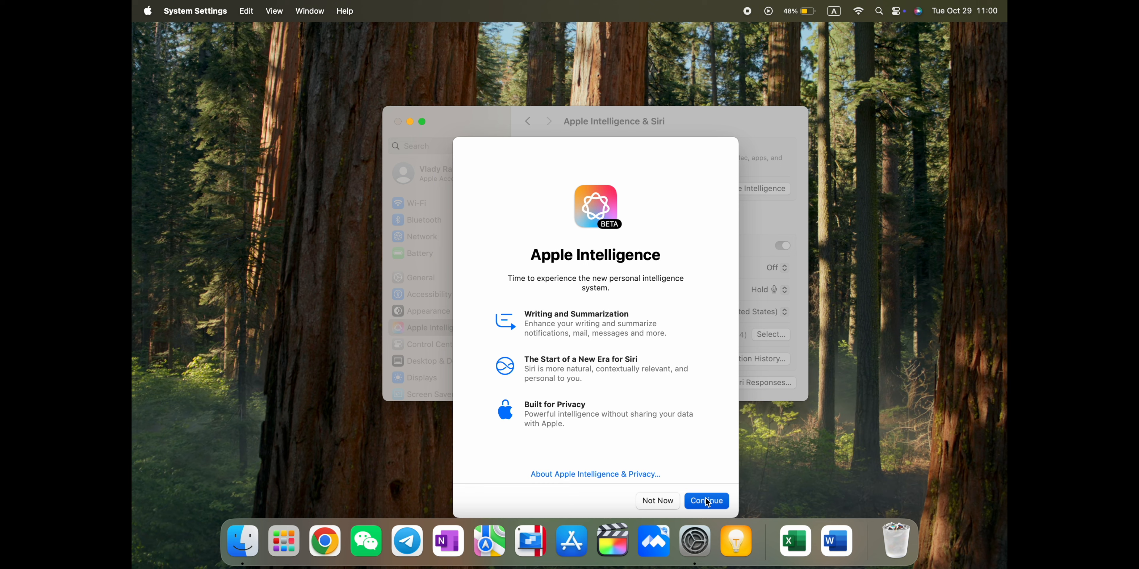
Step: Continue to Summarize Notifications and review which apps use summarization, keeping all on
left_click(704, 500)
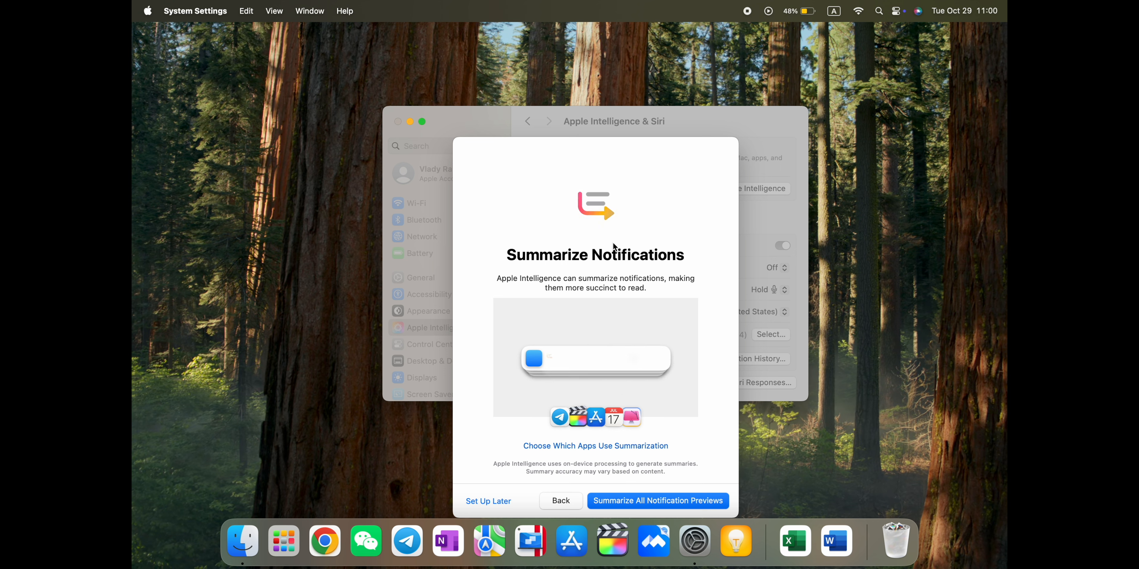
mouse_move(522, 464)
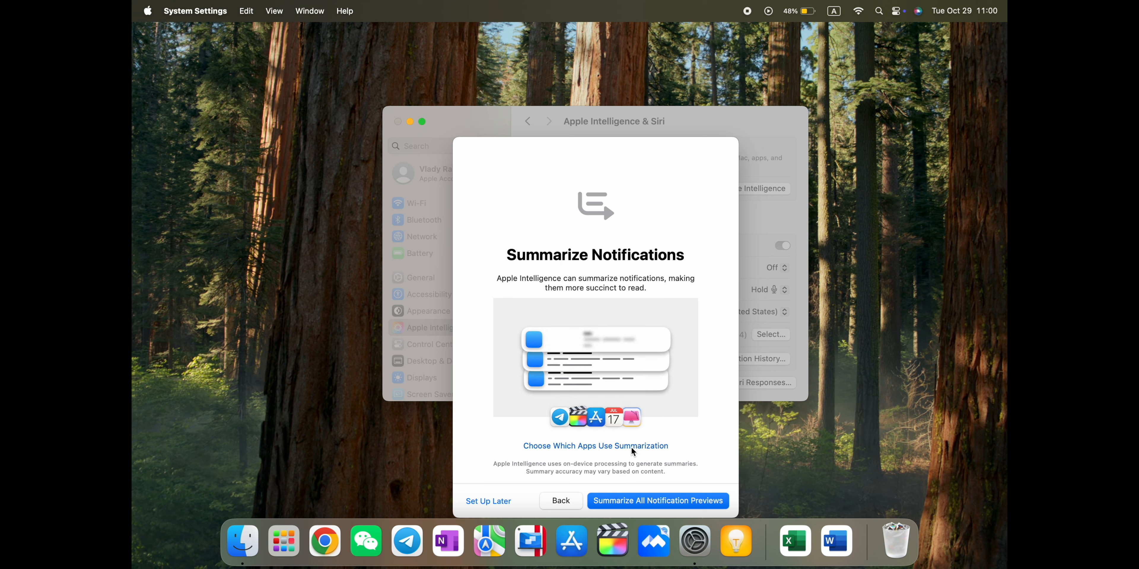
left_click(595, 446)
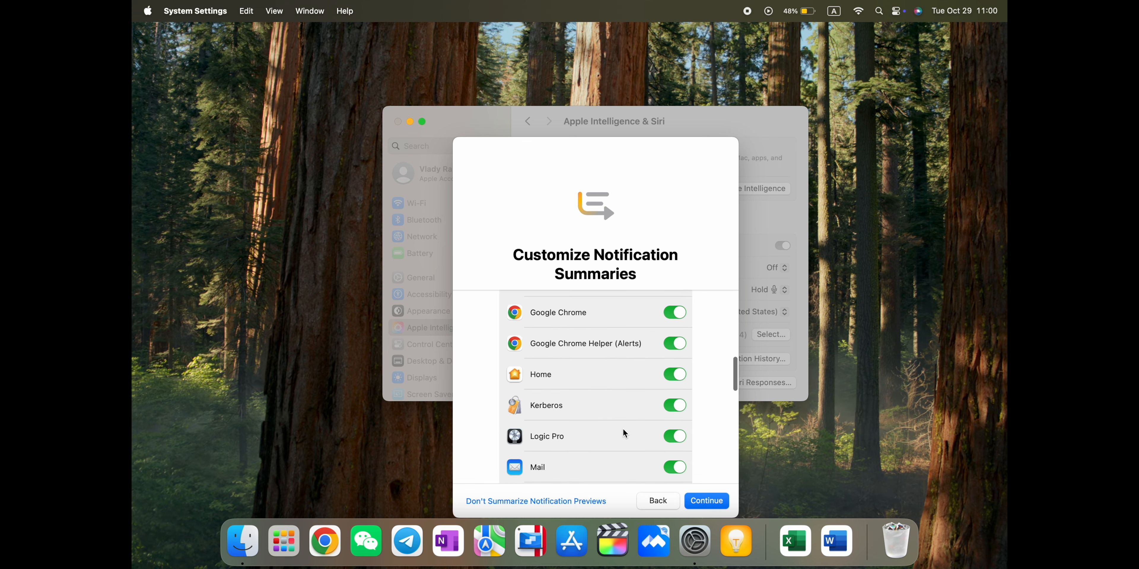
scroll("up", 3)
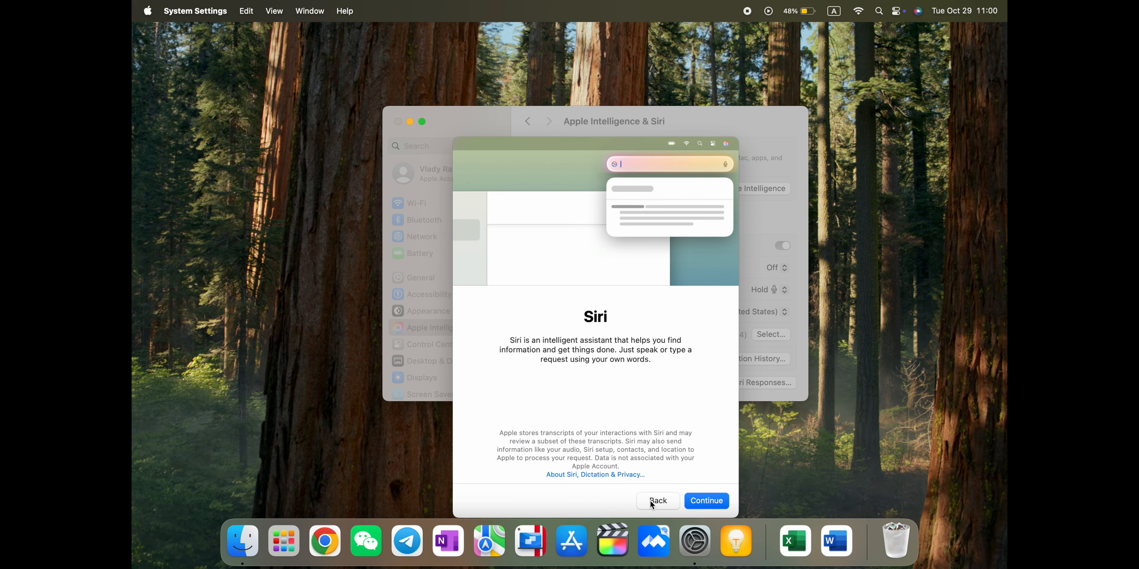
mouse_move(526, 352)
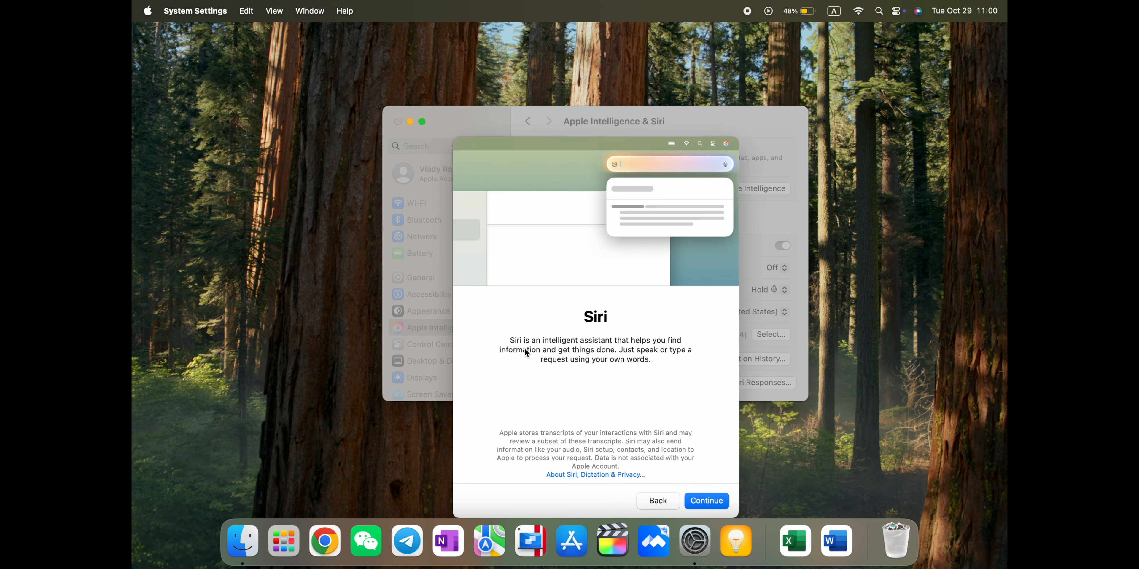
mouse_move(641, 351)
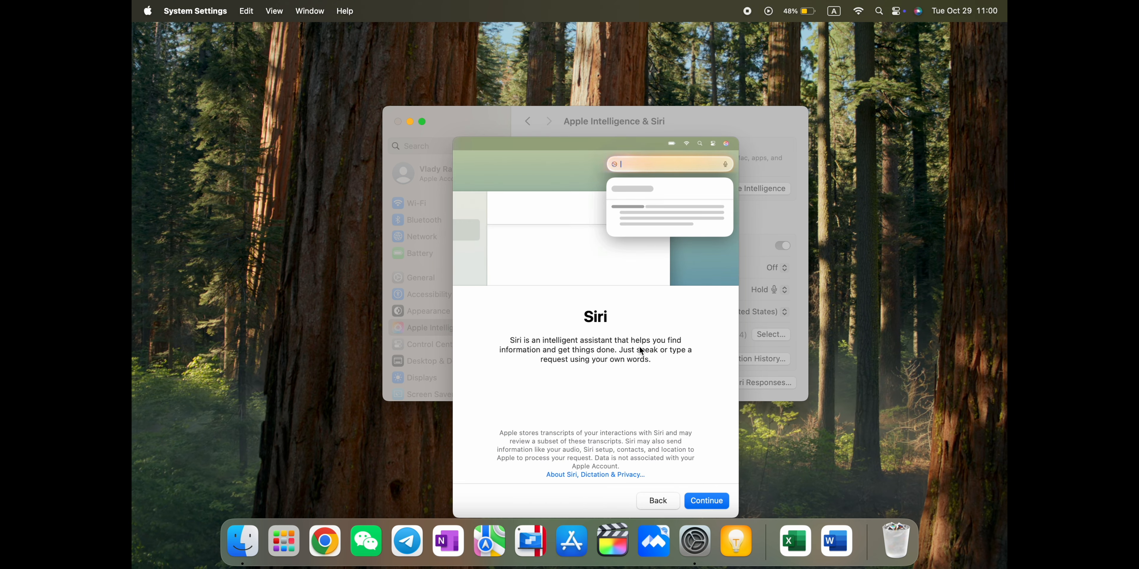
mouse_move(681, 366)
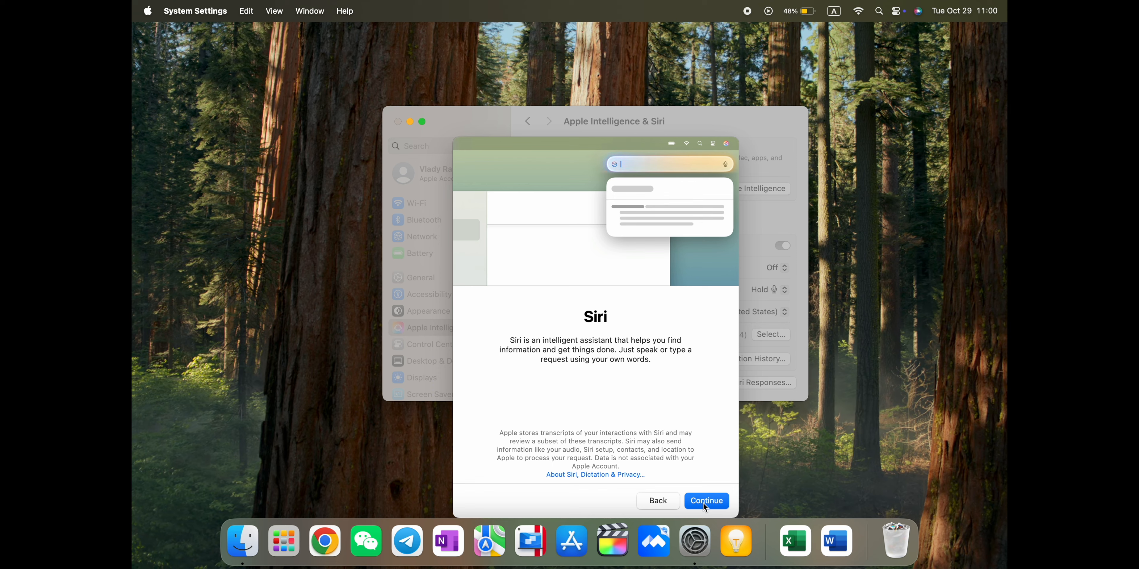
Step: Continue past the Siri screens to finish setup, then activate Siri from the menu bar
left_click(705, 501)
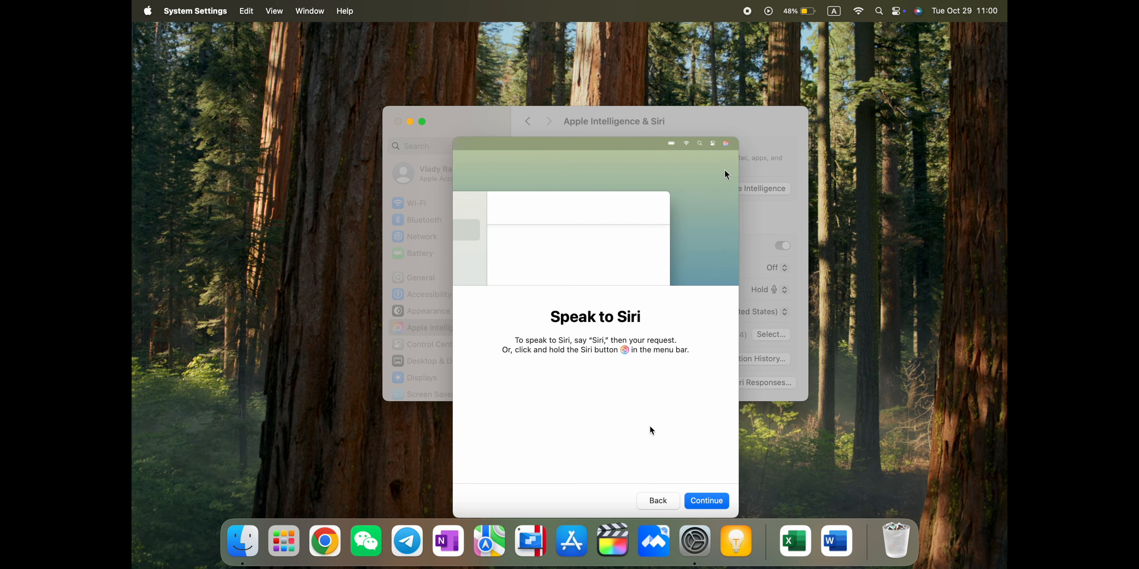
left_click(705, 501)
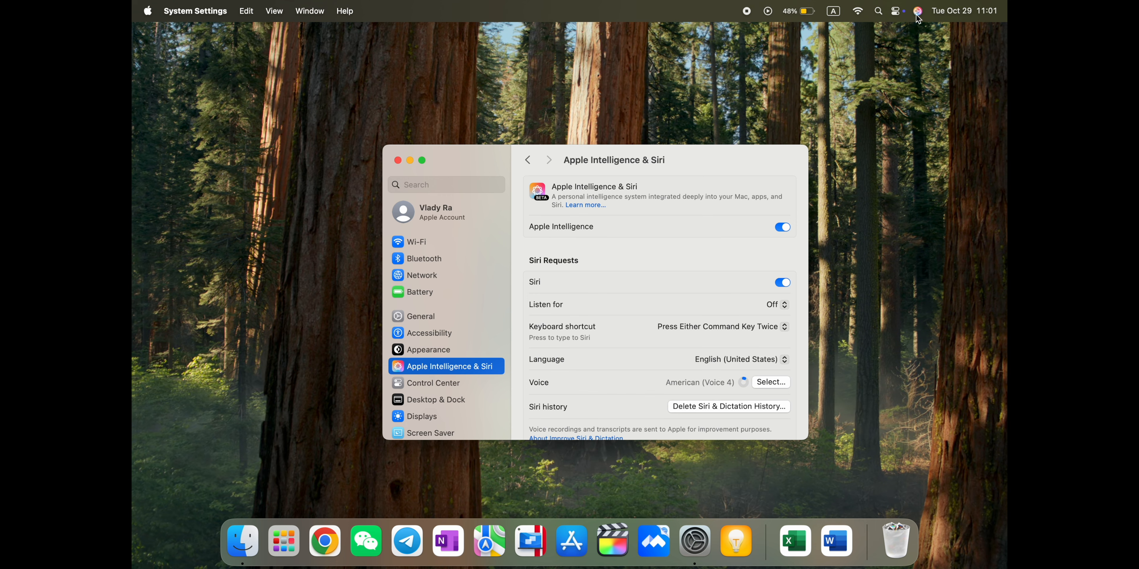
left_click(918, 10)
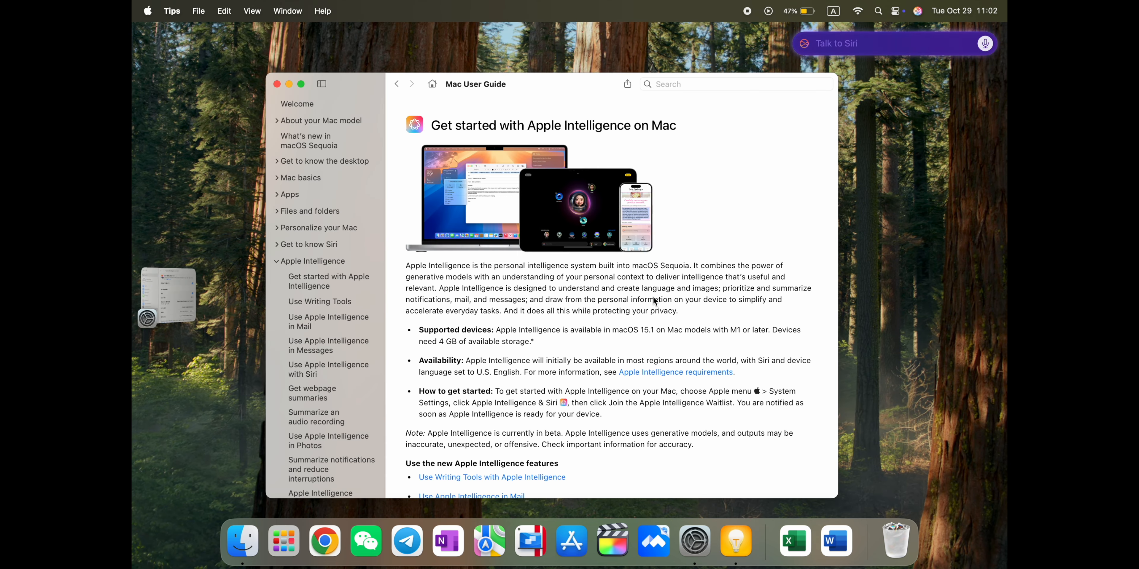
Step: Scroll through the 'Use Apple Intelligence with Siri on Mac' guide page
scroll("down", 3)
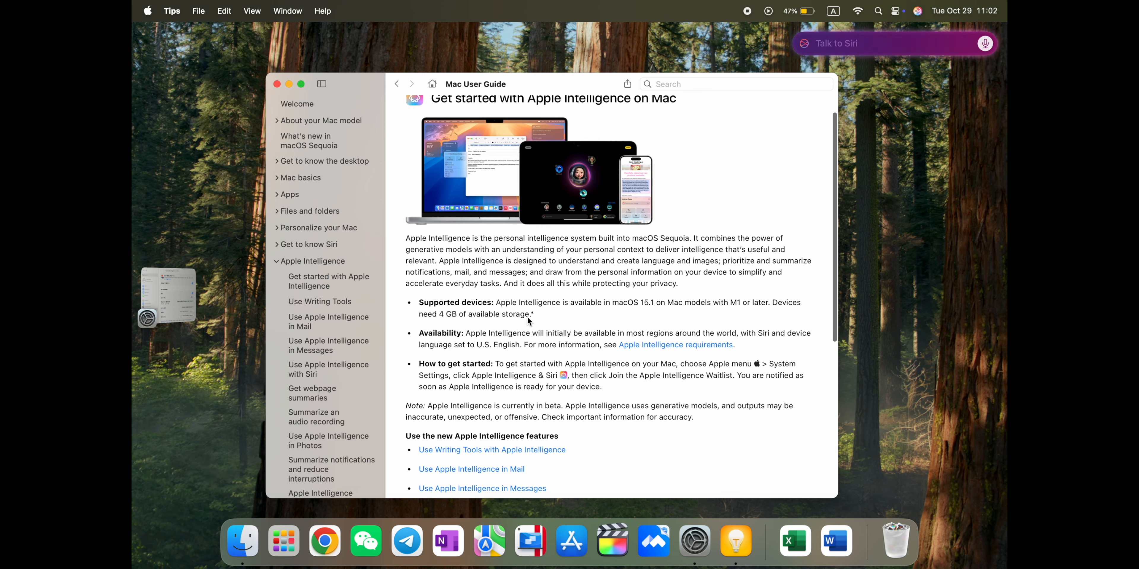
mouse_move(475, 340)
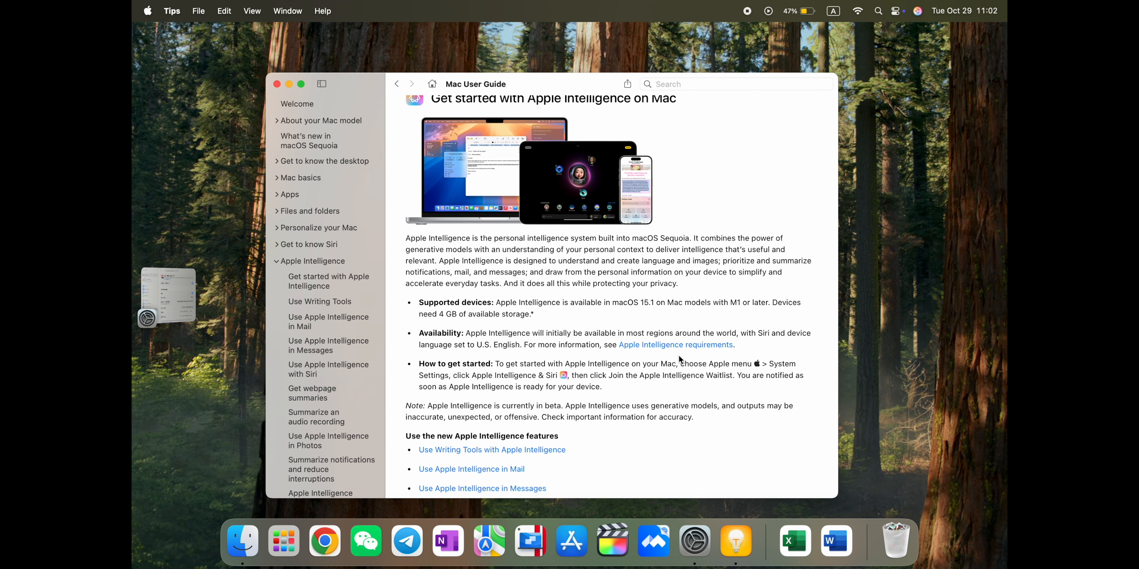
scroll("down", 3)
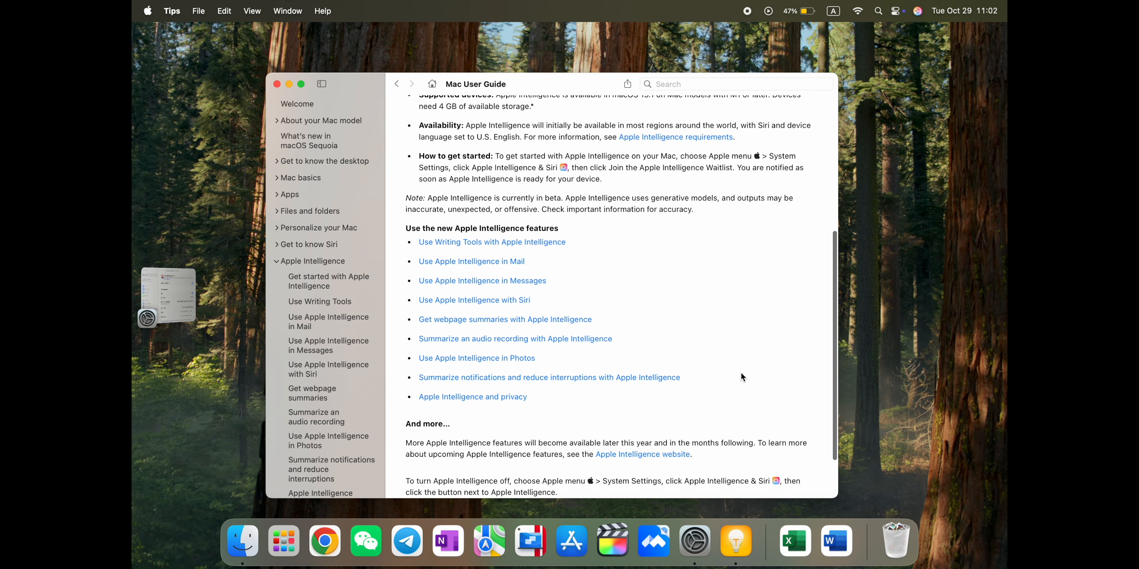
mouse_move(508, 279)
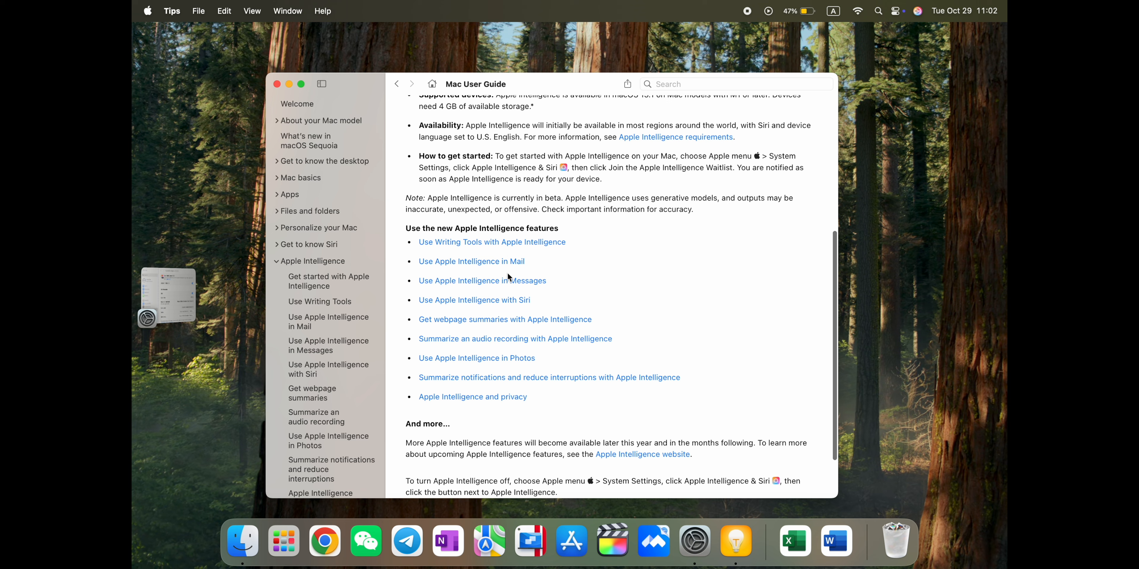
mouse_move(534, 308)
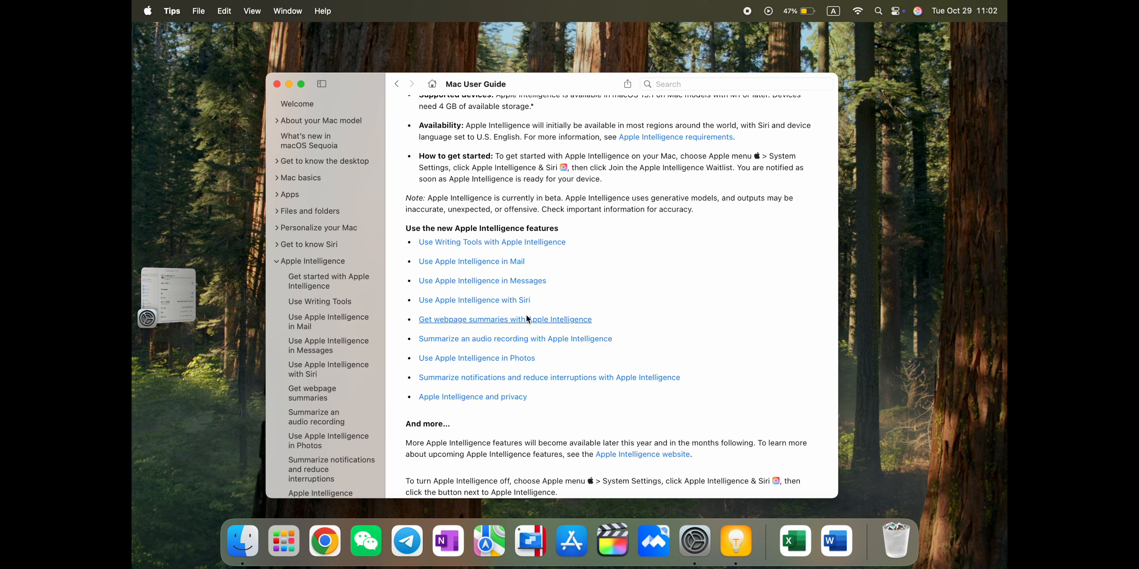
mouse_move(536, 344)
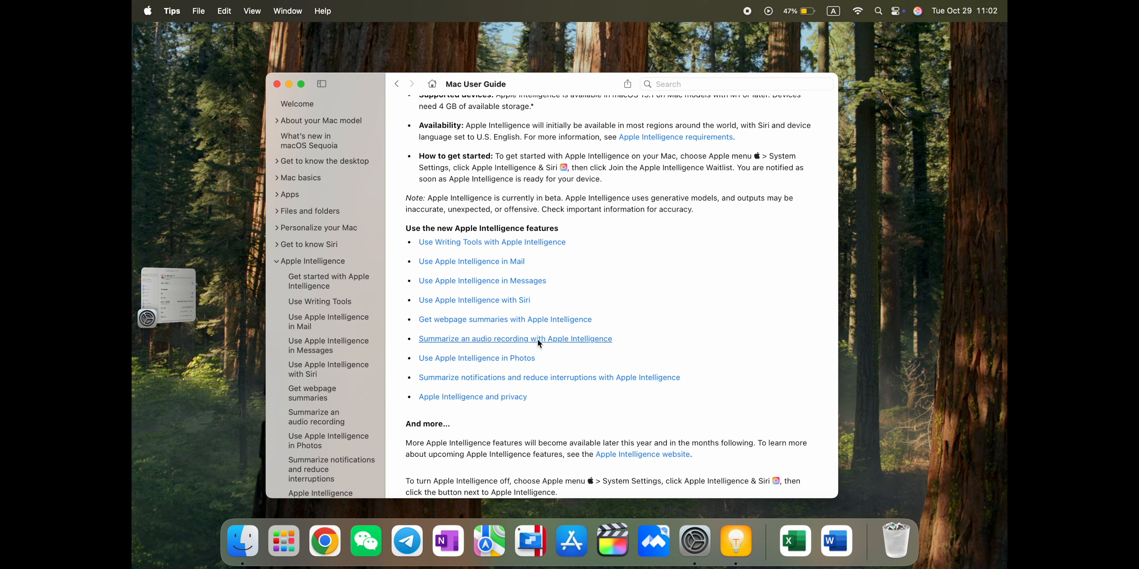
mouse_move(530, 366)
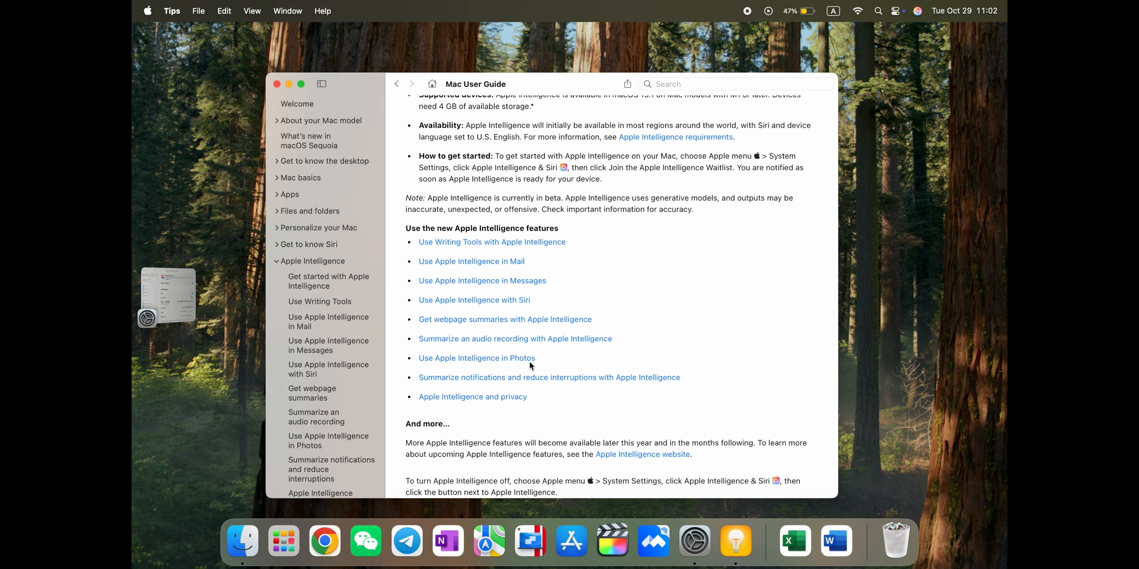
mouse_move(542, 387)
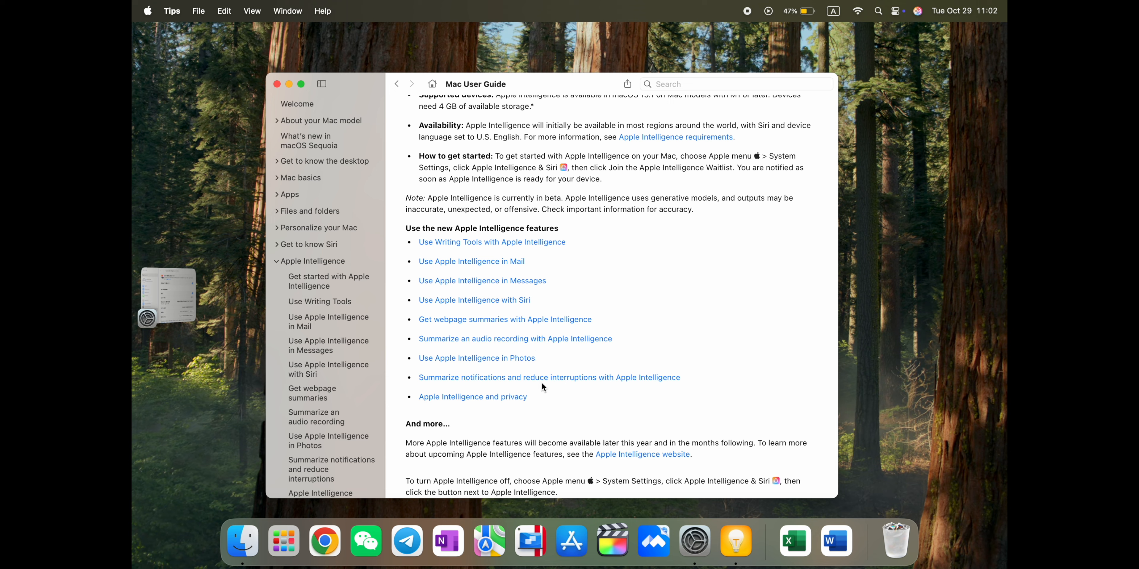
mouse_move(516, 408)
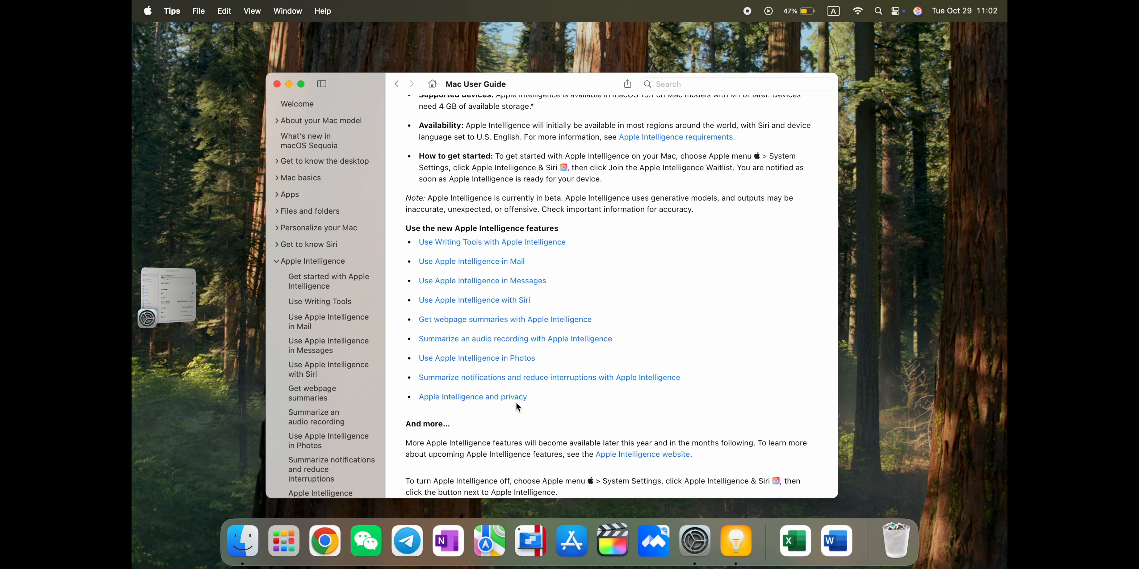
scroll("up", 3)
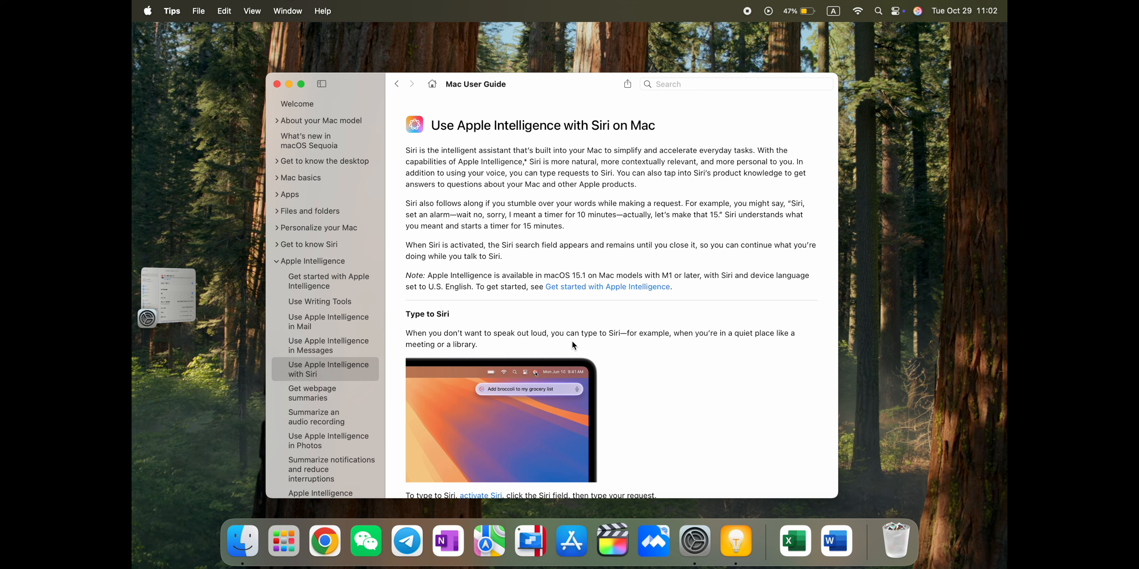
scroll("down", 3)
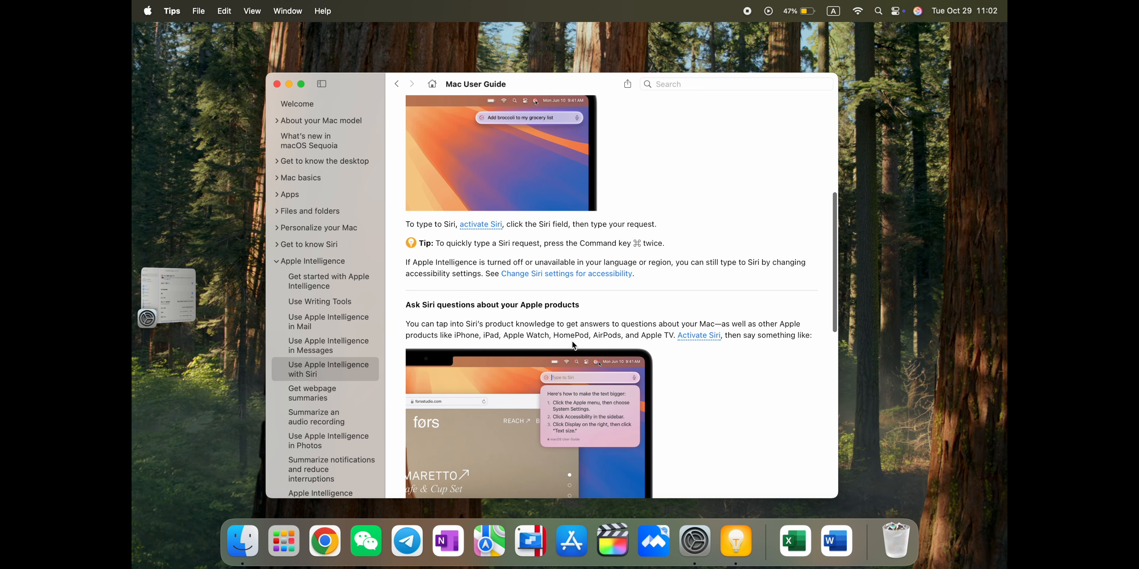
scroll("down", 3)
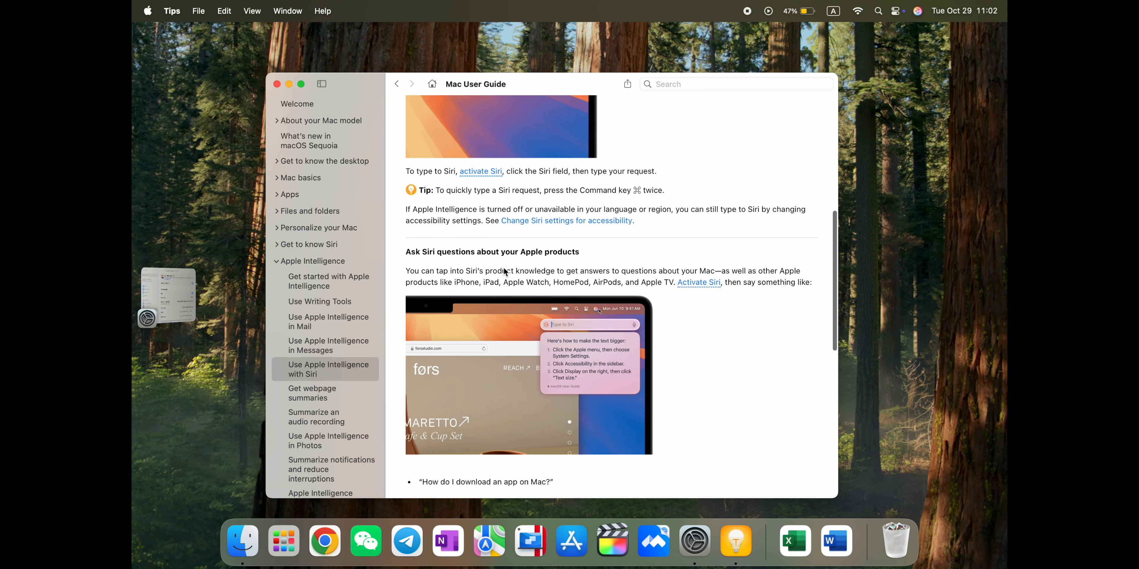
scroll("down", 3)
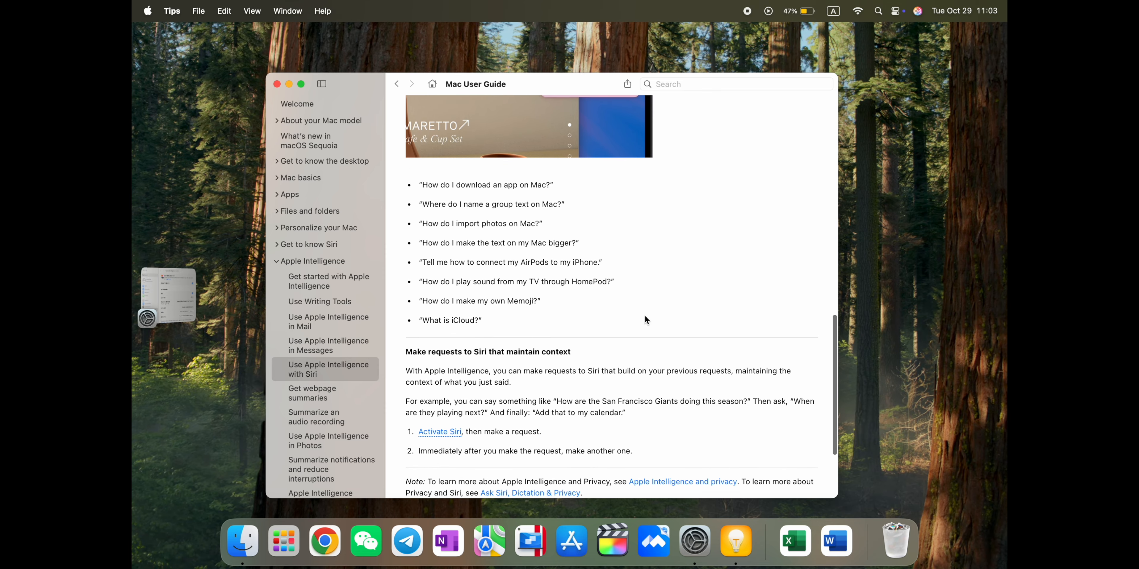
scroll("down", 3)
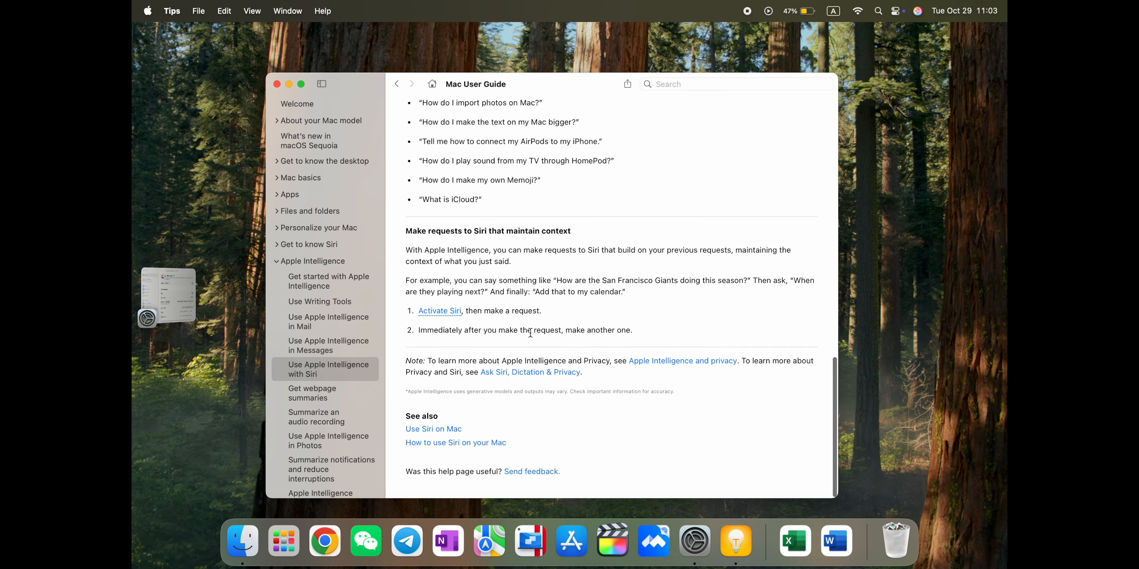
scroll("up", 3)
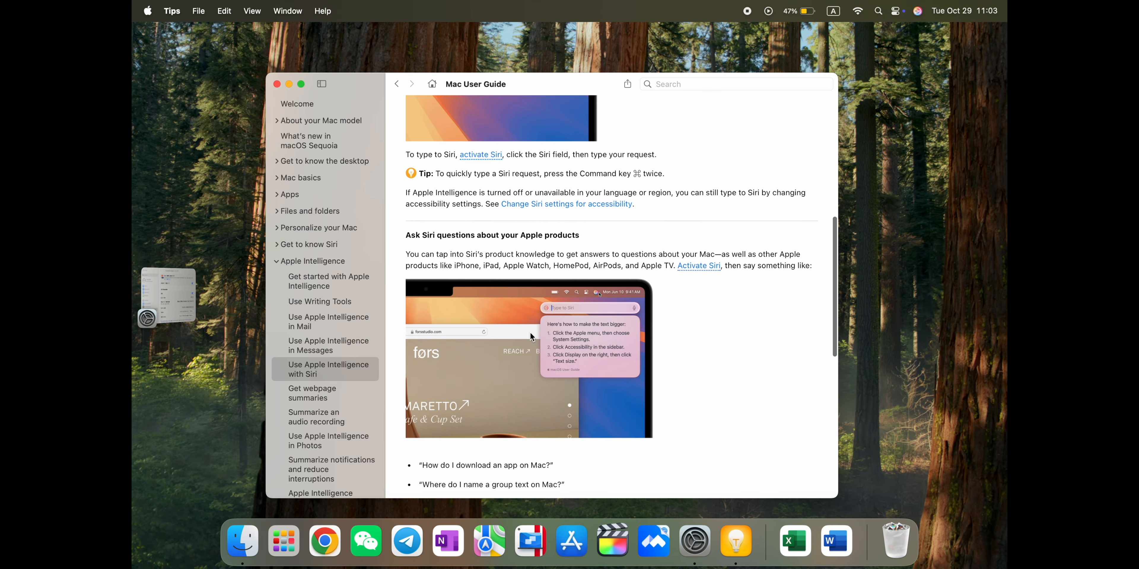
Step: Type 'how to activate auto' into Siri to ask about automatic brightness
left_click(896, 10)
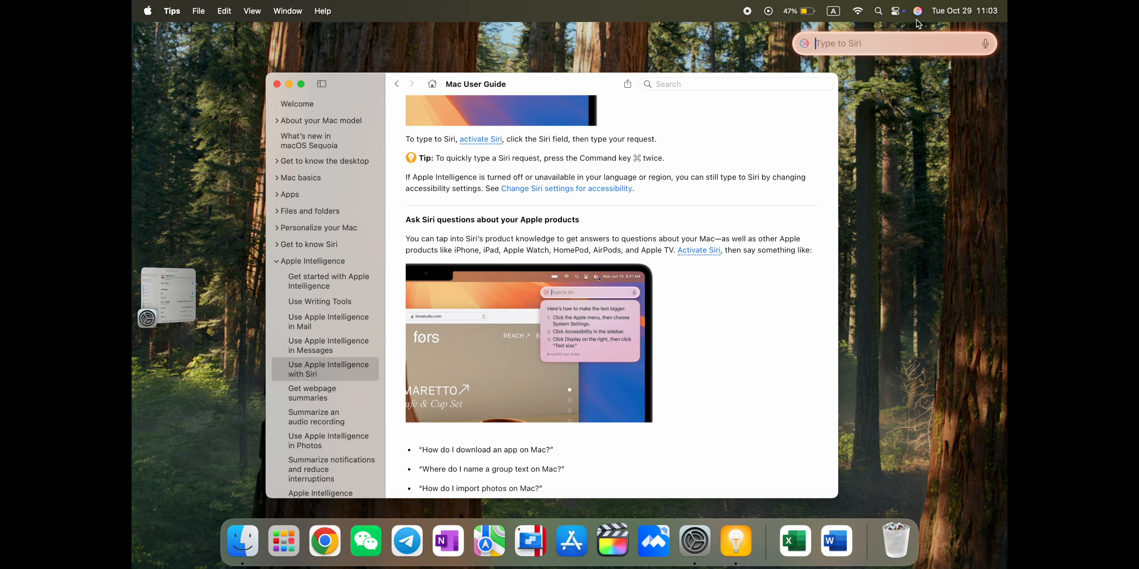
left_click(985, 43)
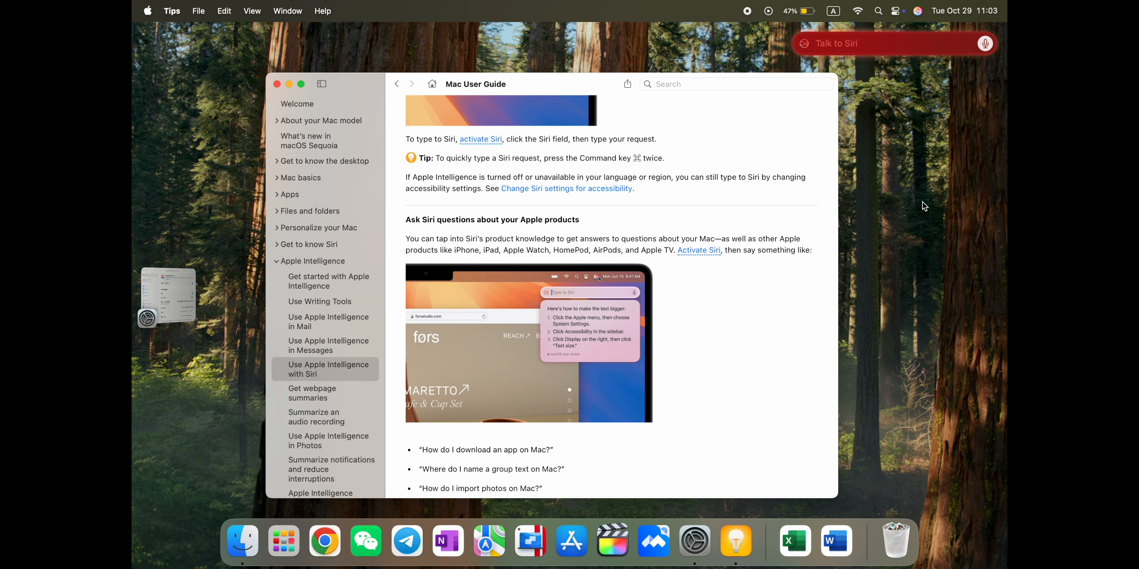
left_click(895, 43)
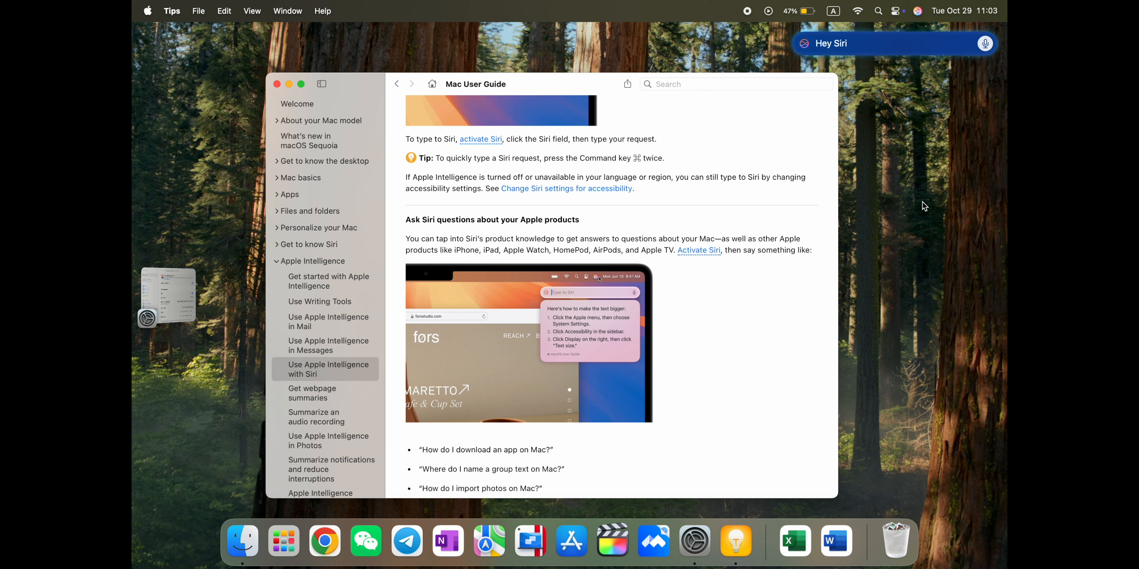
type("how to activate auto")
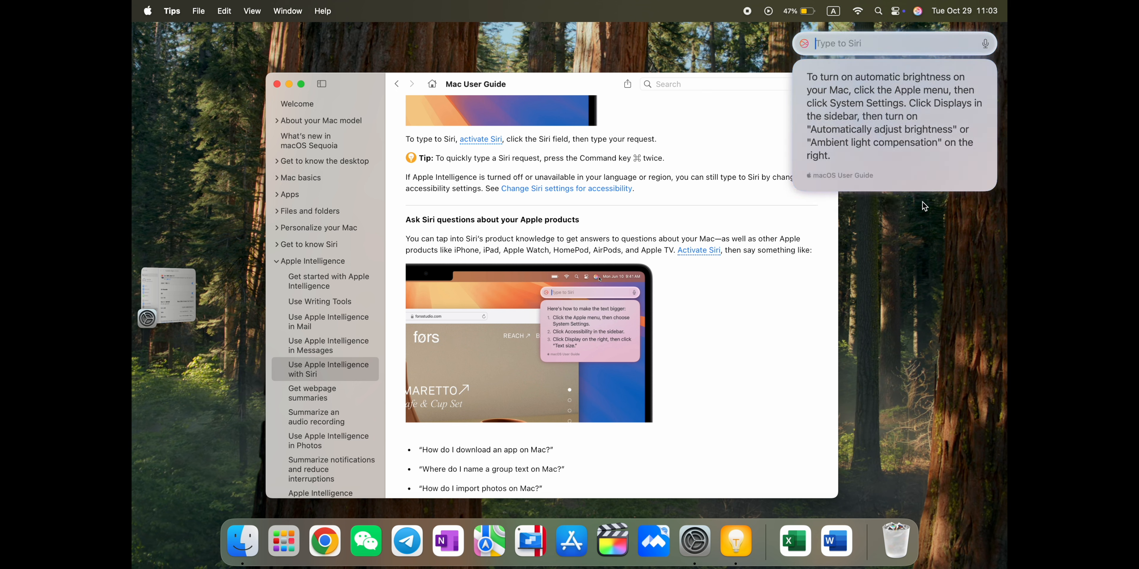
mouse_move(834, 116)
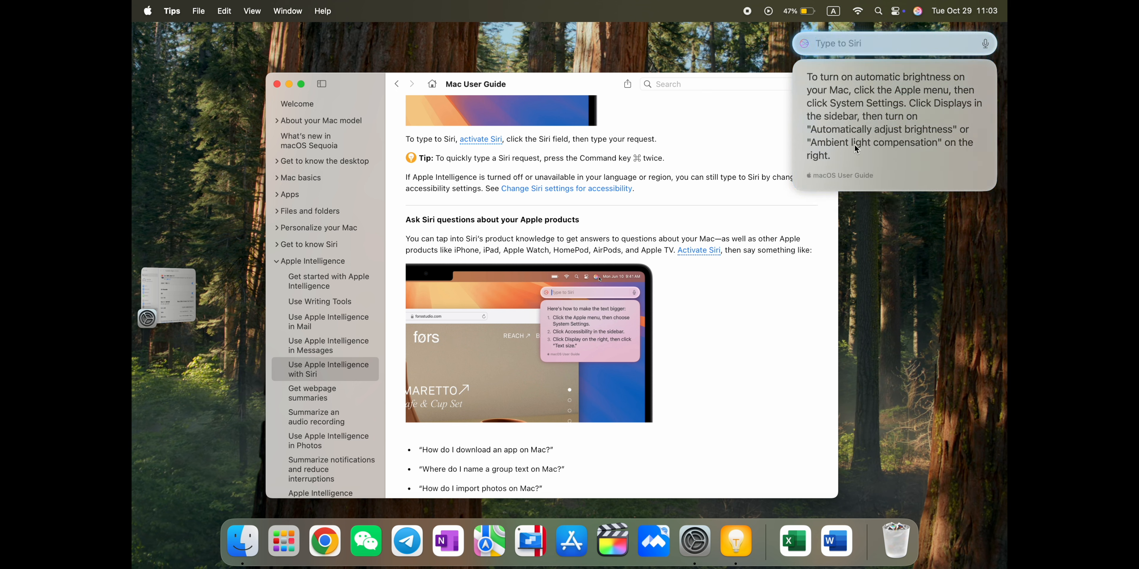
mouse_move(723, 292)
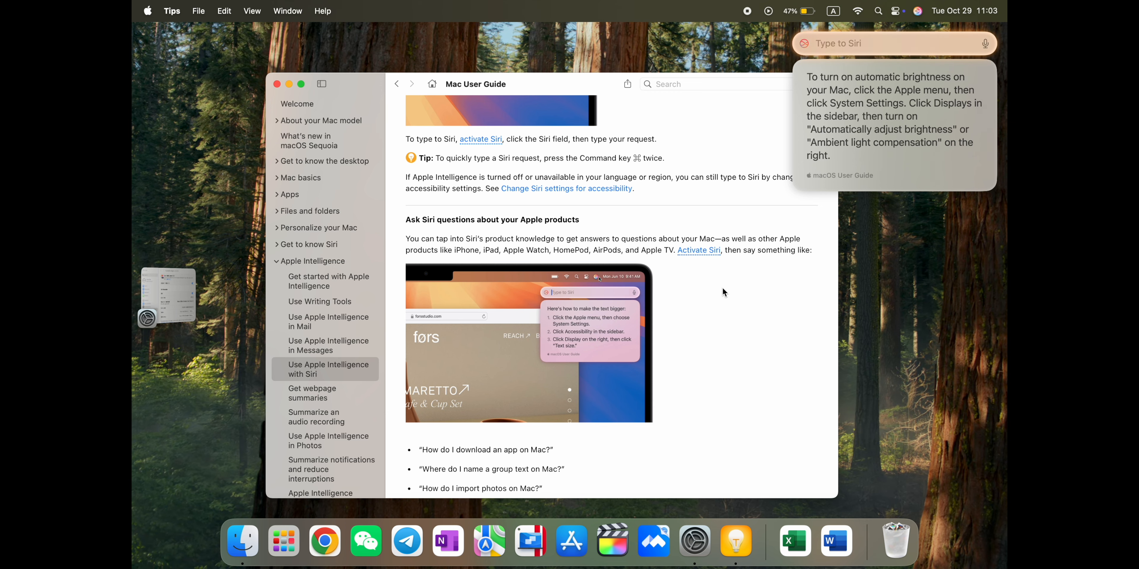
Step: Scroll the Siri guide down to 'Make requests to Siri that maintain context'
scroll("down", 3)
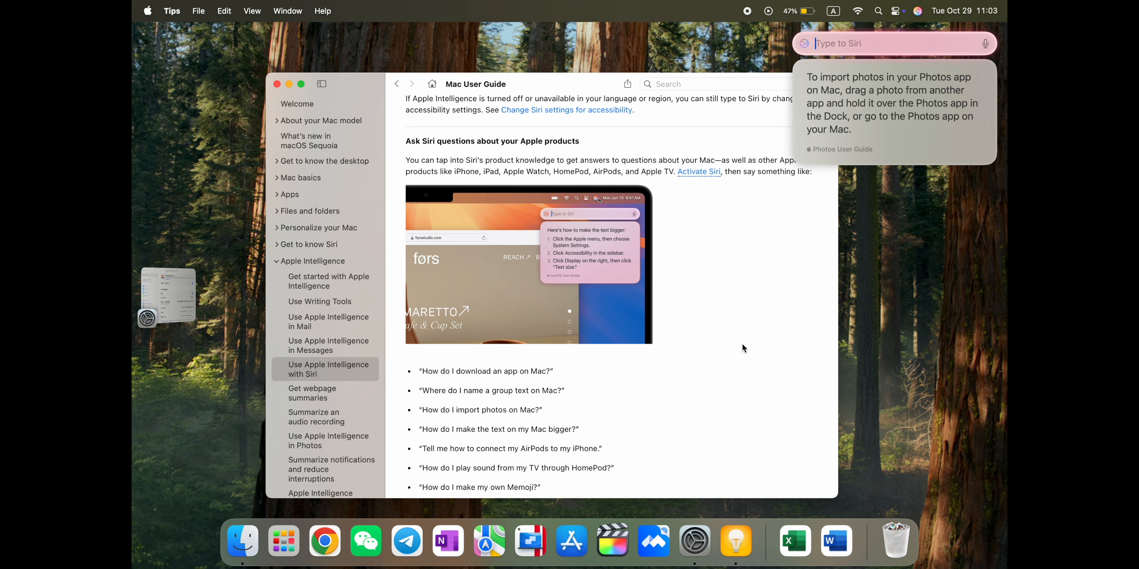
scroll("down", 3)
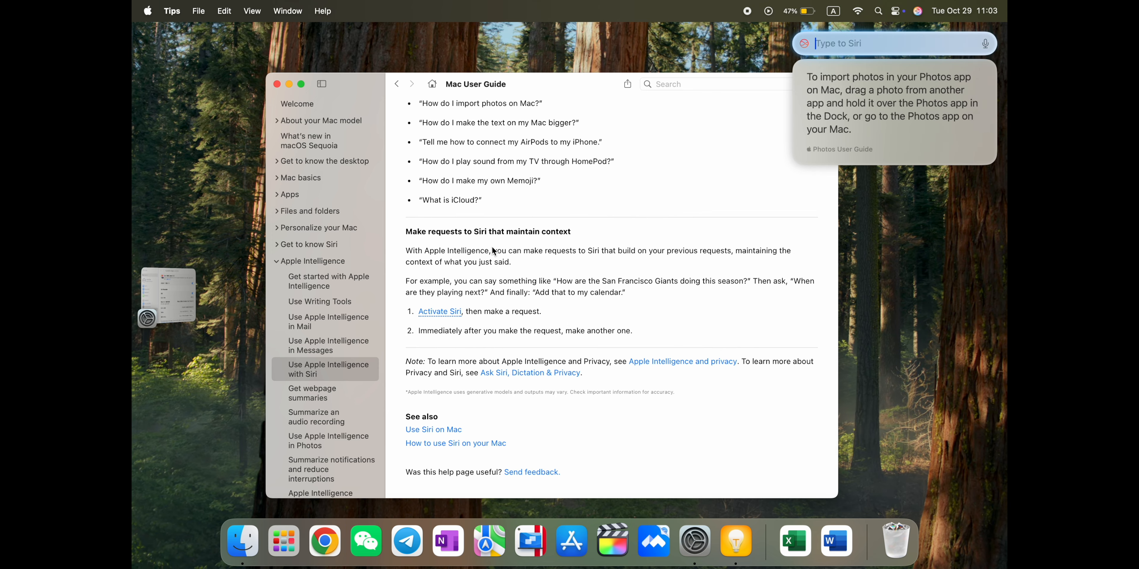
mouse_move(434, 298)
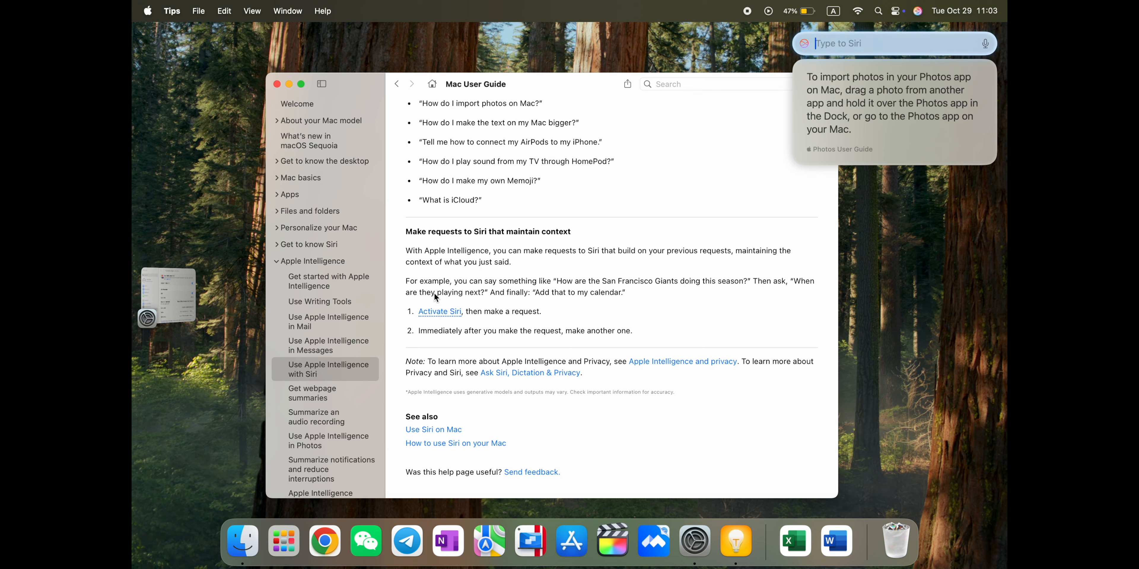
mouse_move(587, 292)
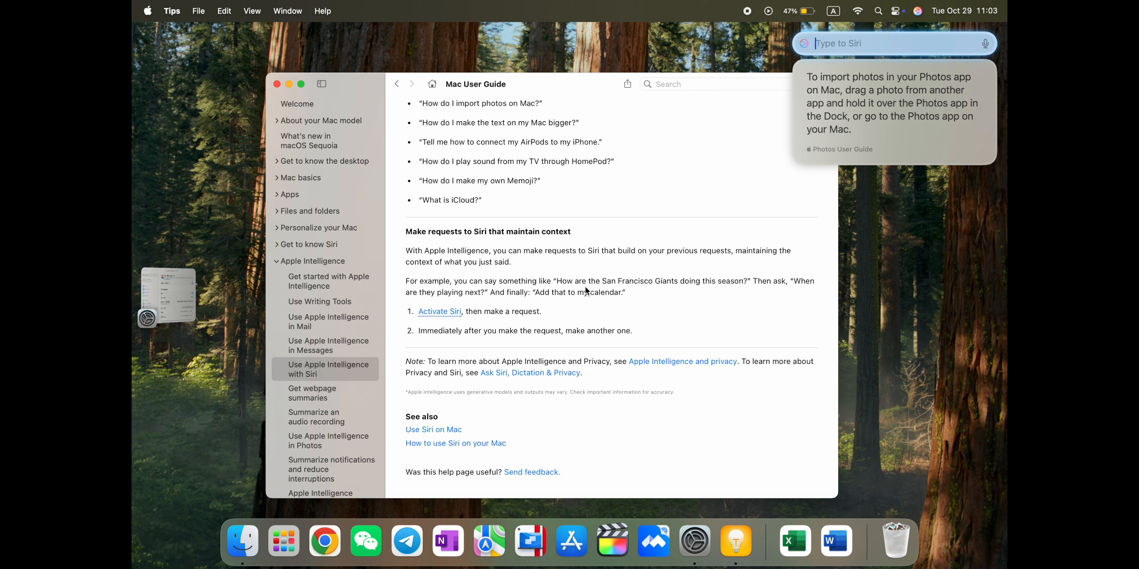
mouse_move(747, 290)
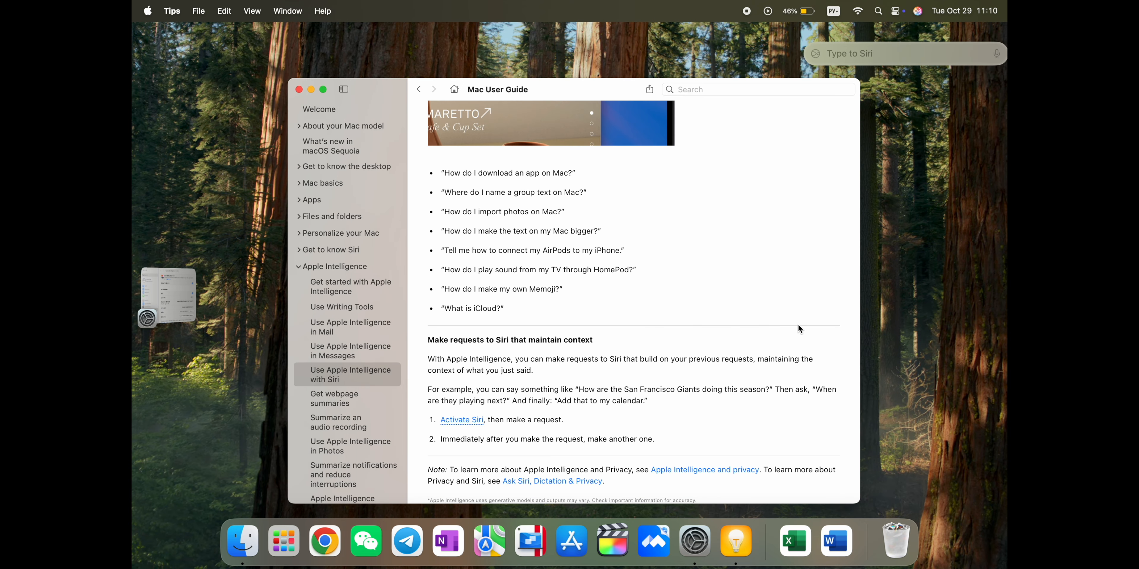
mouse_move(996, 42)
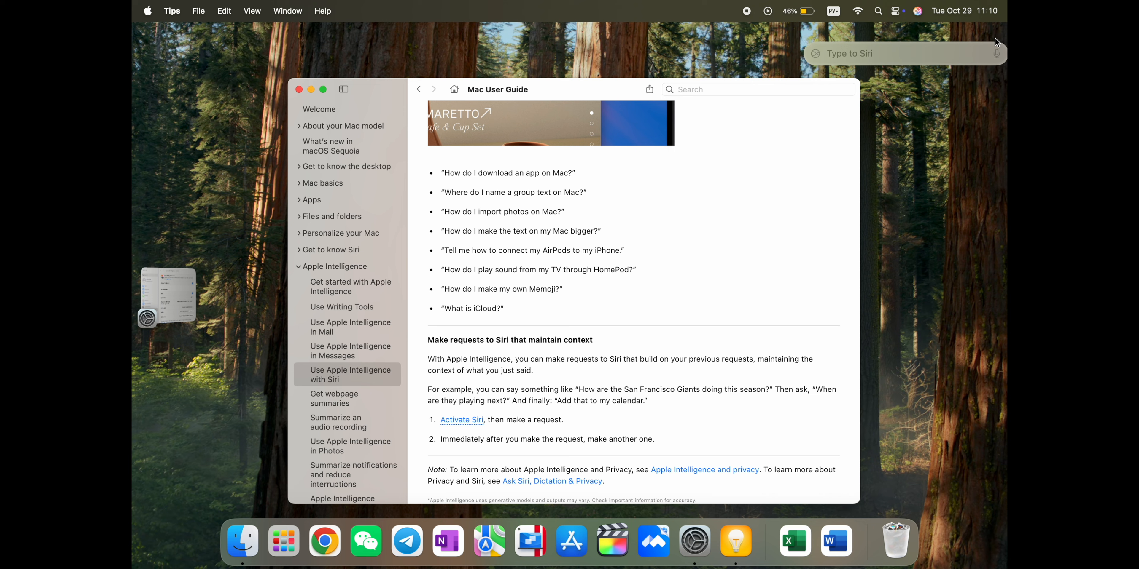
Step: Ask Siri 'how are the San Francisco Giants doing' to get the NL West standings answer
left_click(904, 53)
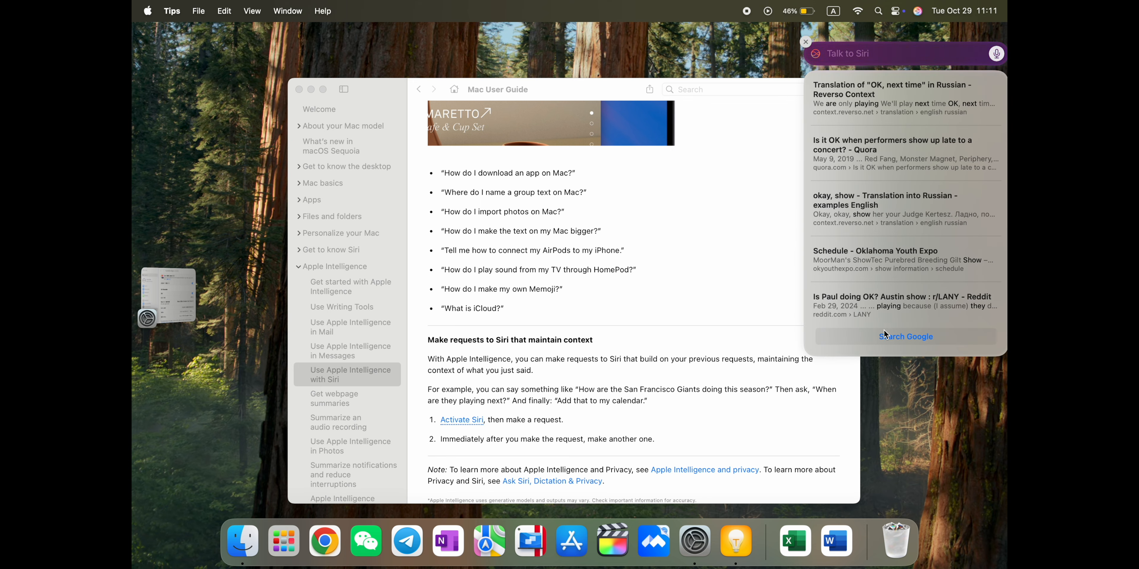
mouse_move(910, 333)
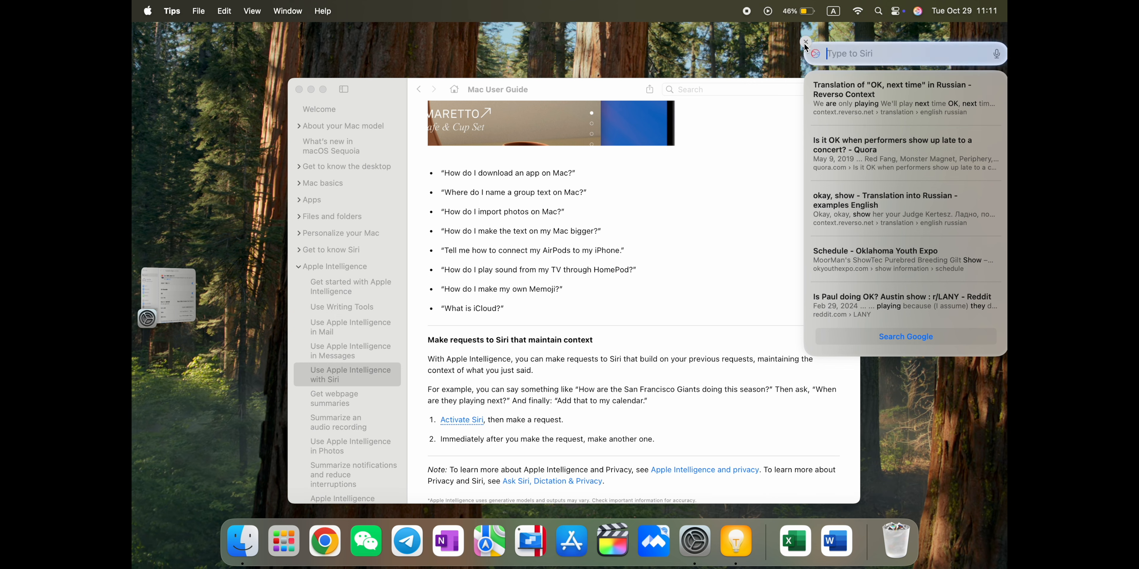
left_click(996, 53)
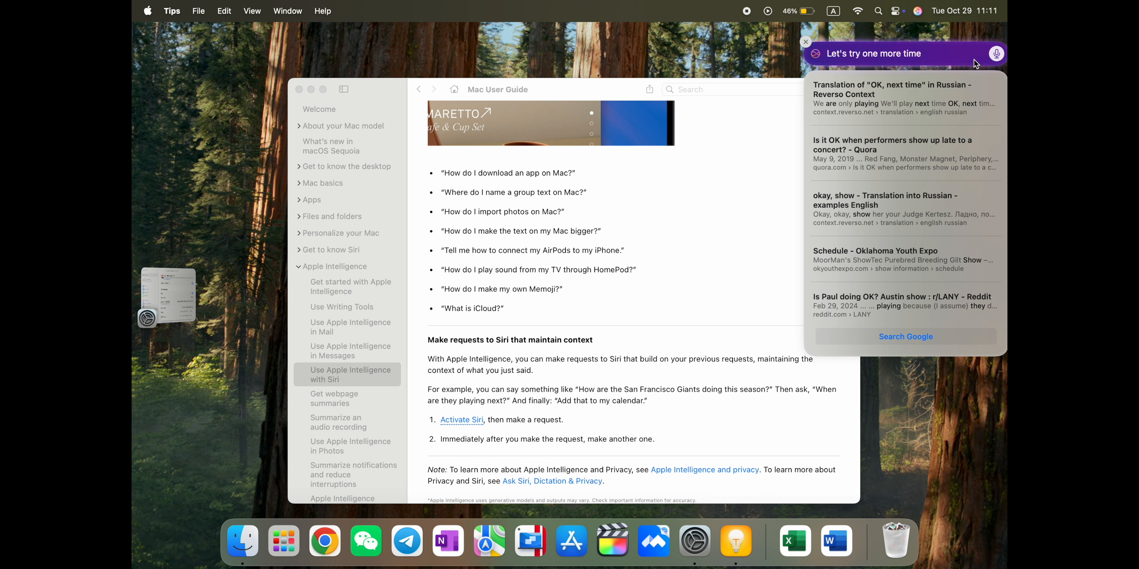
type("how are the San Francisco Giants doing")
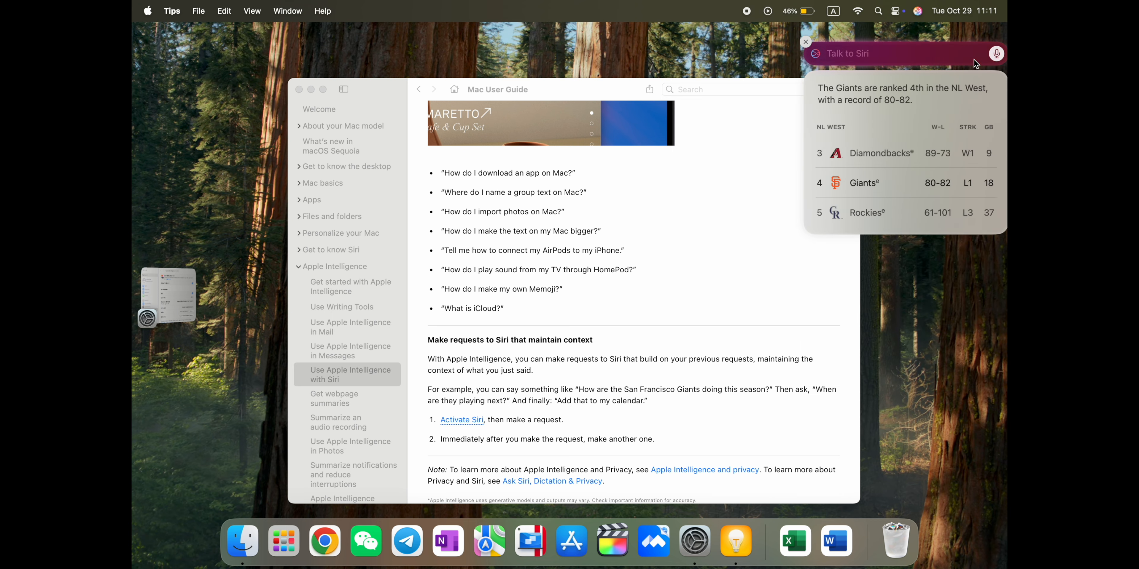
left_click(900, 53)
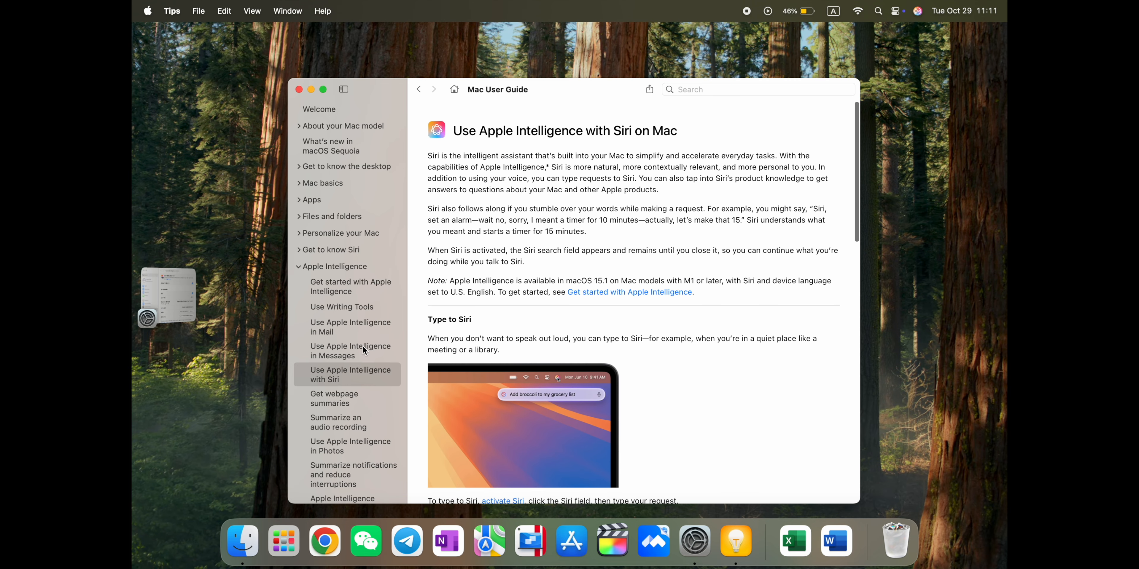
Step: Open Software Update help from System Settings via the ? button
left_click(333, 266)
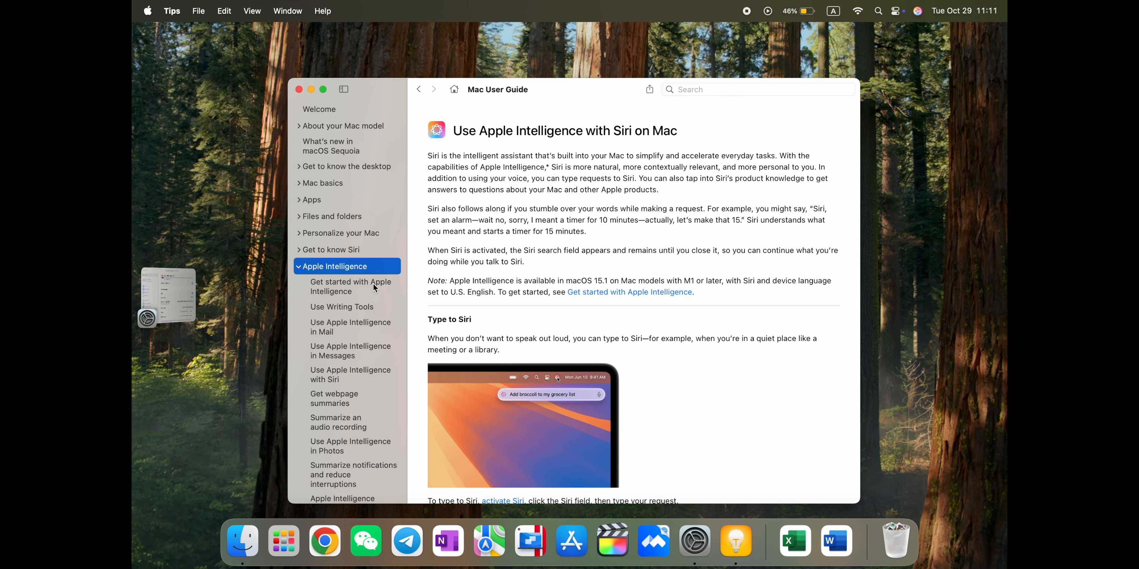
left_click(349, 287)
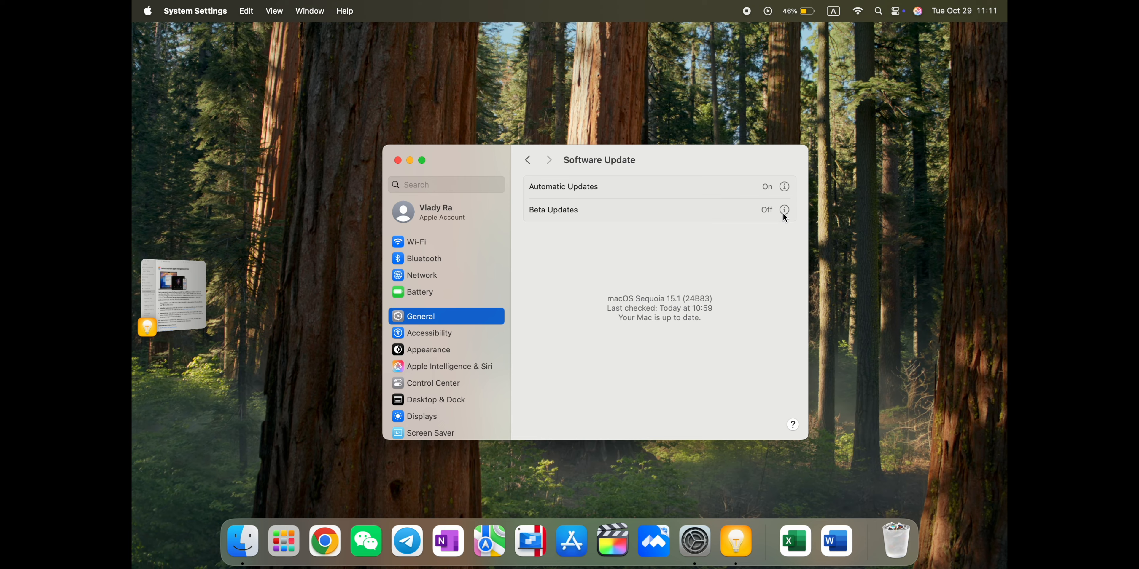
left_click(792, 425)
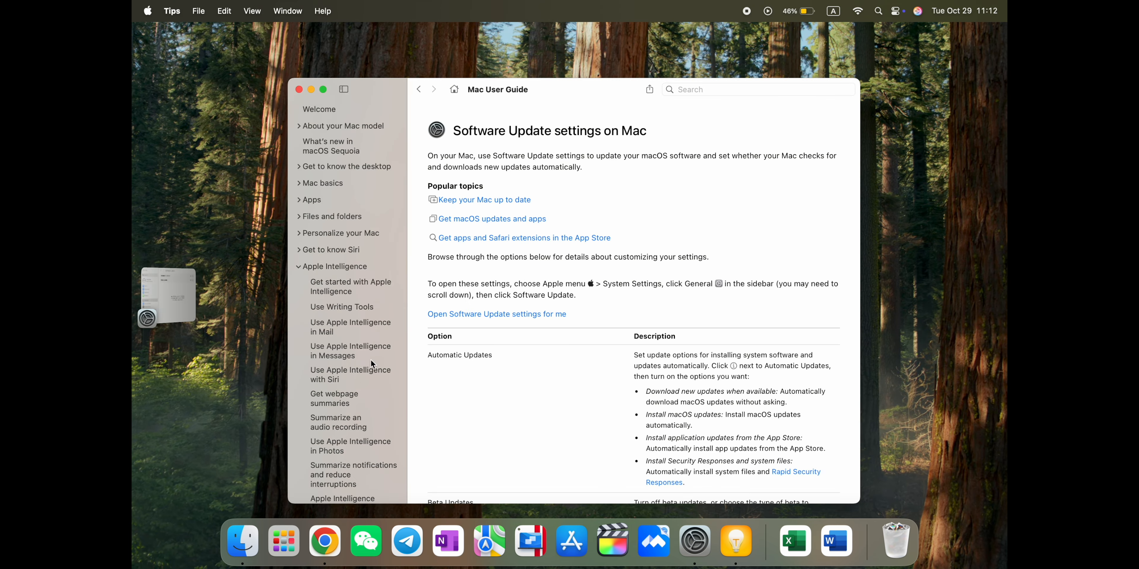
Step: Navigate the guide to Get started with Apple Intelligence, then Use Writing Tools, and launch Safari
left_click(350, 287)
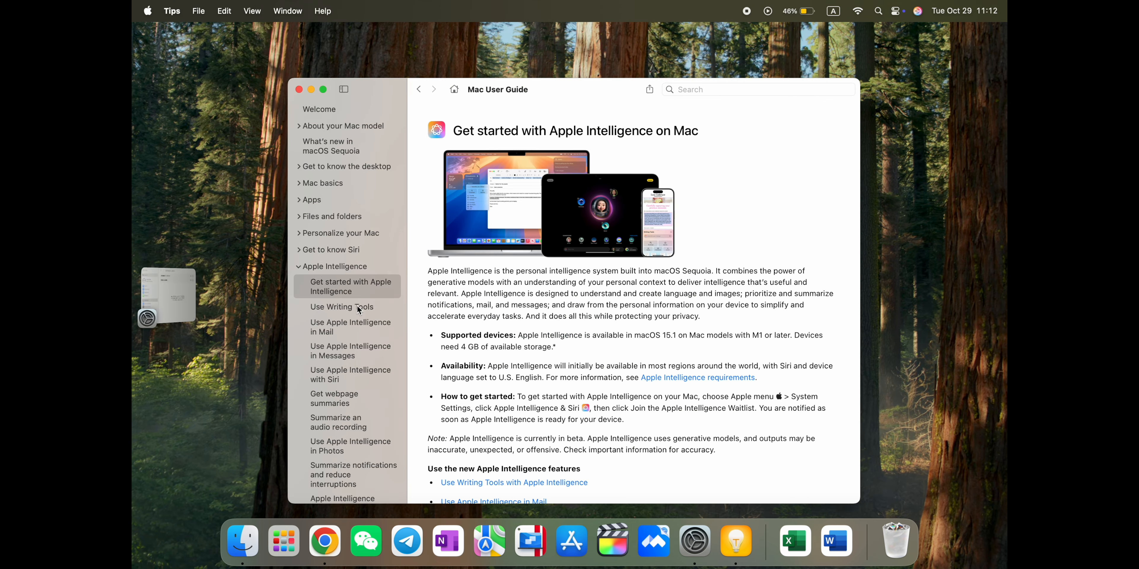
left_click(342, 307)
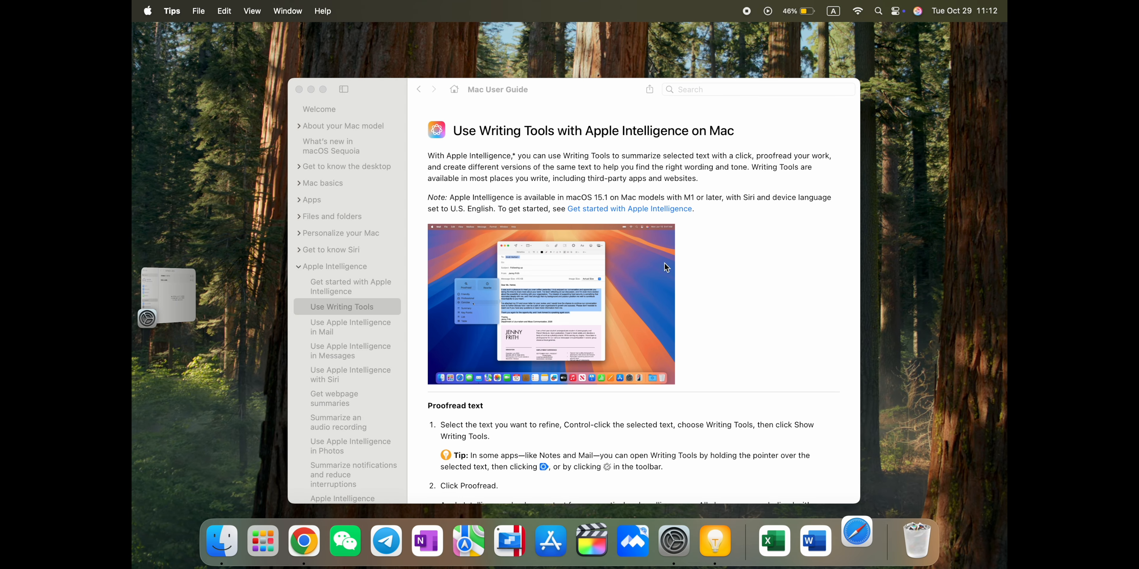
left_click(855, 541)
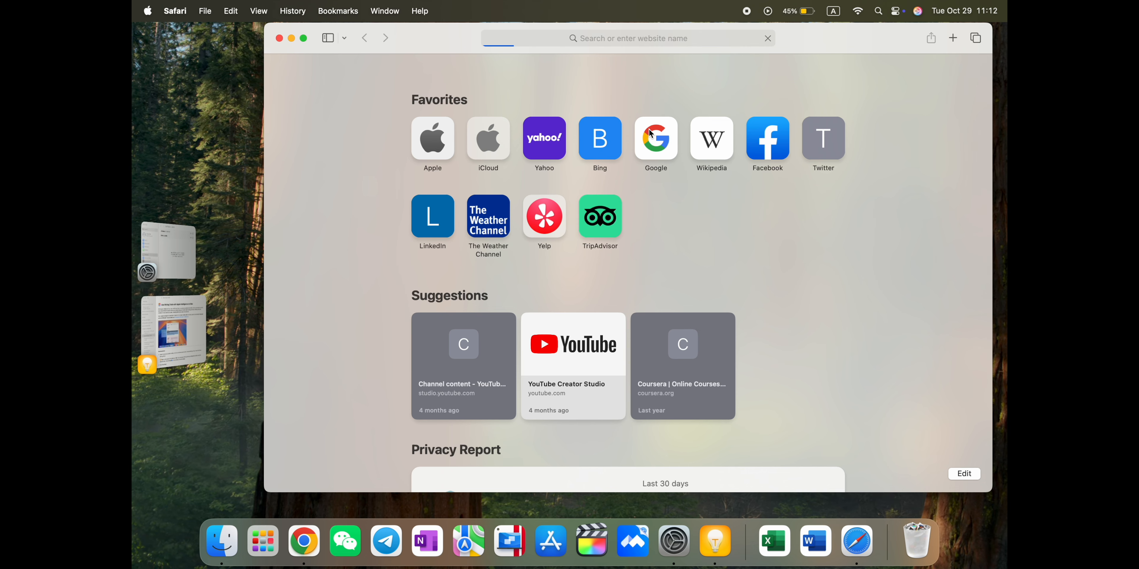
Step: Search Google for 'find some articles on us' from the Google home page
left_click(654, 139)
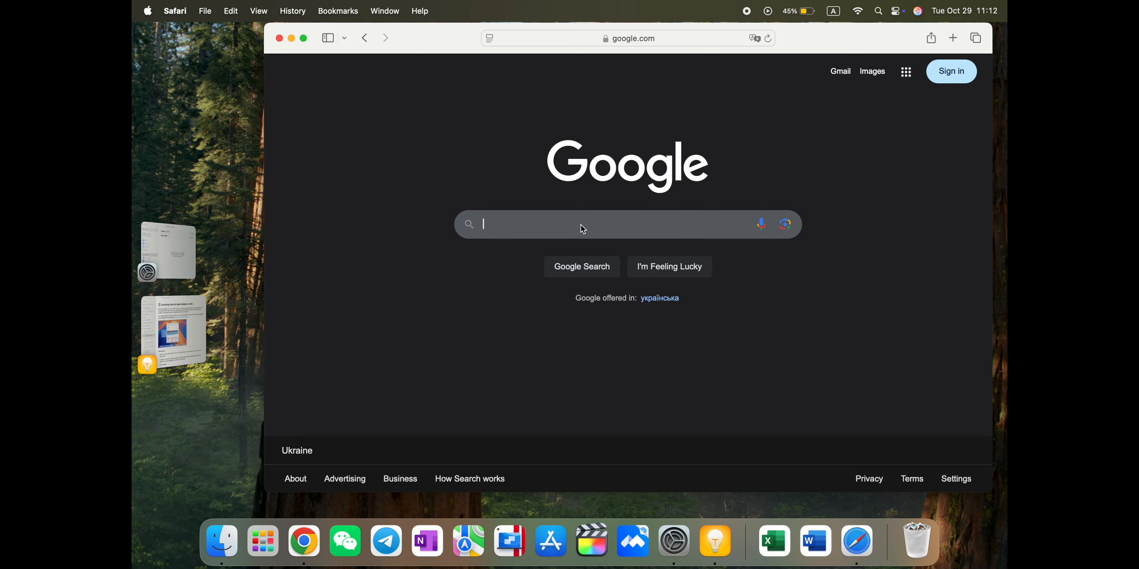
type("find")
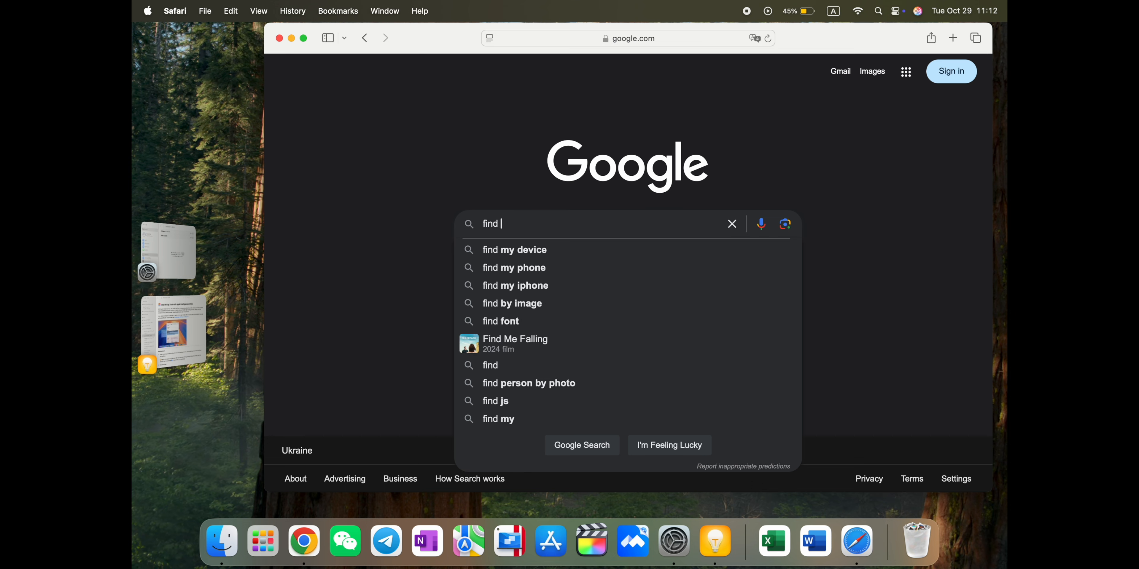
type("some articl")
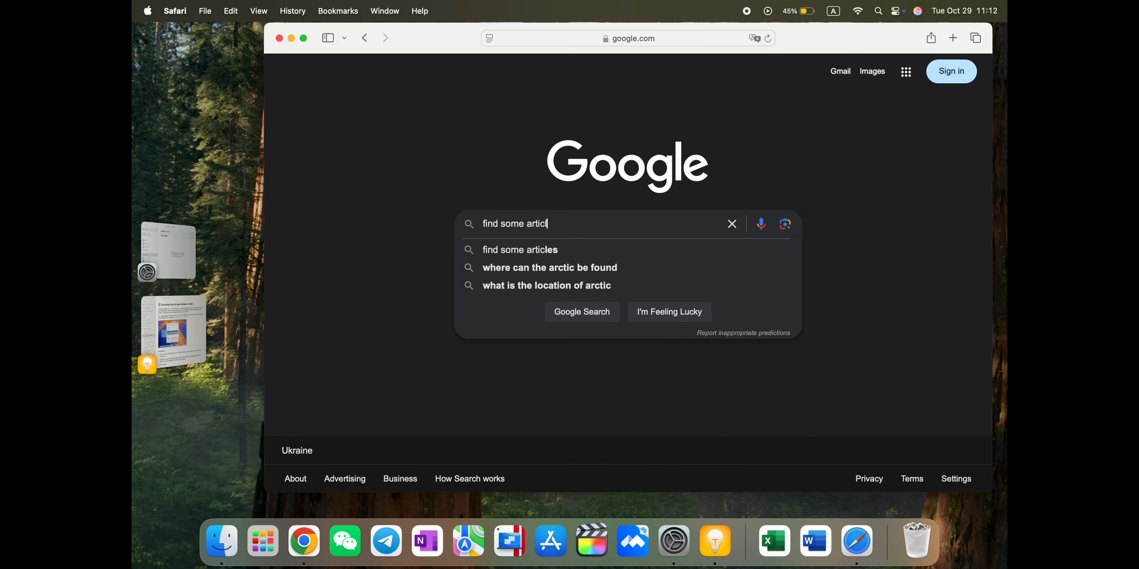
type("es on")
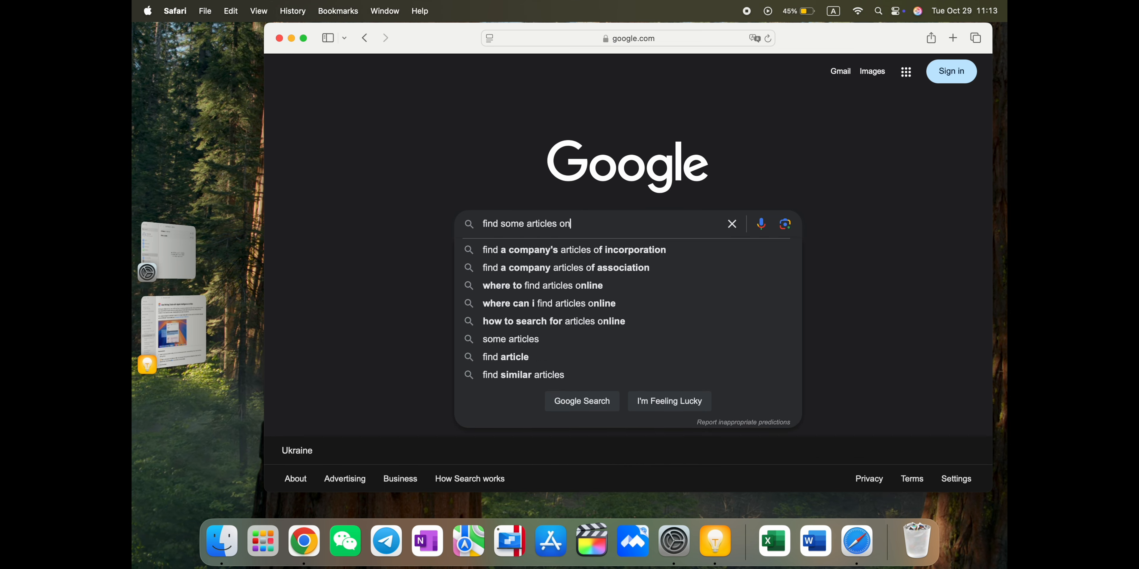
key("Return")
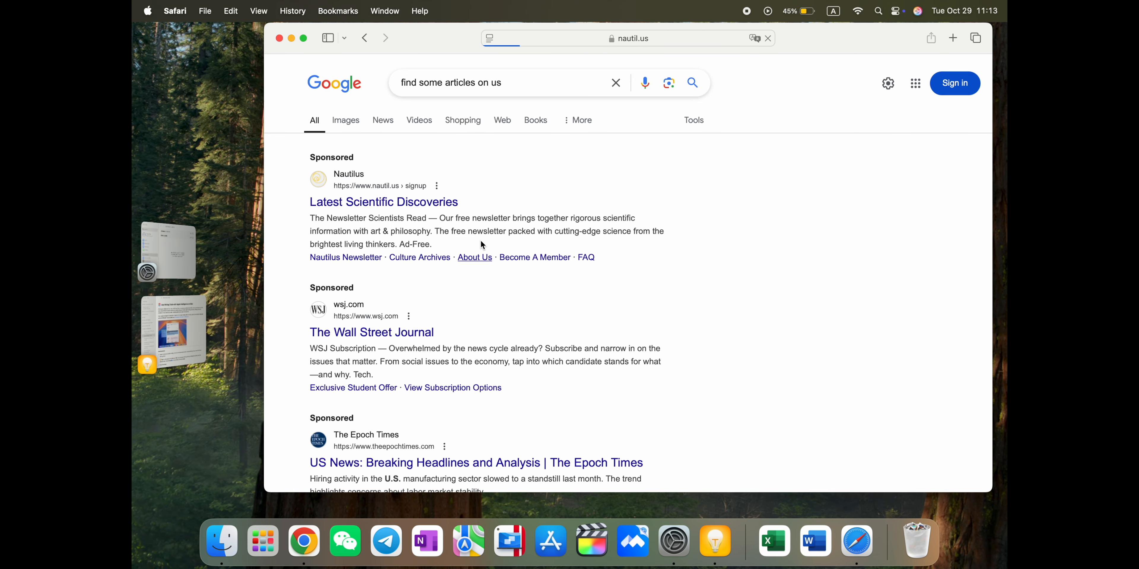
Step: Visit The Wall Street Journal sponsored result and look over its digital subscription plans
left_click(383, 201)
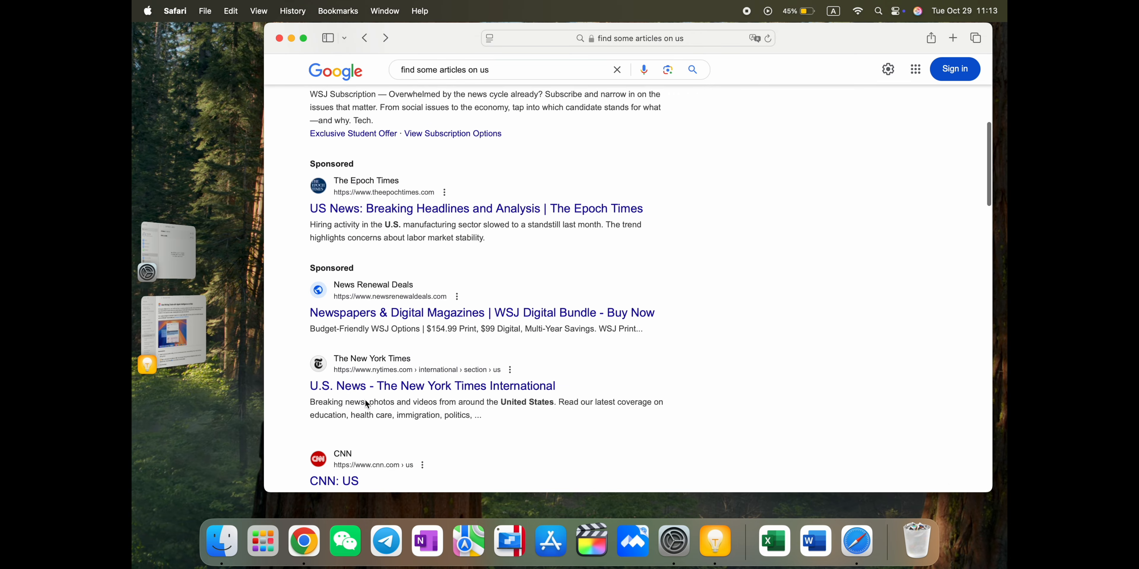
scroll("up", 3)
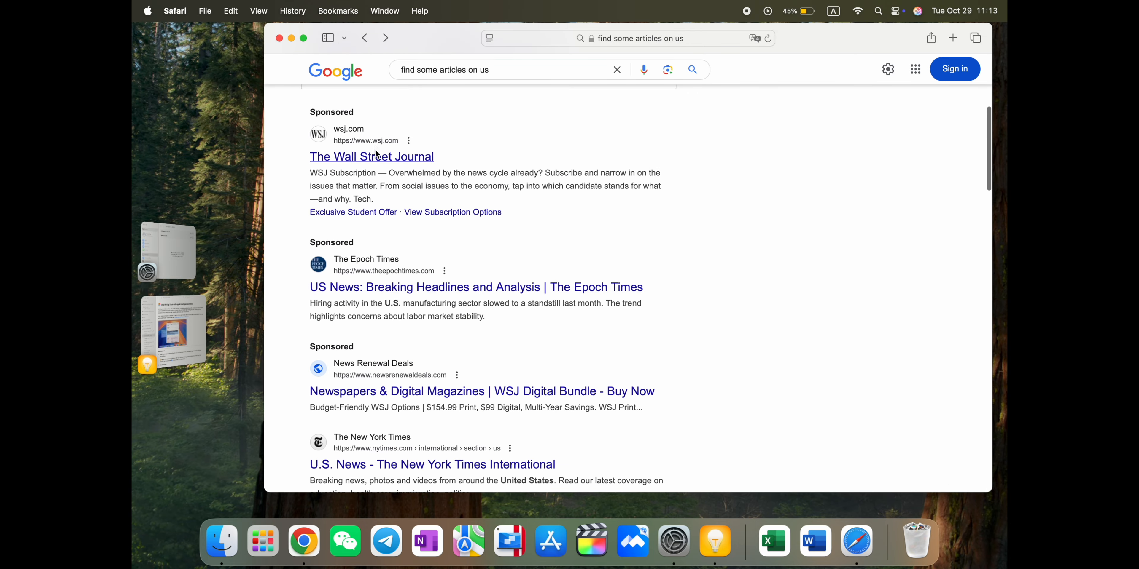
left_click(372, 156)
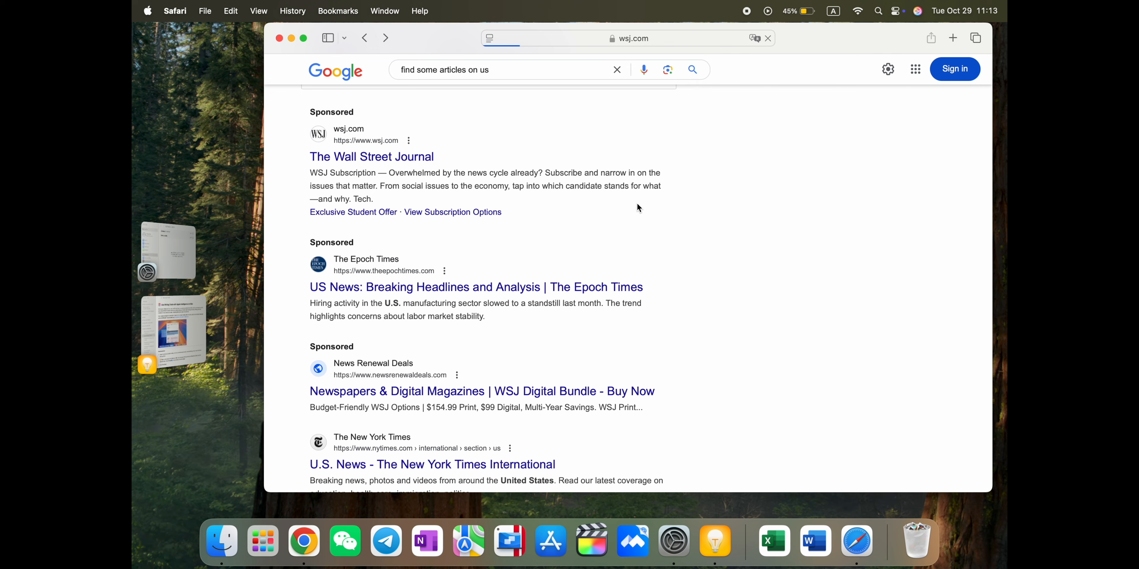
left_click(371, 156)
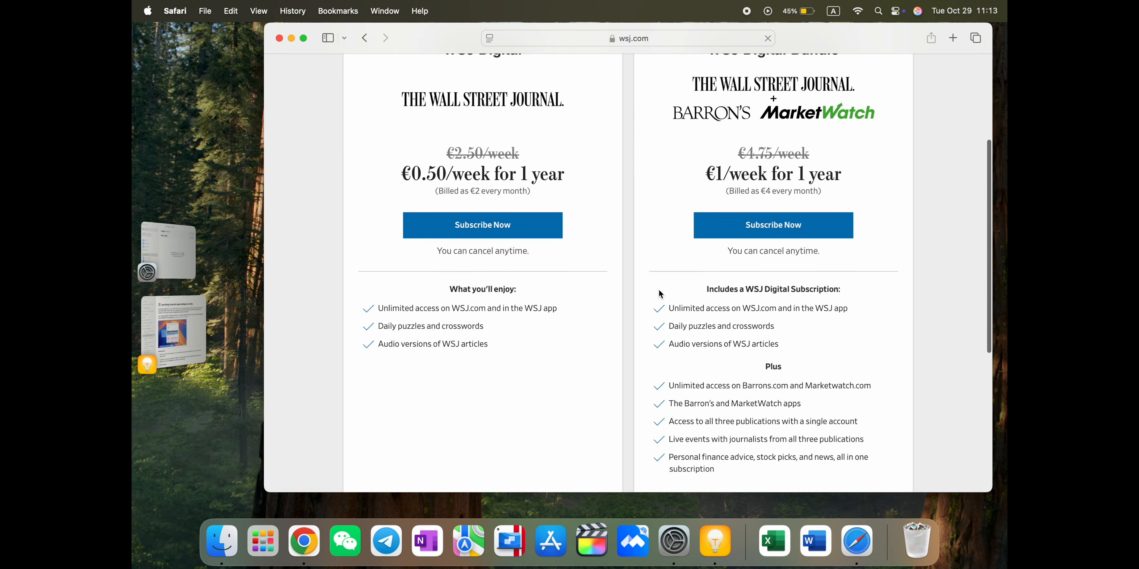
scroll("up", 3)
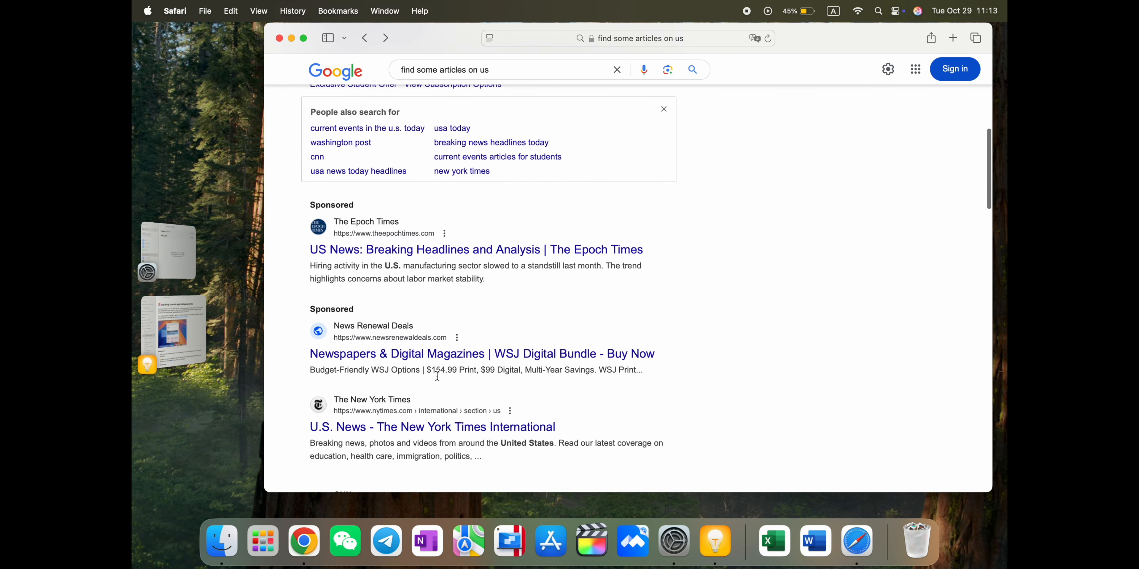
Step: Accept the NYT terms notice and load the Puerto Rico G.O.P. chairman article, reaching its viewing options
left_click(431, 427)
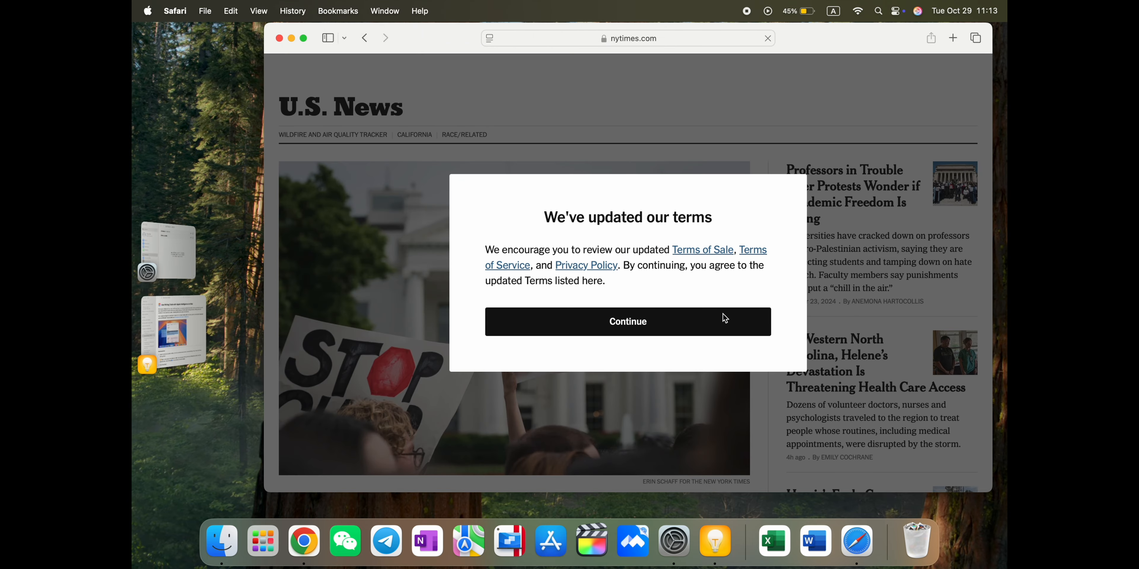
left_click(627, 321)
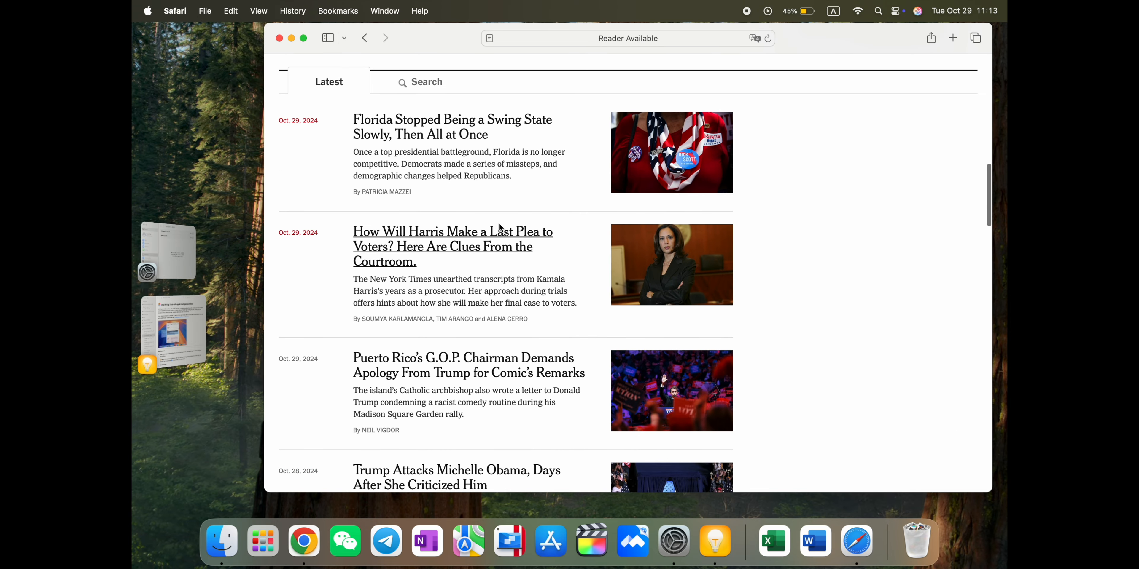
mouse_move(468, 366)
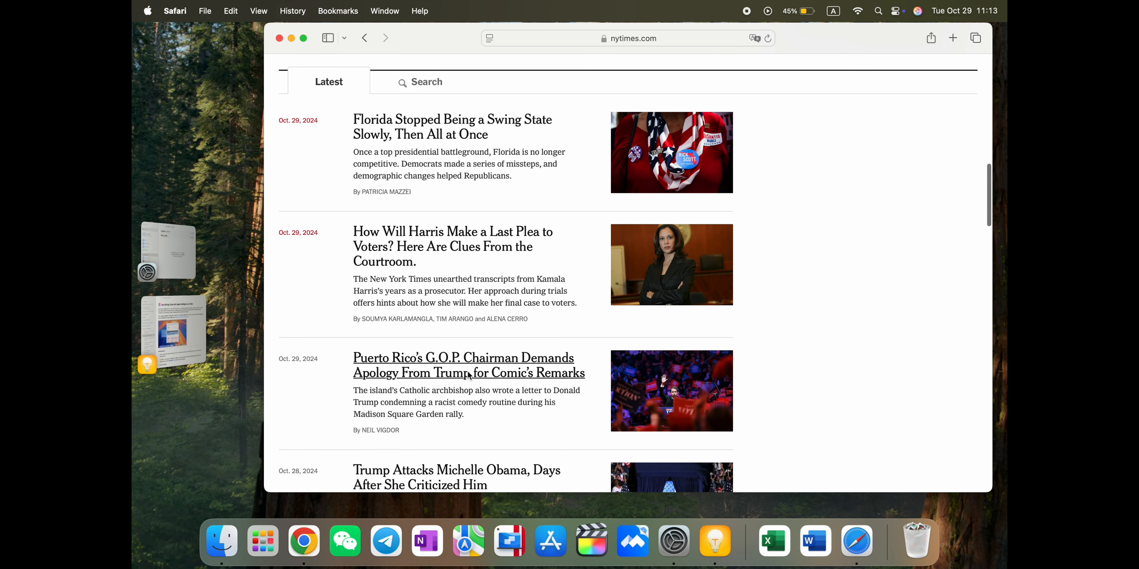
left_click(469, 366)
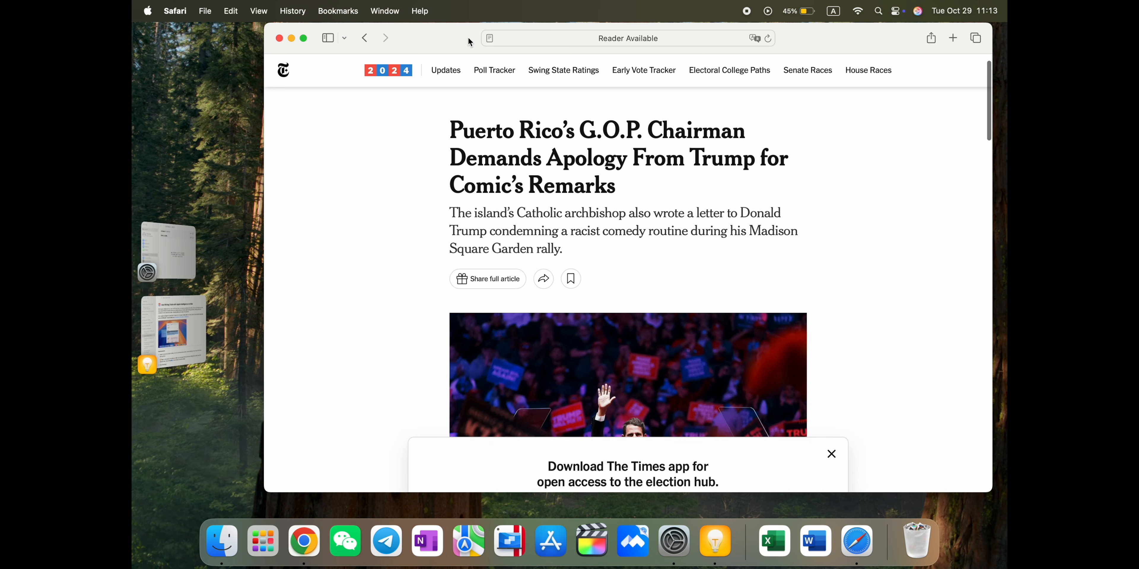
left_click(831, 454)
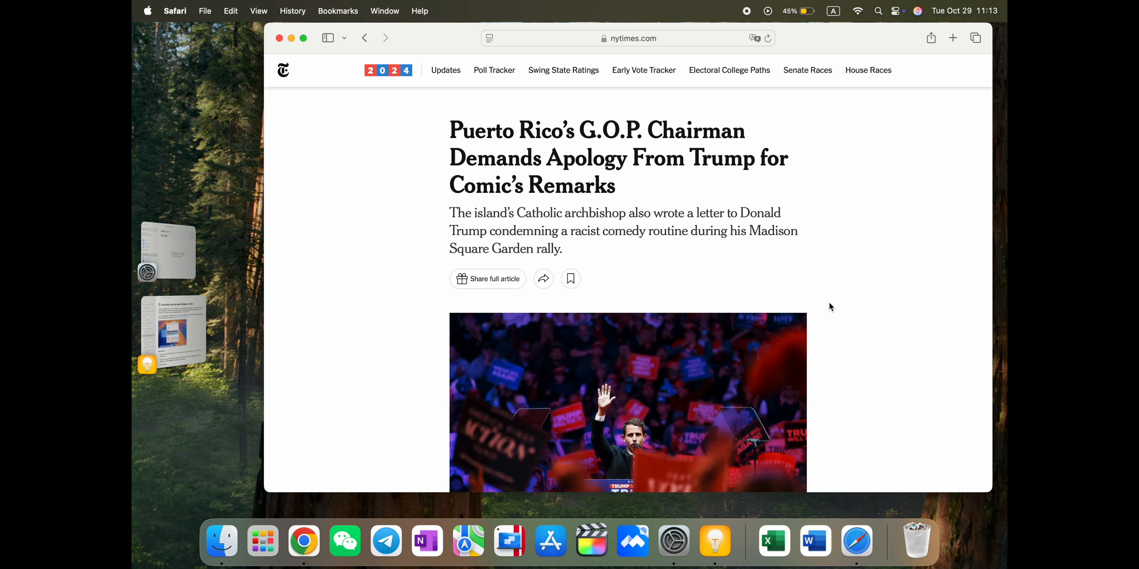
left_click(489, 38)
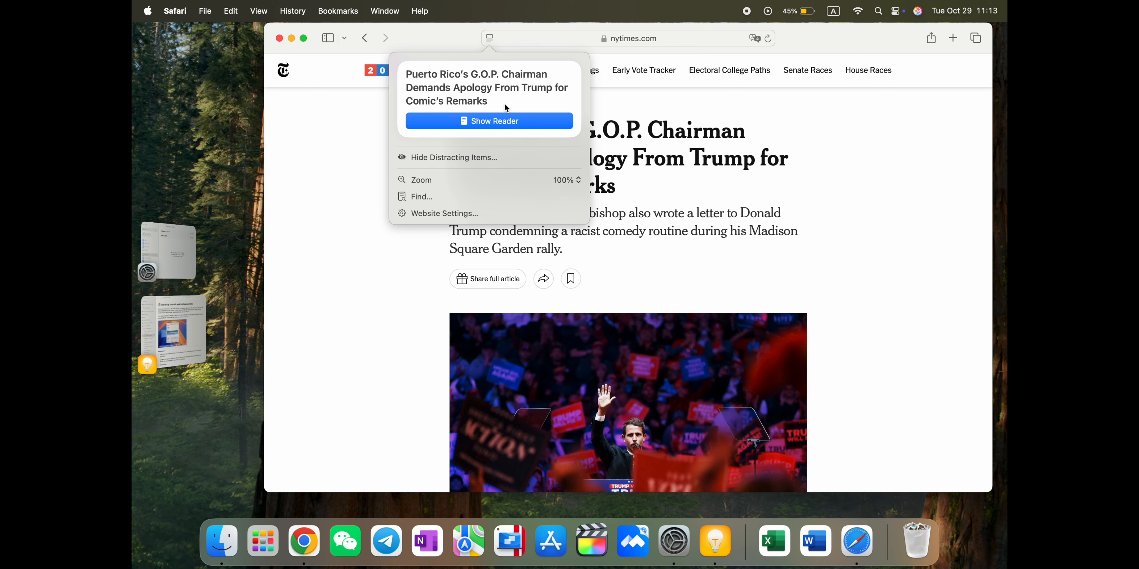
Step: Show the article in Reader, generate and read its AI summary, then close the Safari window
left_click(488, 121)
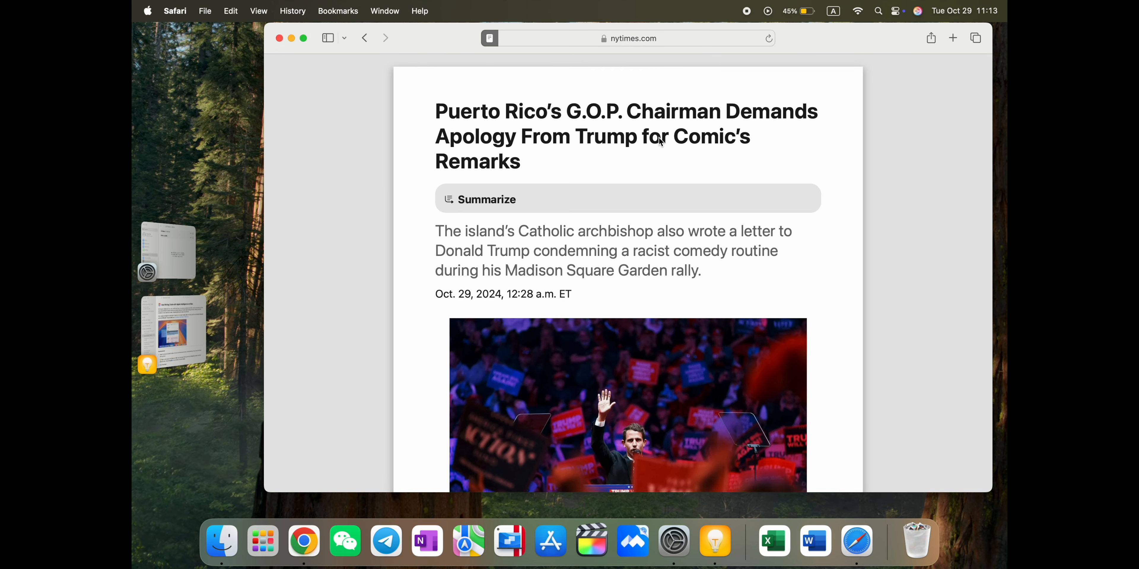
left_click(626, 199)
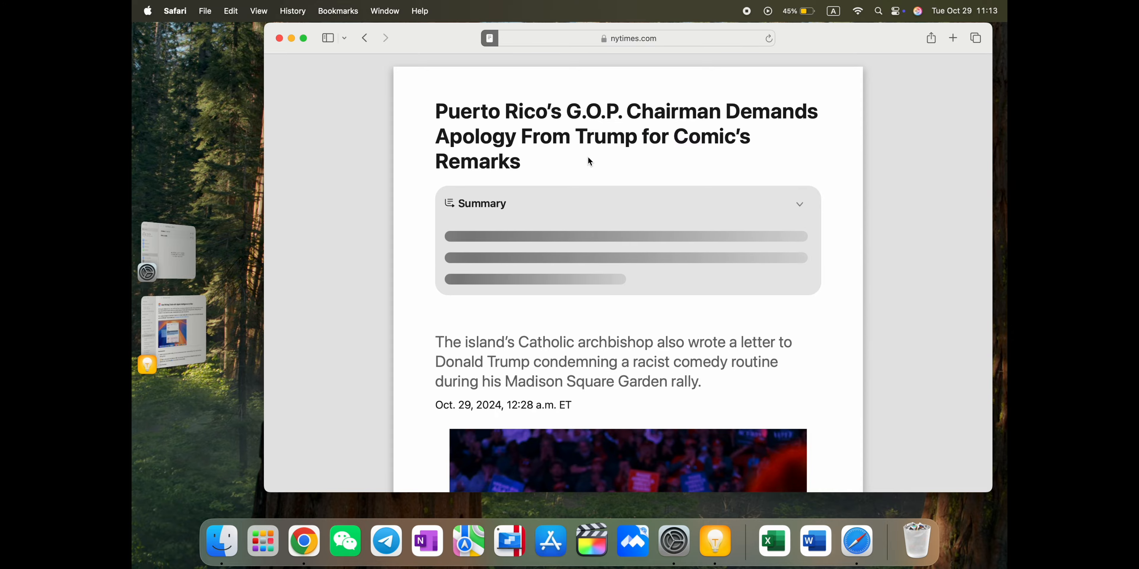
scroll("down", 3)
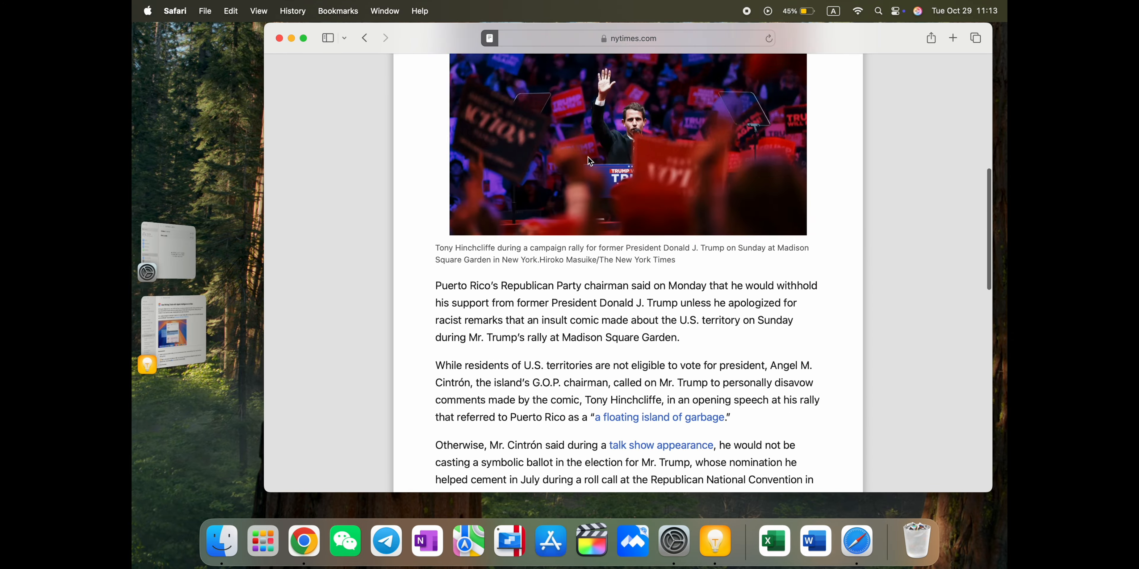
scroll("up", 3)
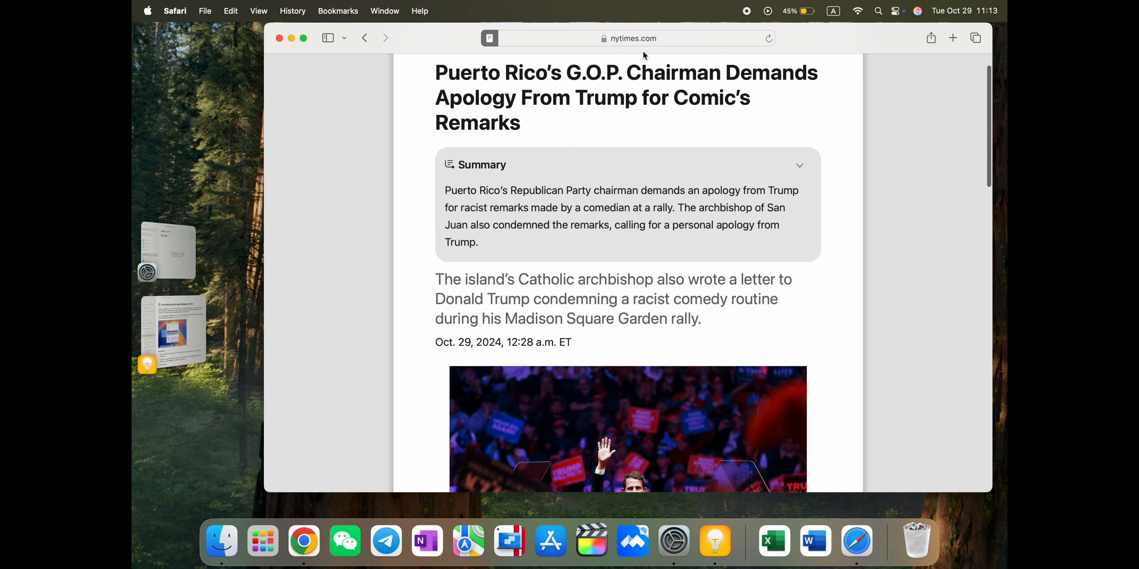
mouse_move(511, 191)
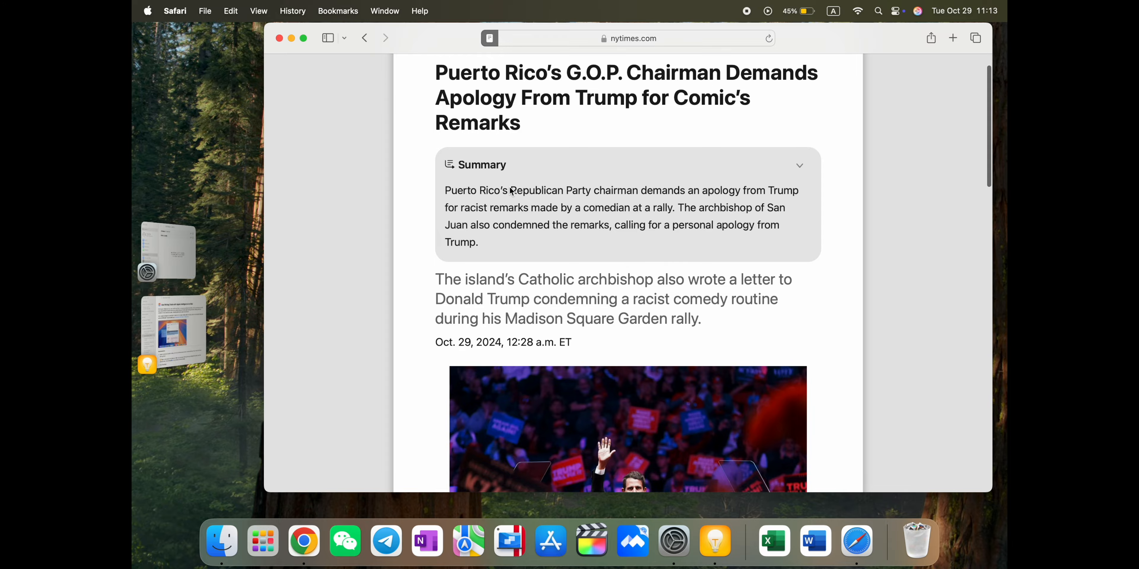
scroll("up", 3)
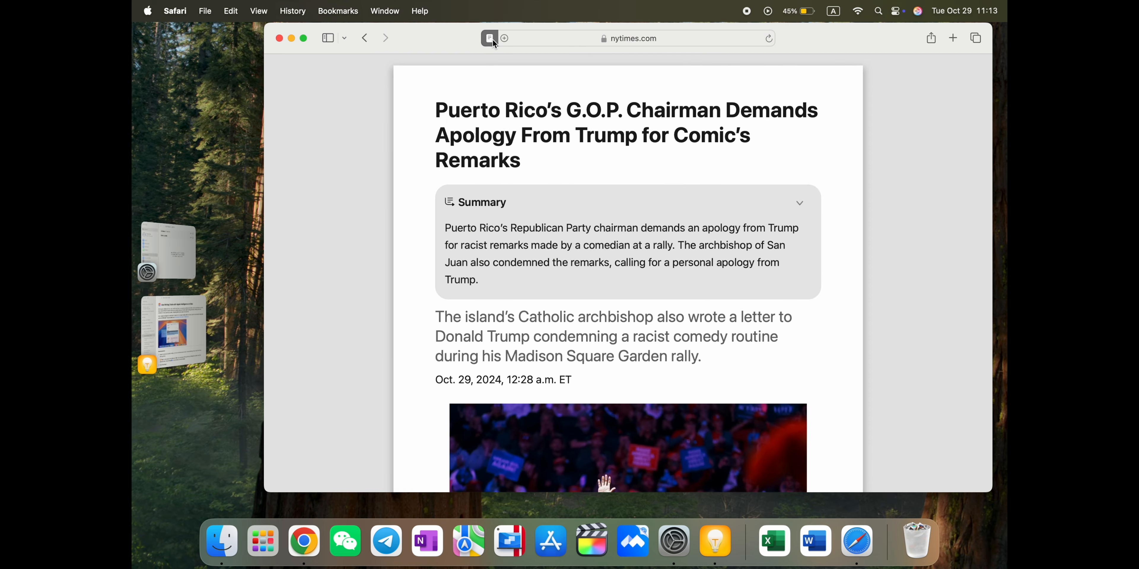
mouse_move(600, 207)
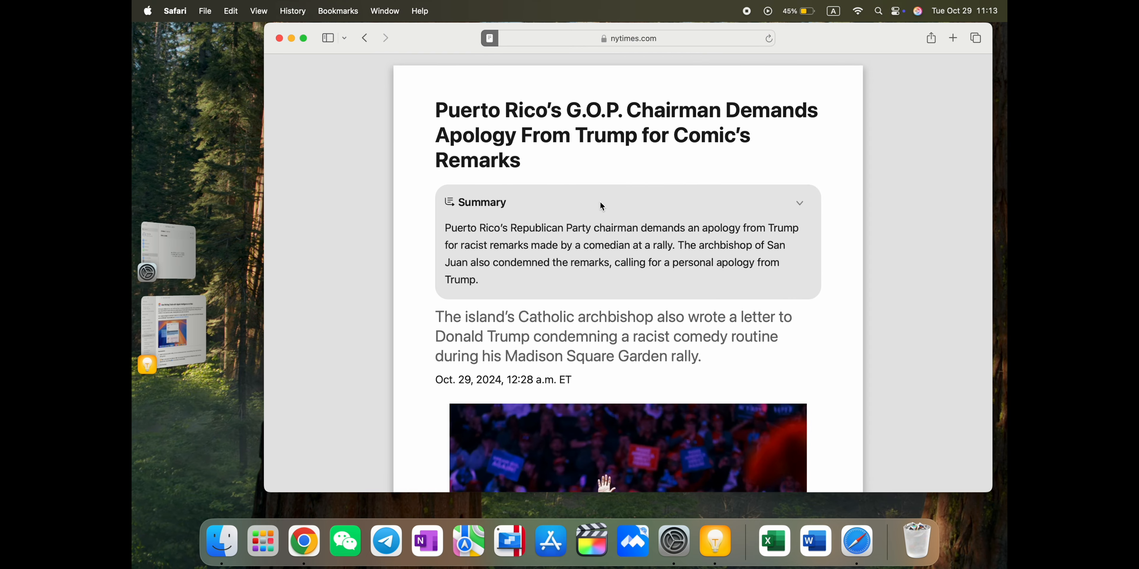
mouse_move(280, 45)
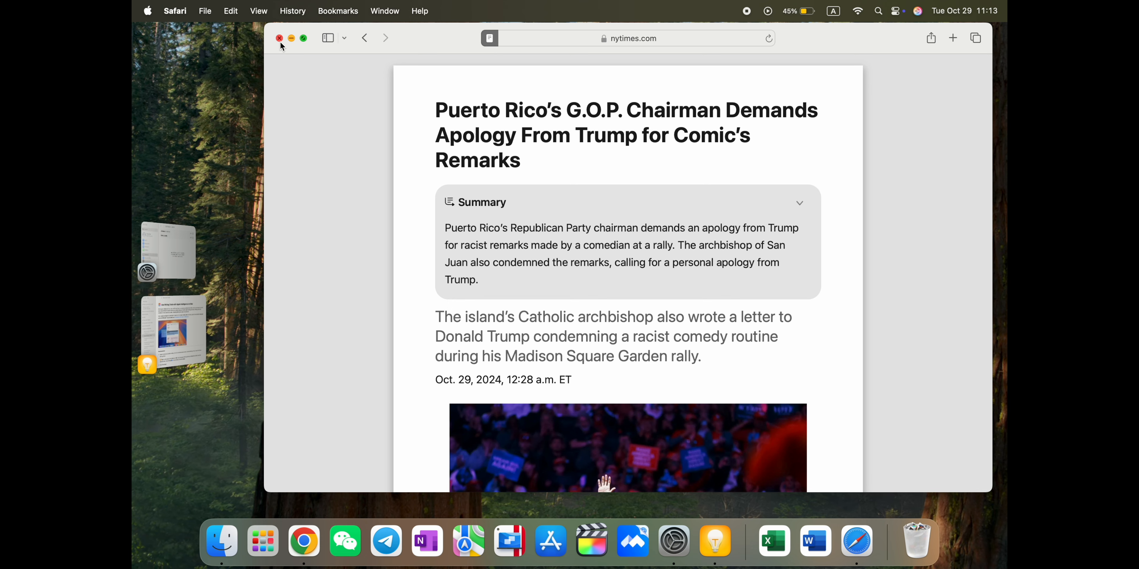
left_click(279, 38)
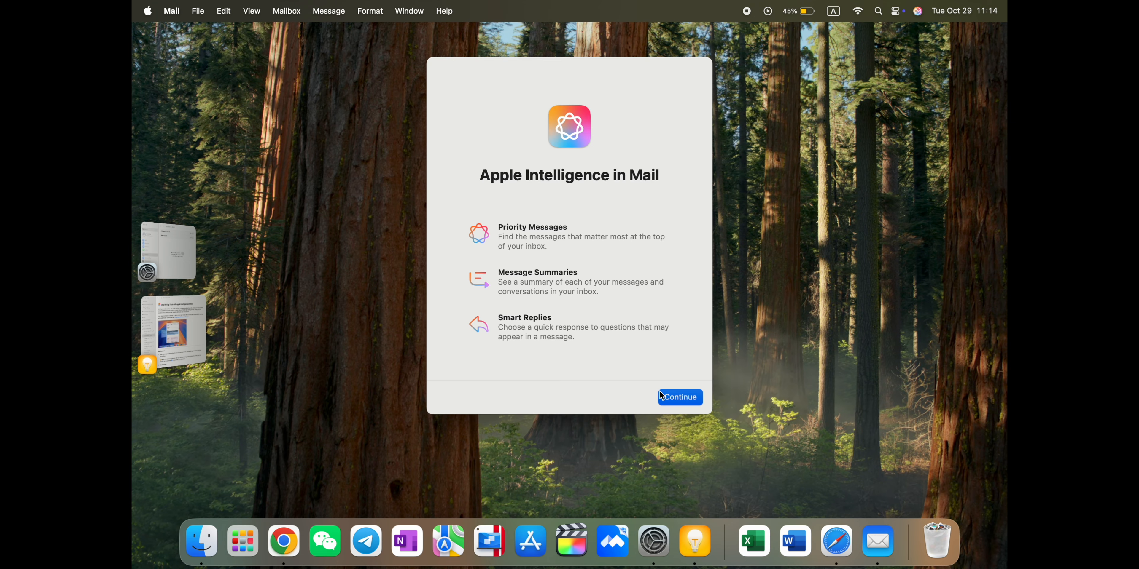
mouse_move(644, 189)
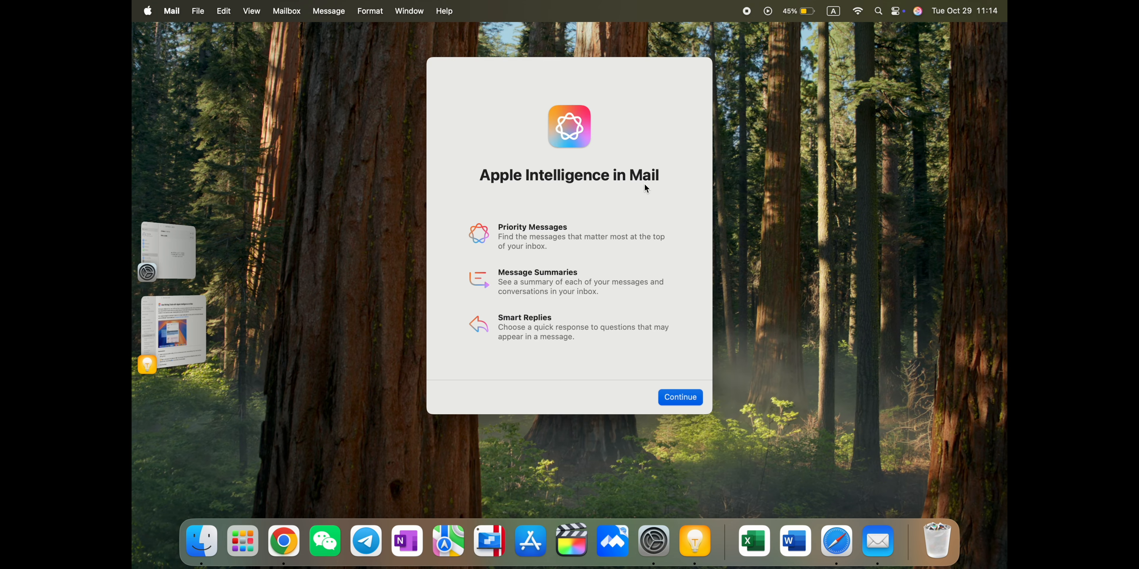
mouse_move(589, 285)
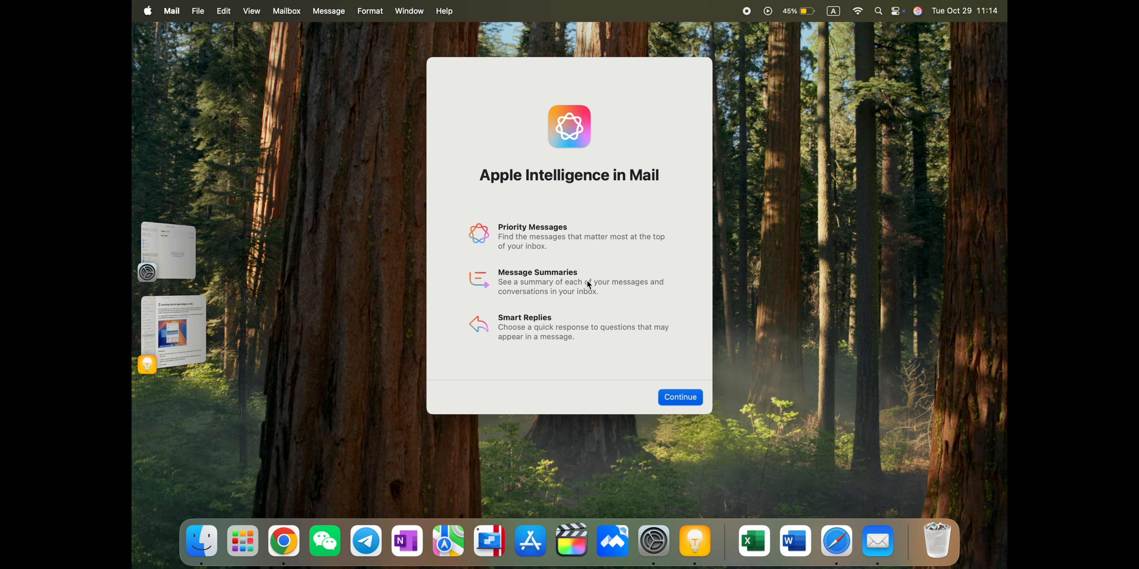
Step: Continue past the Apple Intelligence in Mail welcome to the inbox with the Surfshark email
left_click(679, 398)
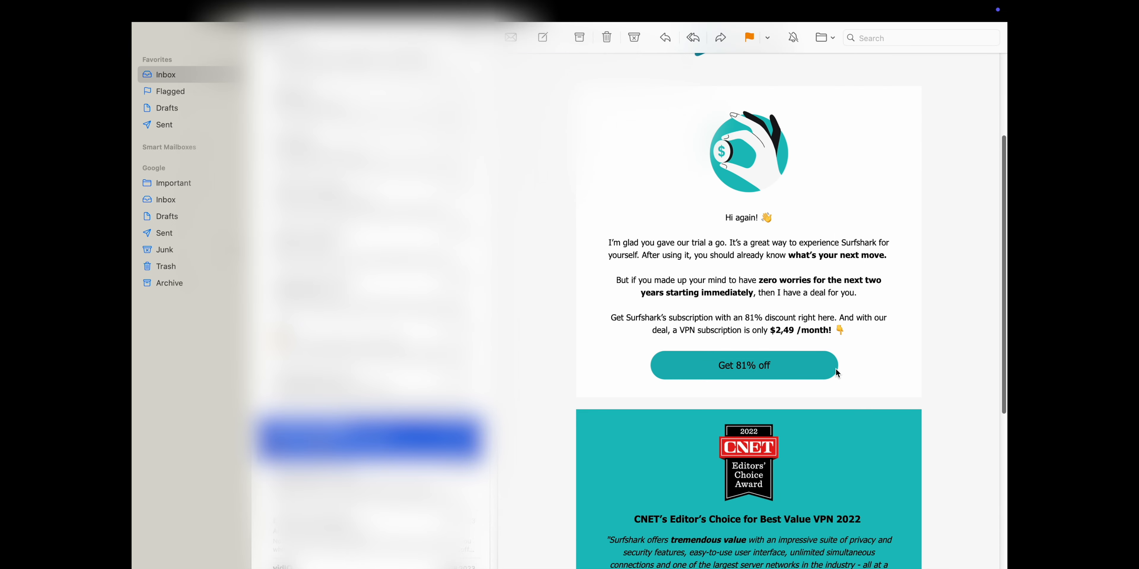
Step: Summarize the Surfshark email's paragraphs with Writing Tools, then request a list version
scroll("up", 3)
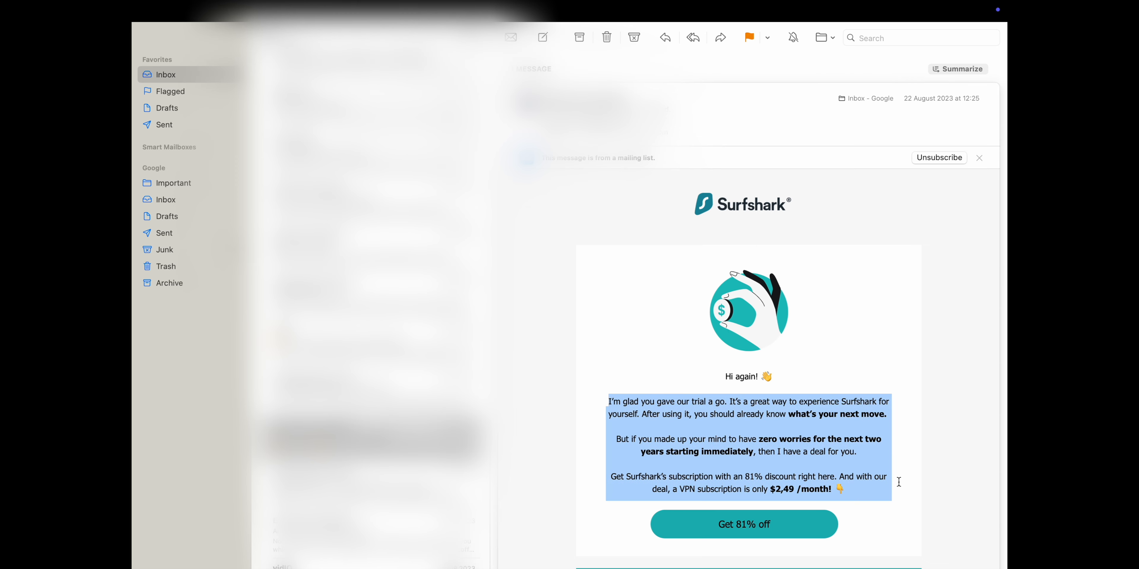
left_click(957, 69)
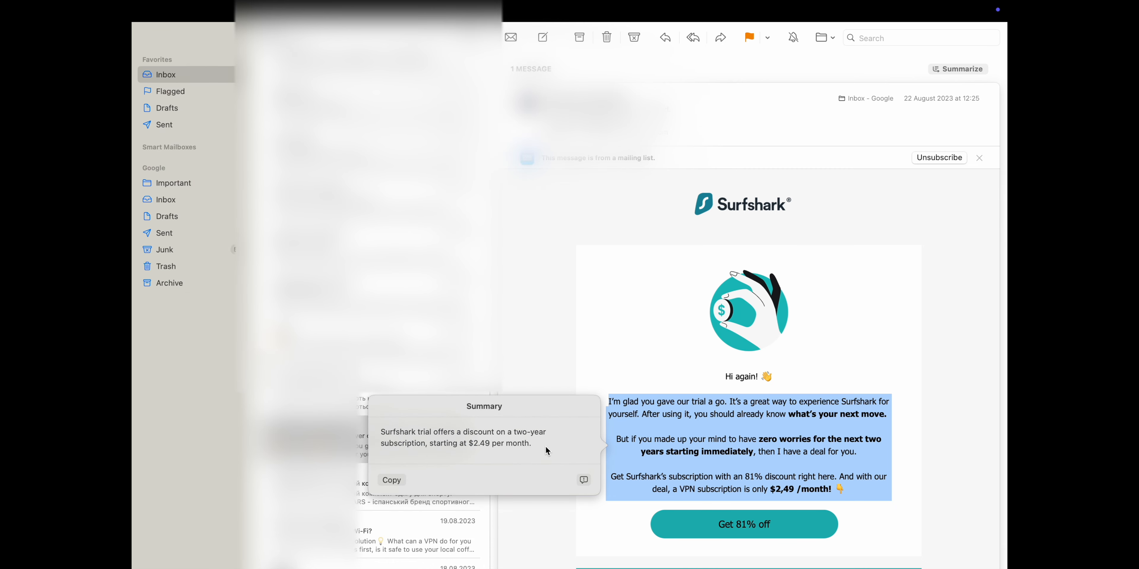
mouse_move(752, 430)
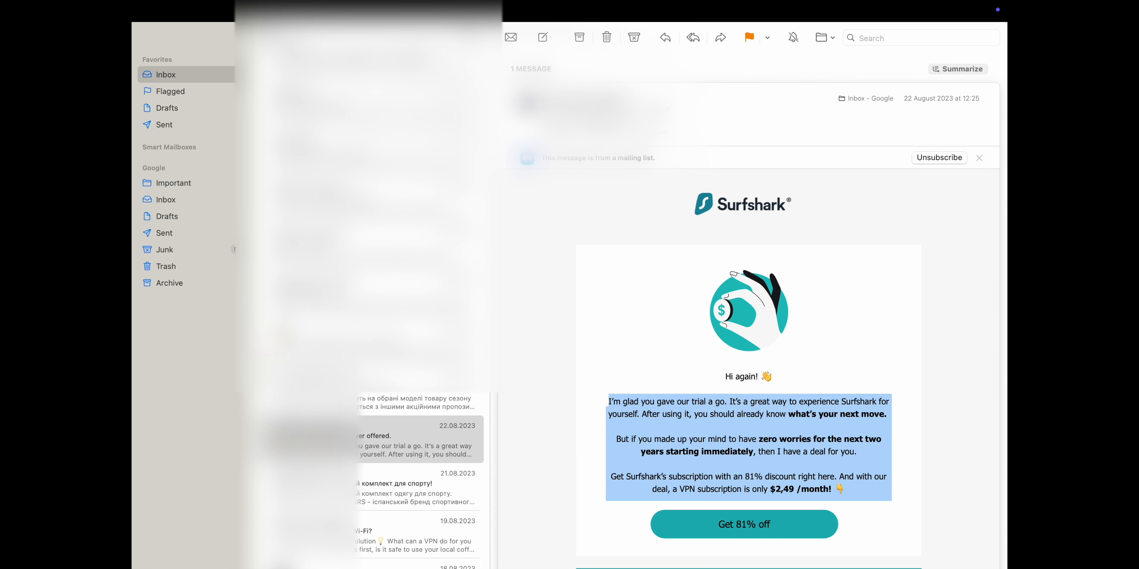
mouse_move(813, 533)
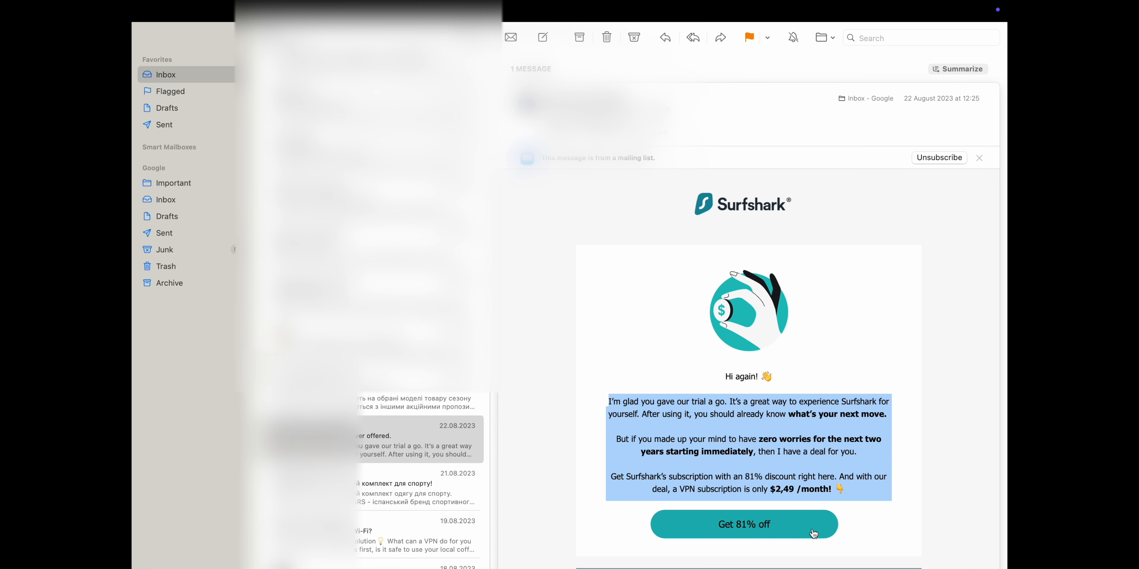
left_click(957, 69)
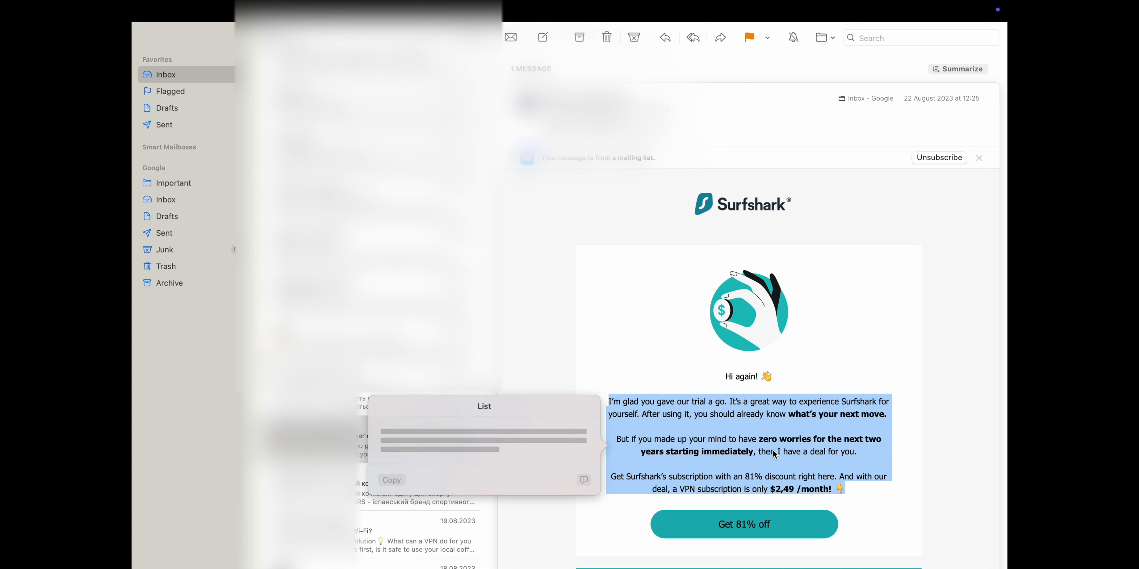
Step: Rewrite the Surfshark promo paragraphs in a professional tone via Writing Tools
right_click(773, 452)
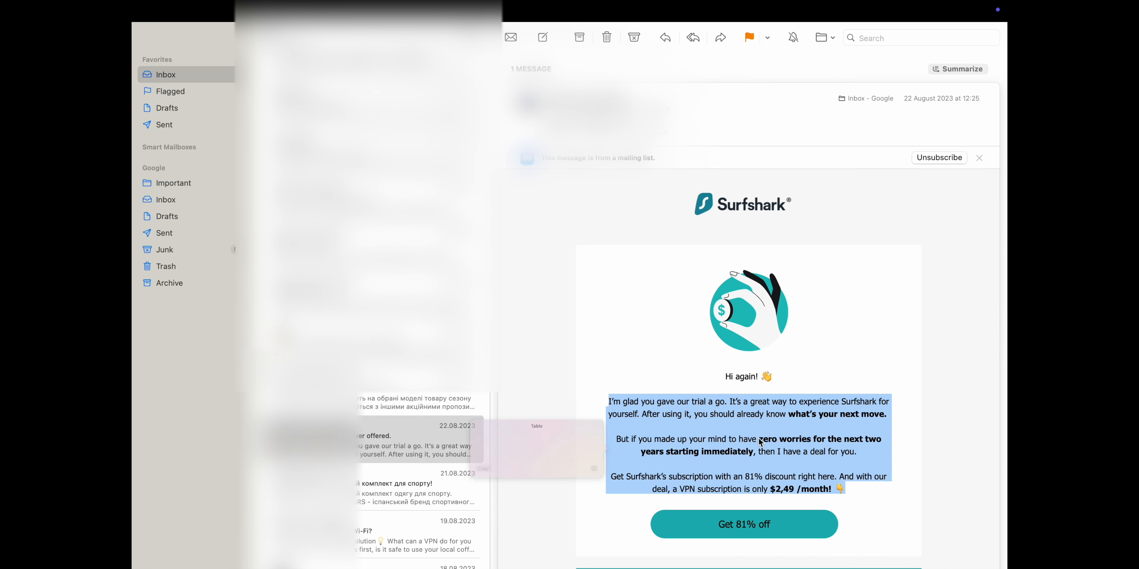
left_click(536, 426)
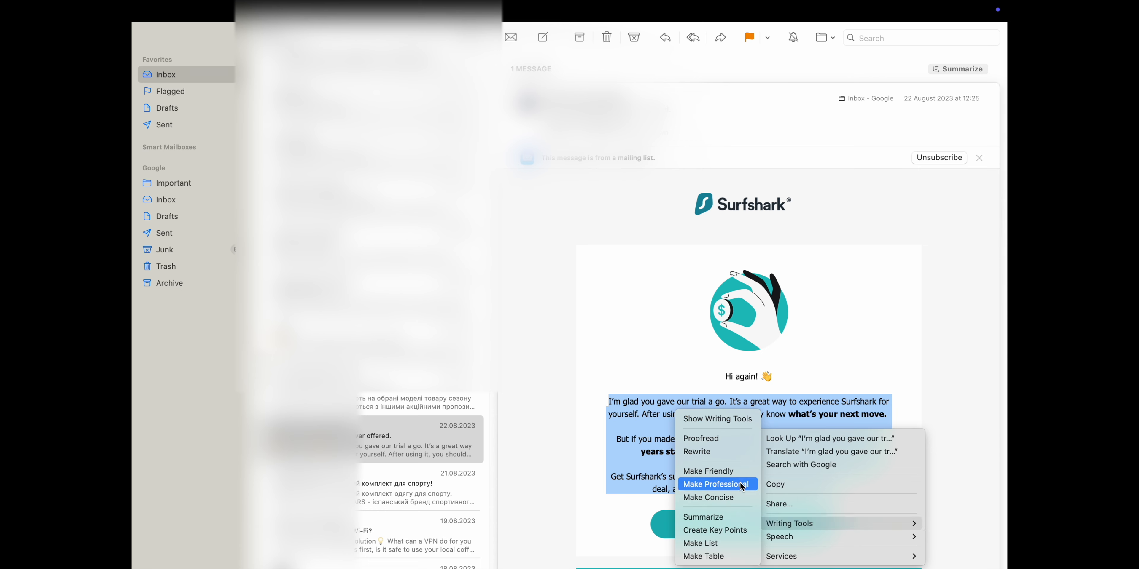
left_click(713, 484)
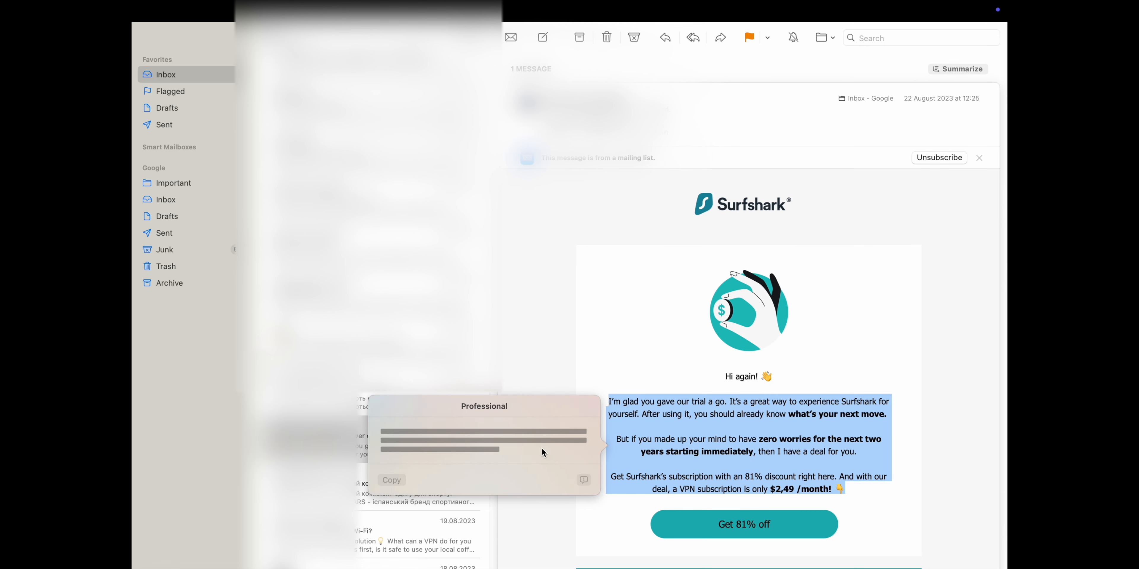
mouse_move(546, 457)
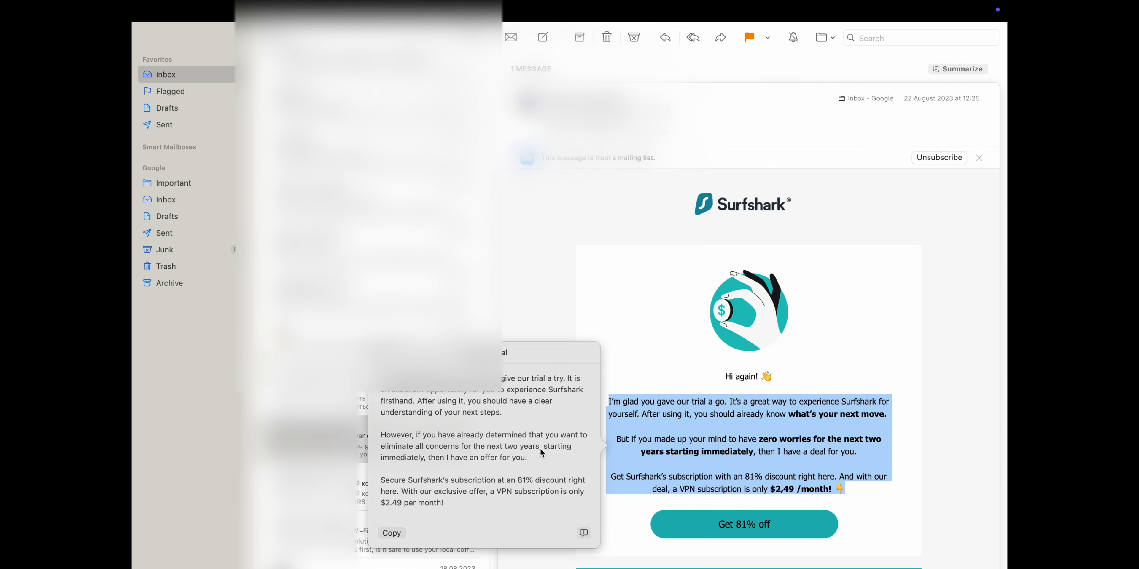
mouse_move(537, 373)
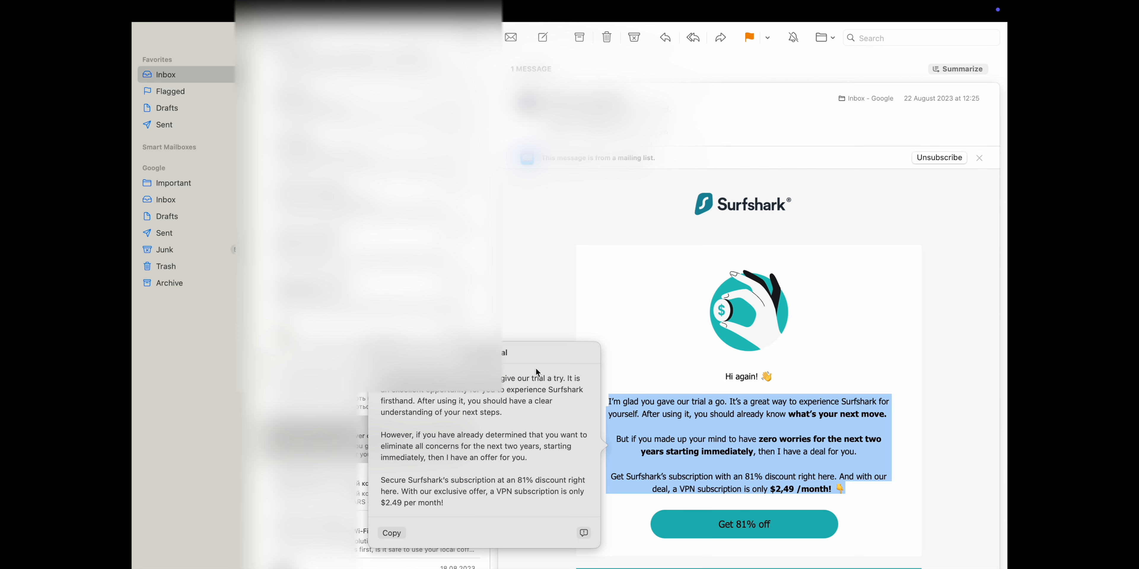
mouse_move(581, 383)
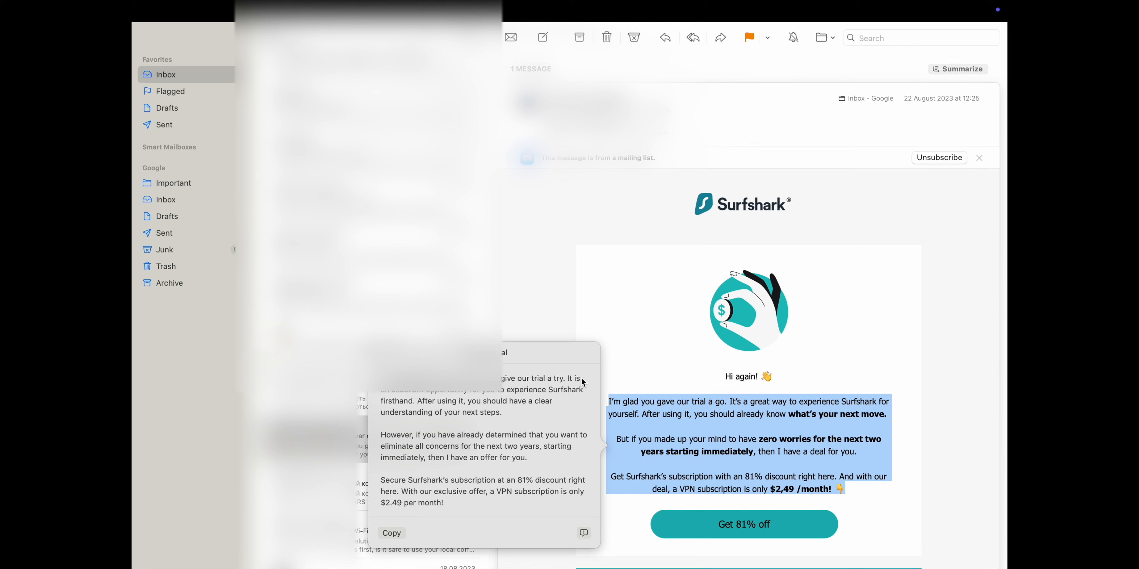
mouse_move(468, 430)
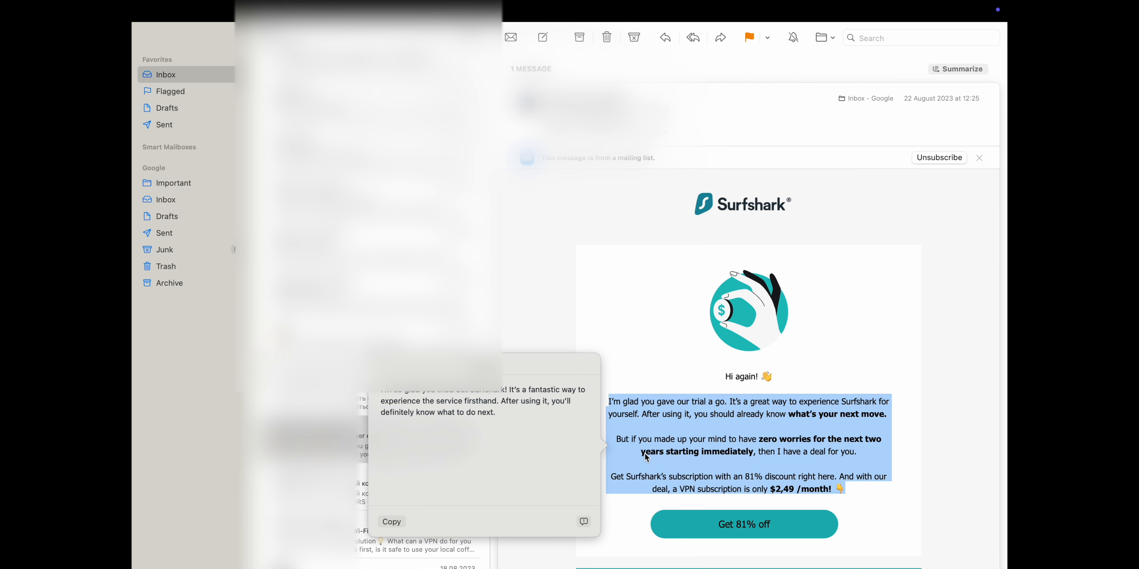
right_click(644, 457)
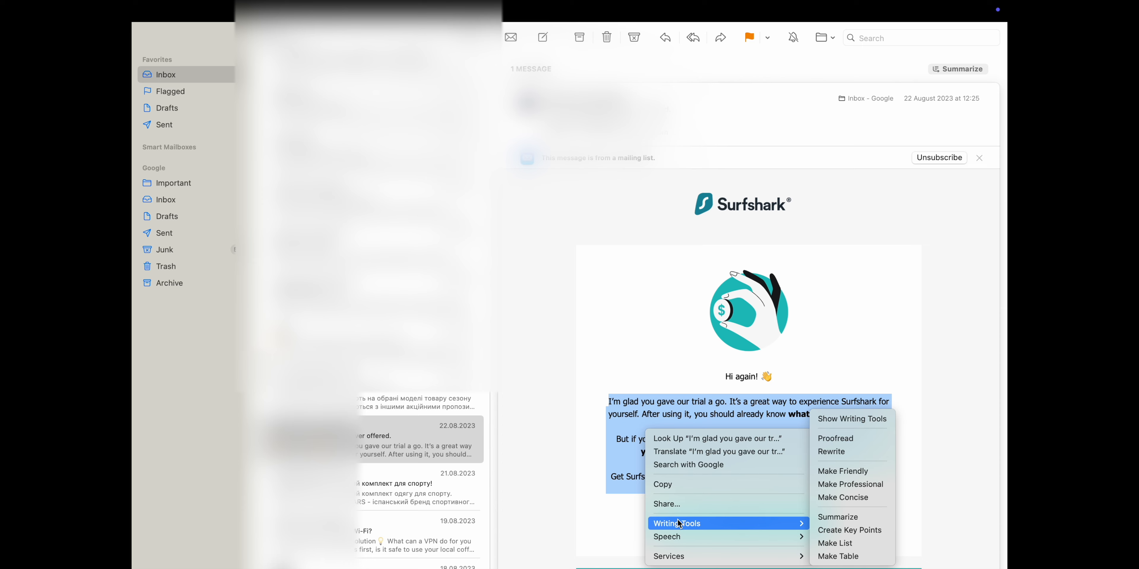
mouse_move(851, 419)
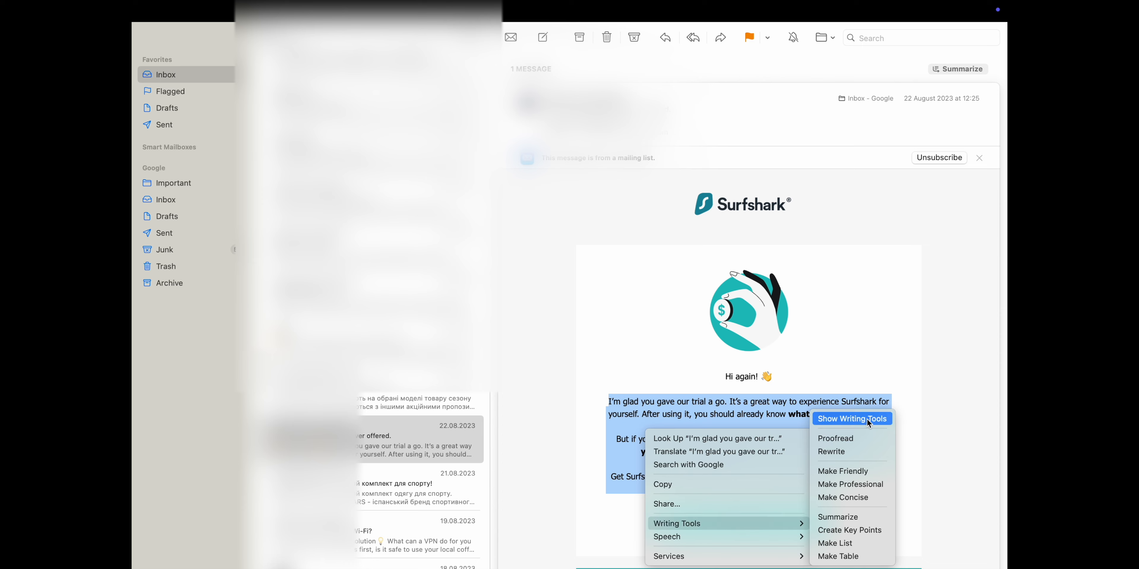
Step: Proofread the Surfshark promo text in the full Writing Tools panel
left_click(851, 418)
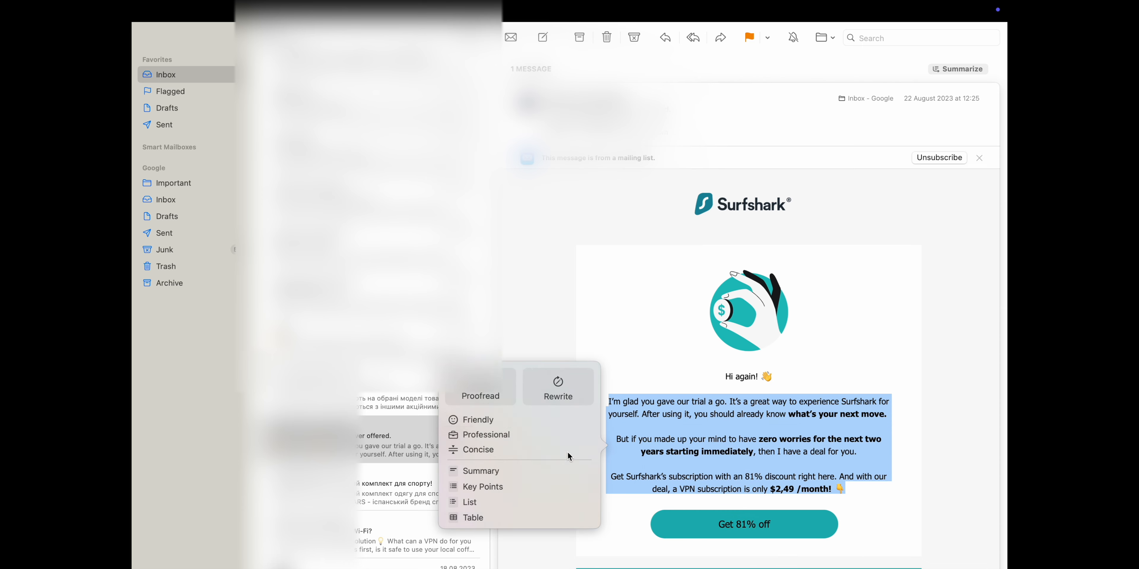
left_click(480, 385)
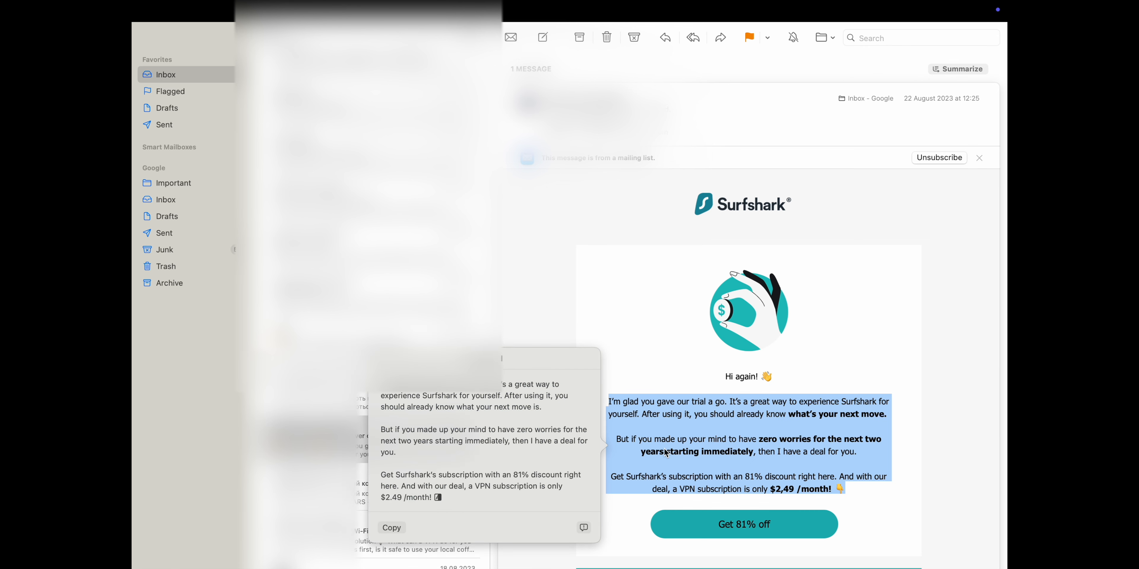
mouse_move(457, 402)
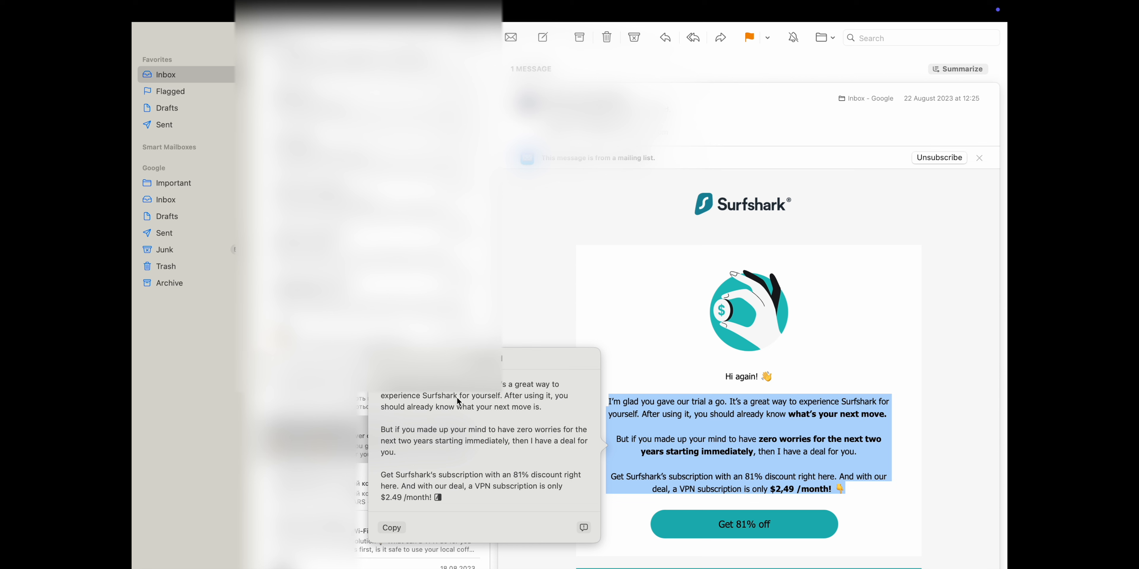
mouse_move(517, 409)
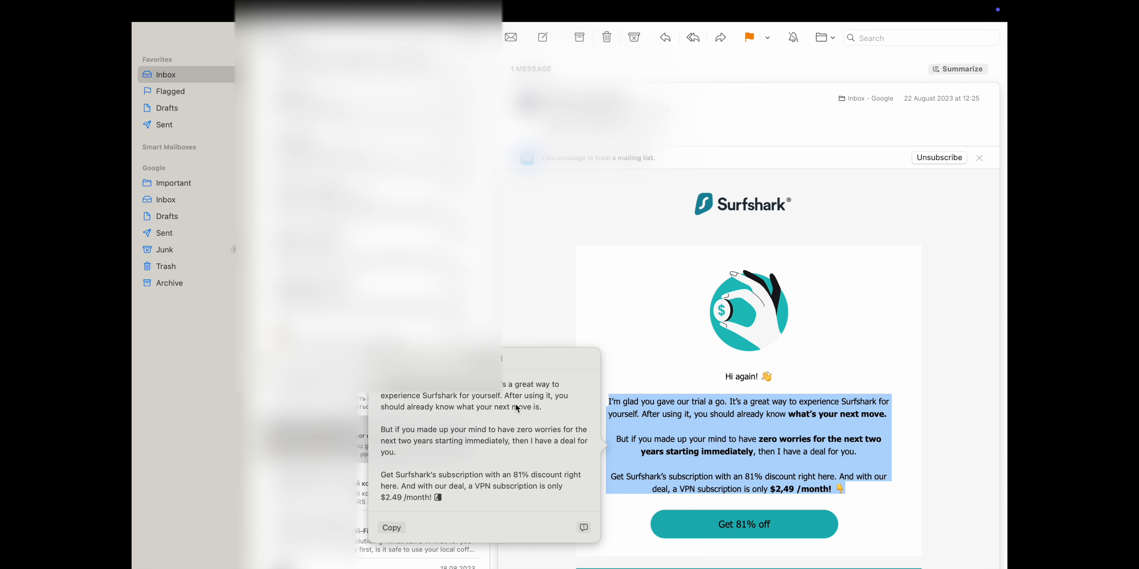
mouse_move(403, 424)
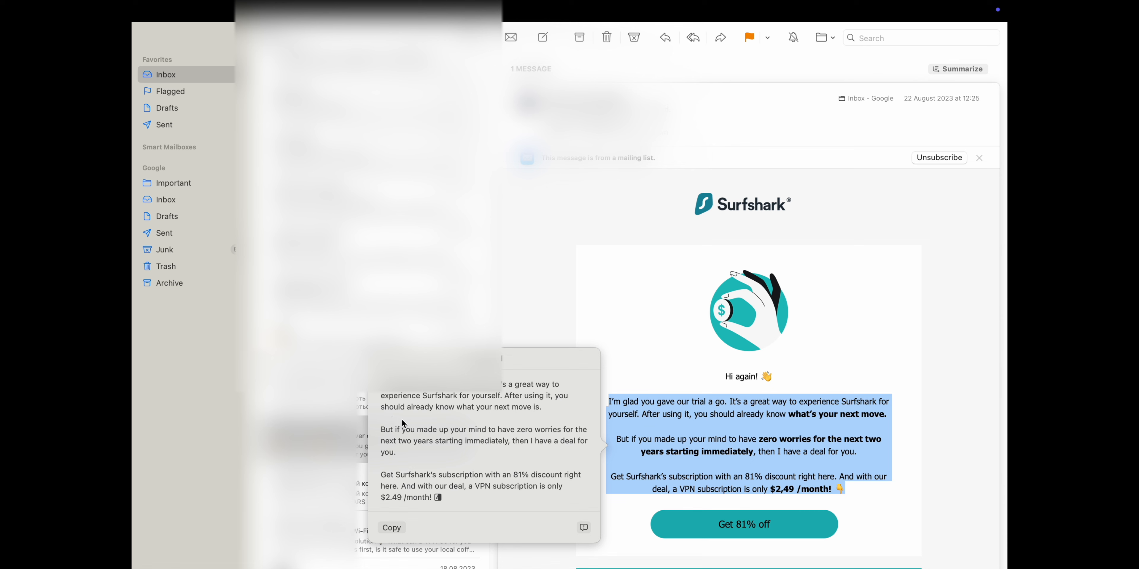
mouse_move(451, 417)
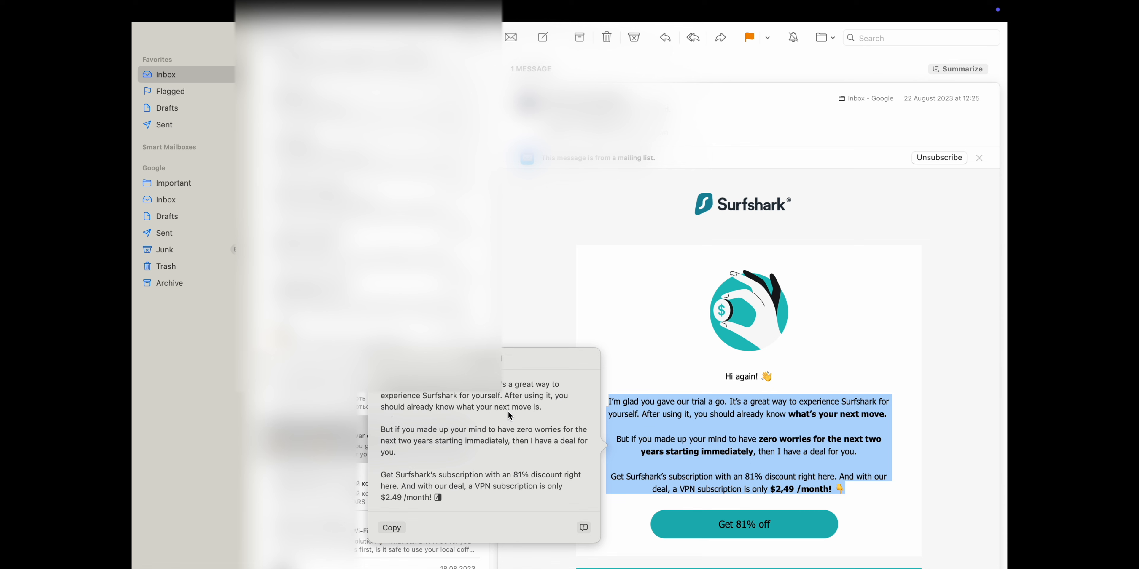
mouse_move(432, 403)
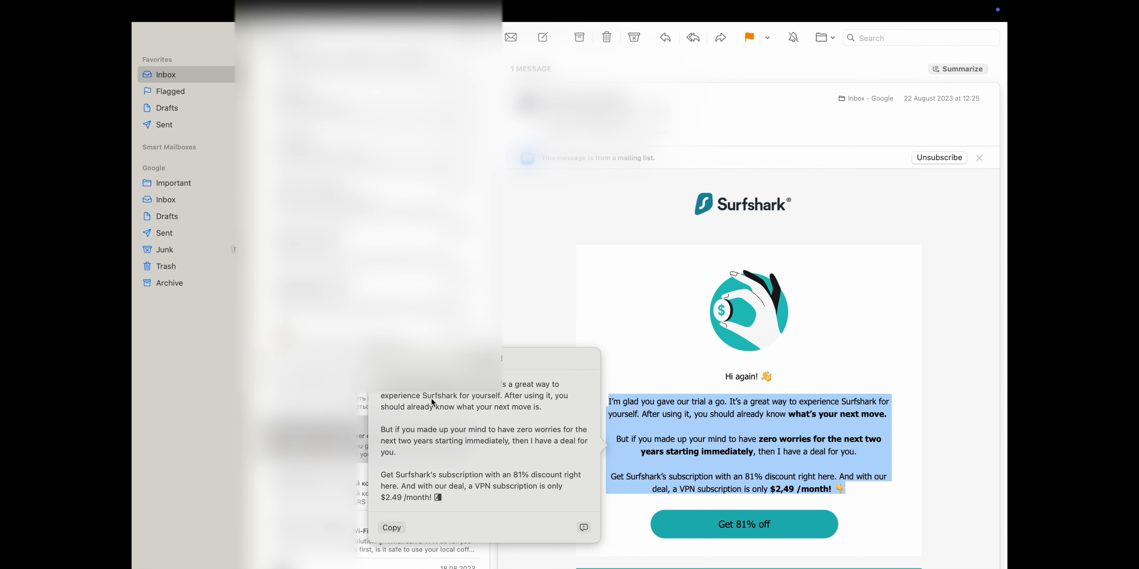
mouse_move(738, 446)
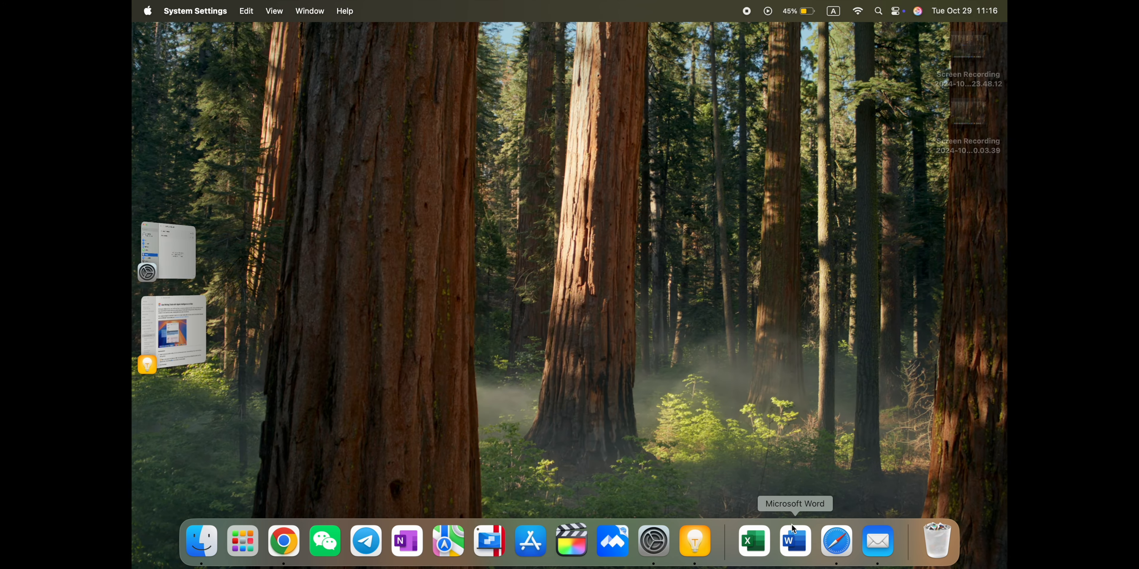
right_click(877, 541)
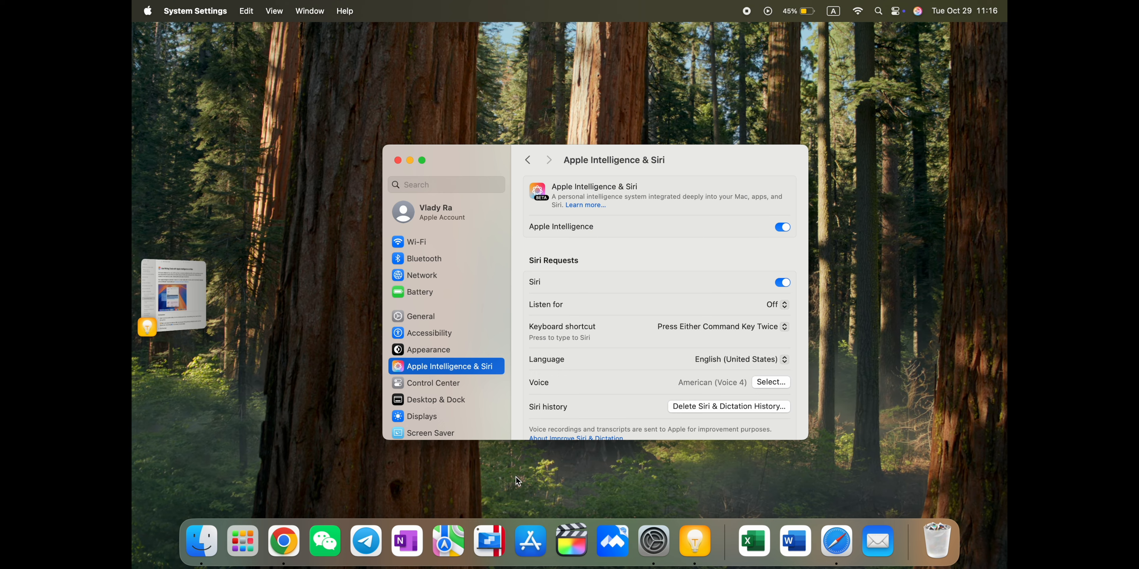
left_click(398, 161)
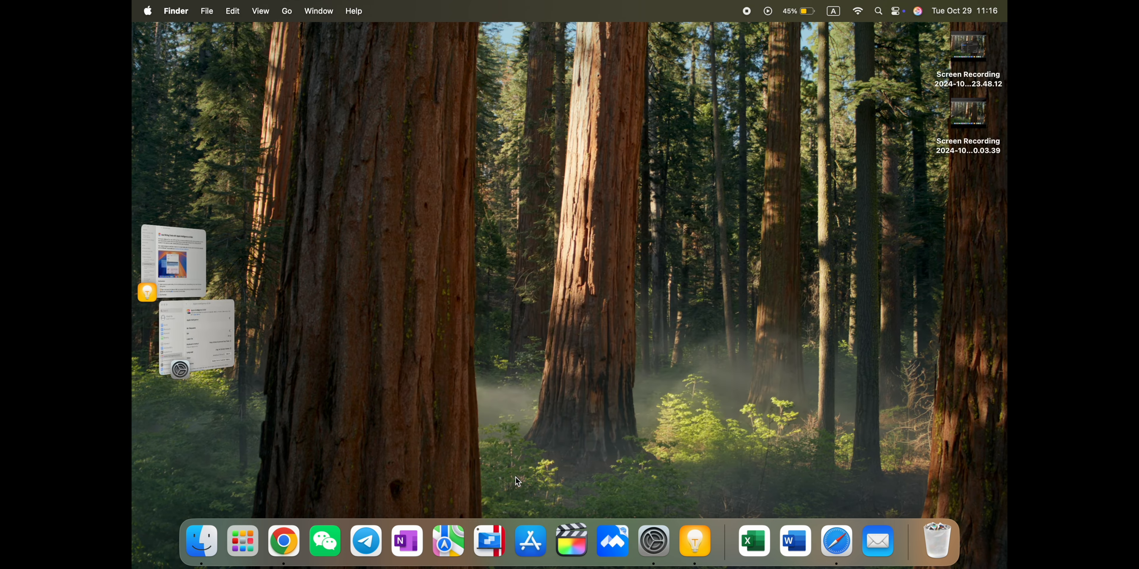
left_click(173, 261)
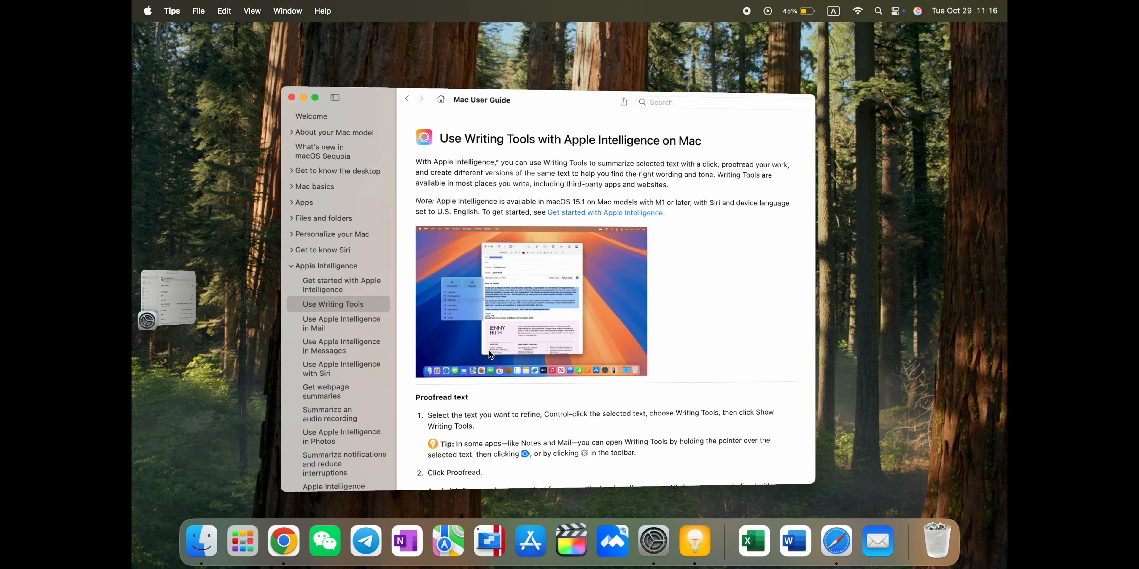
Step: Browse the Messages, audio recording and Photos topics under Apple Intelligence in Tips
left_click(342, 323)
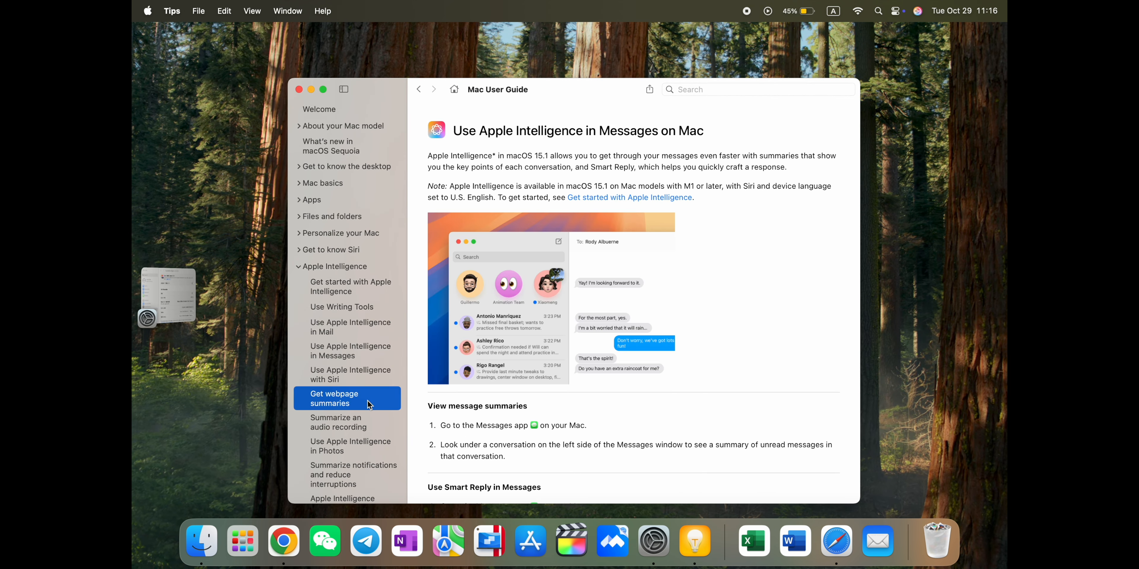
left_click(336, 422)
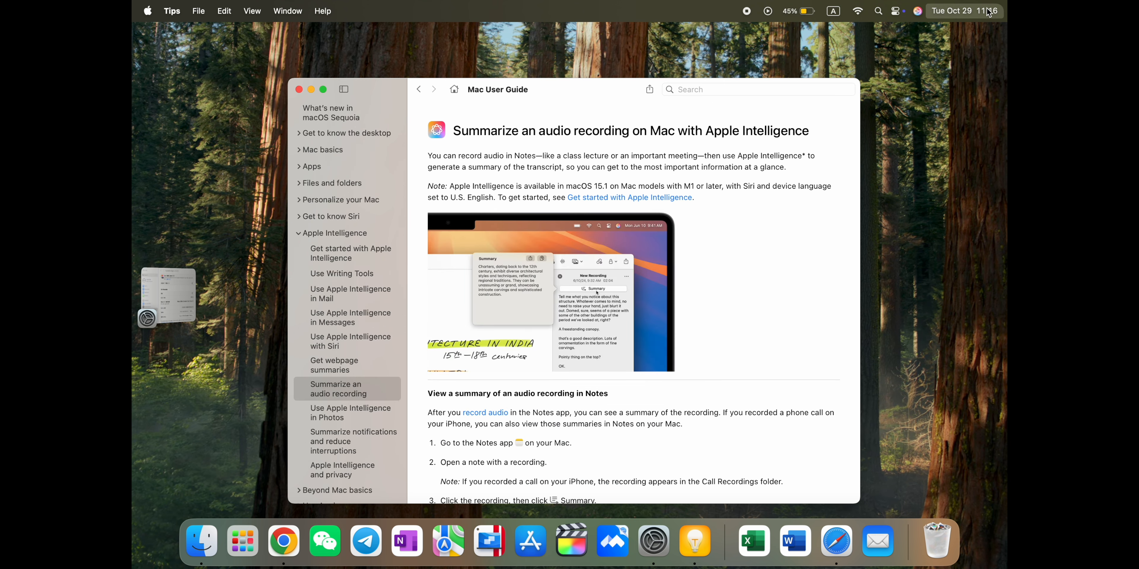
left_click(962, 10)
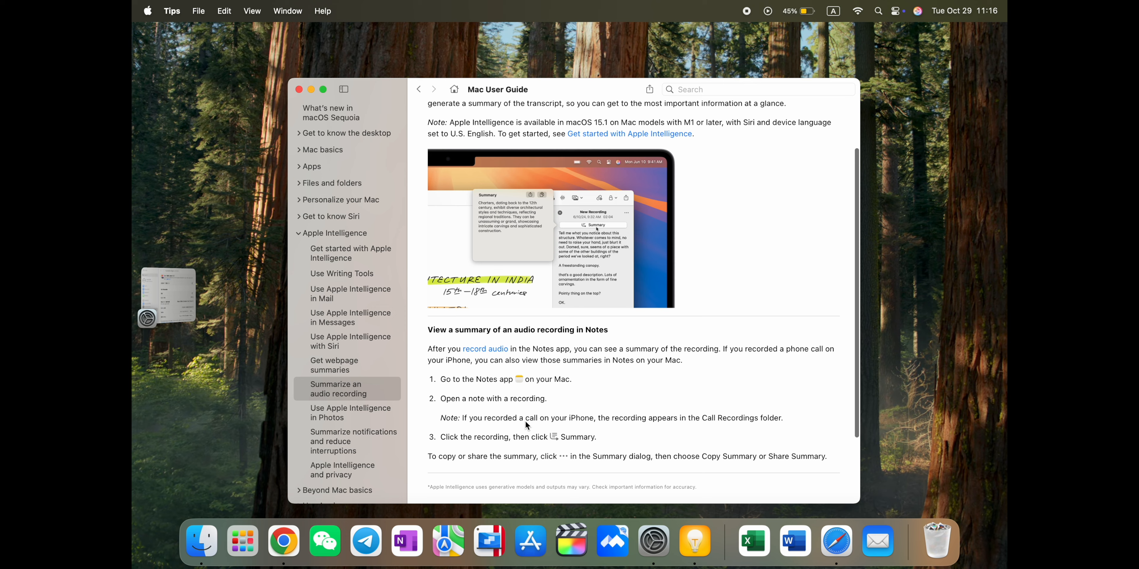
left_click(350, 413)
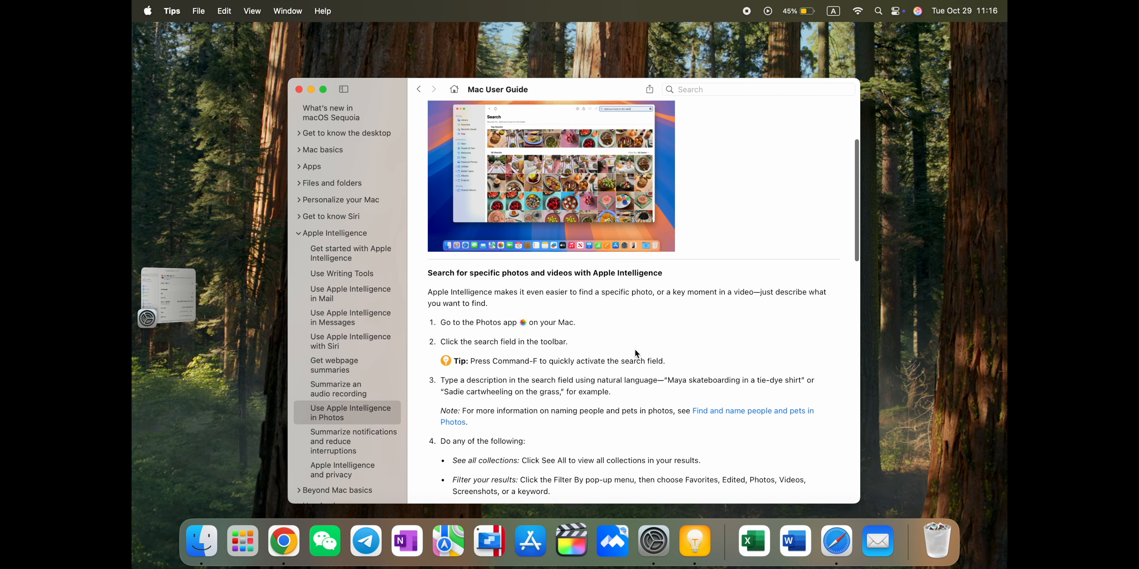
Step: Read through the Photos topic to its Clean Up before-and-after example
scroll("down", 3)
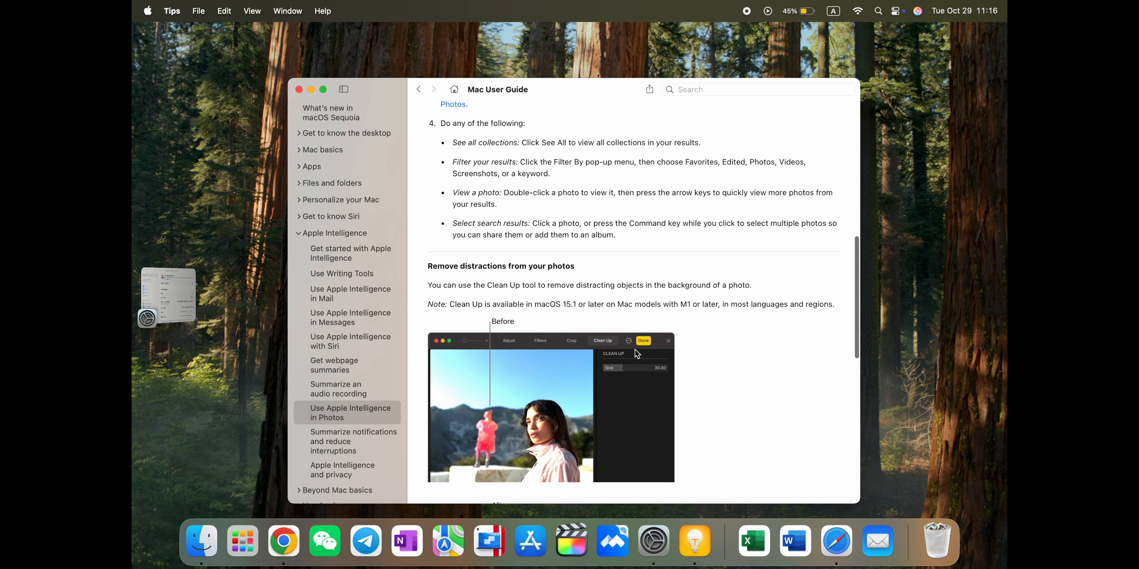
scroll("down", 3)
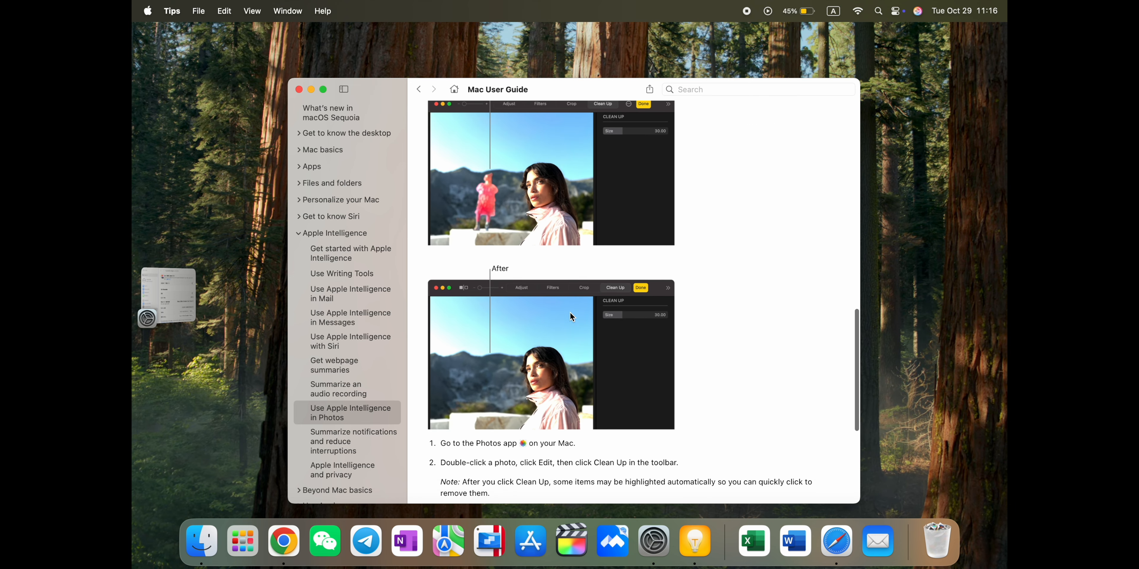
mouse_move(524, 395)
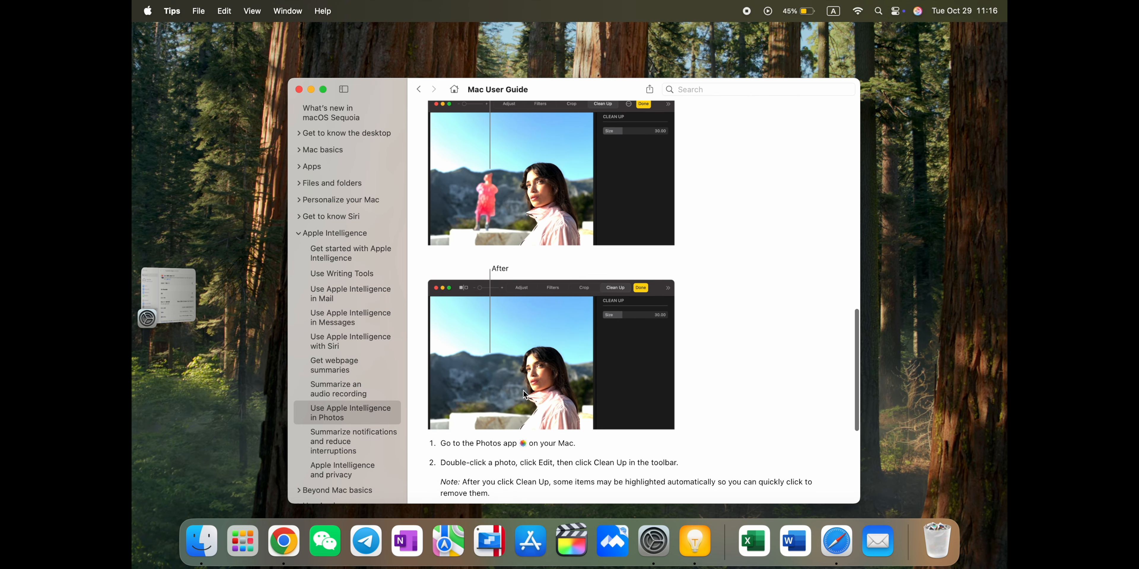
mouse_move(505, 201)
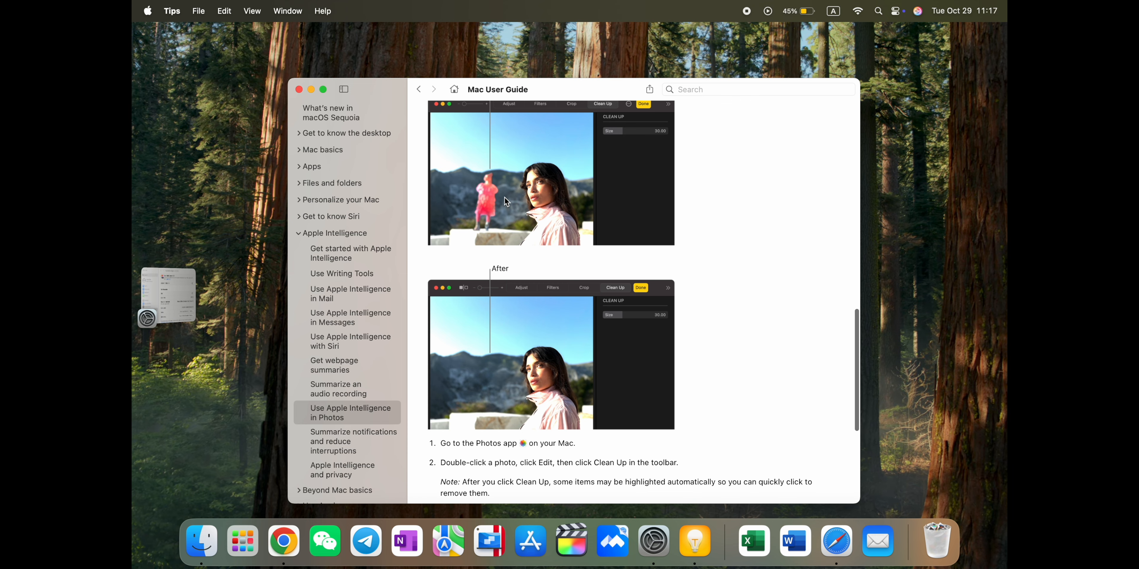
scroll("up", 3)
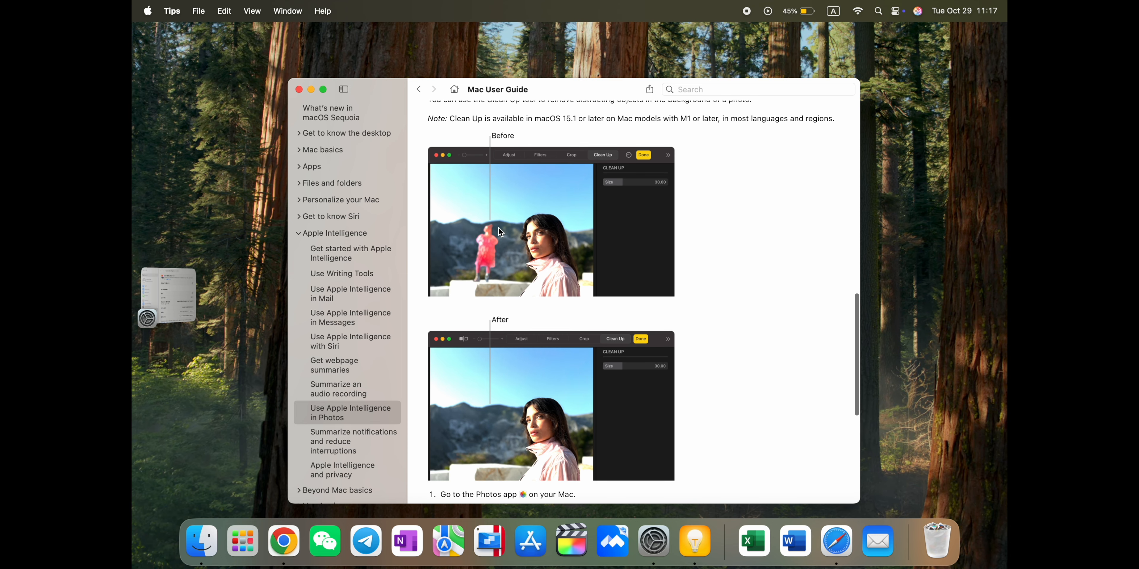
mouse_move(465, 291)
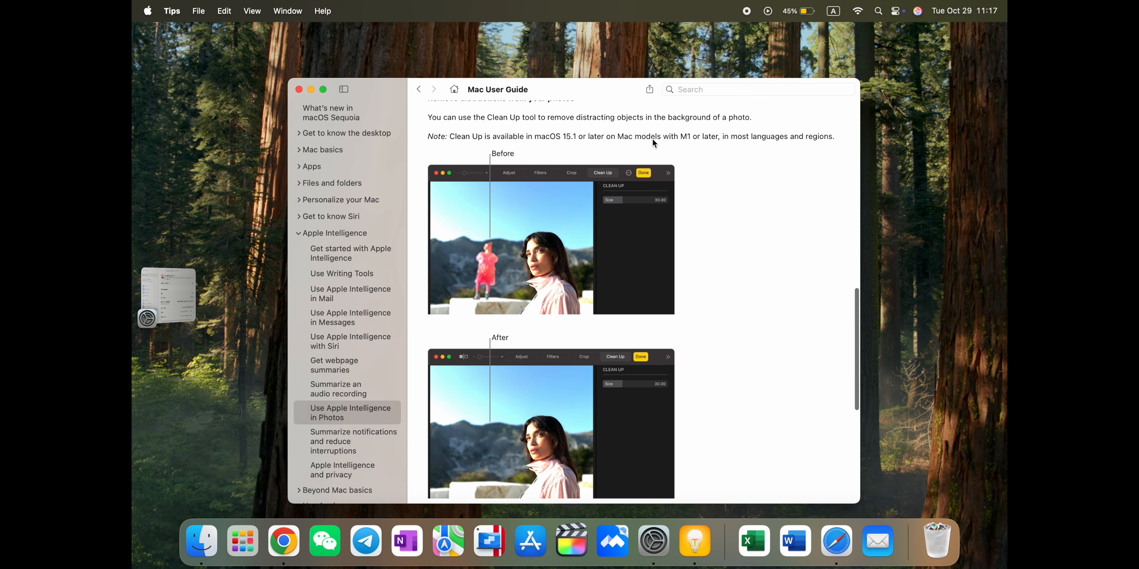
mouse_move(708, 139)
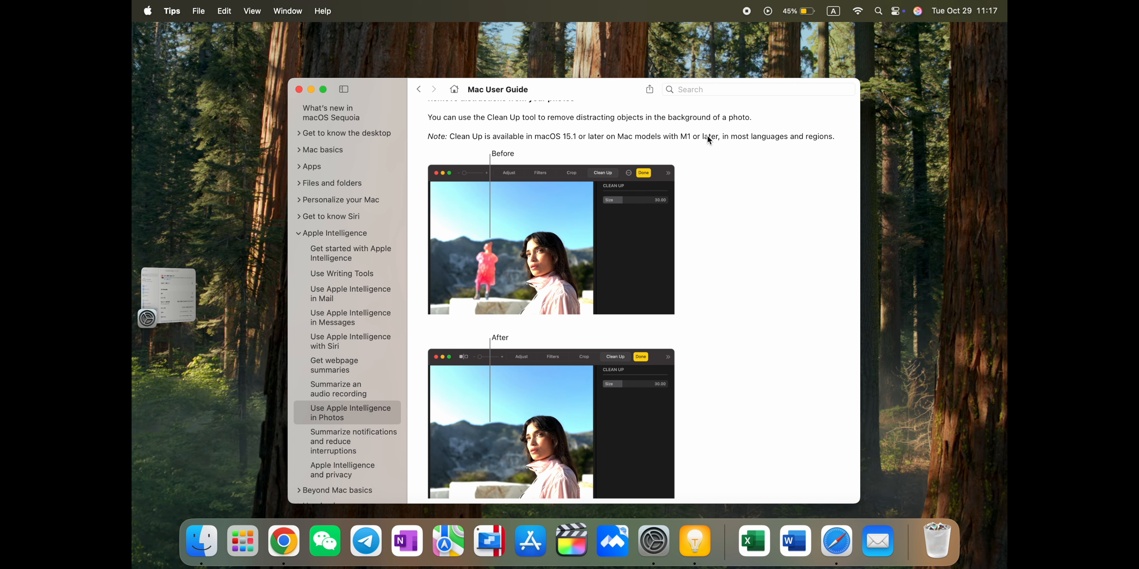
scroll("up", 3)
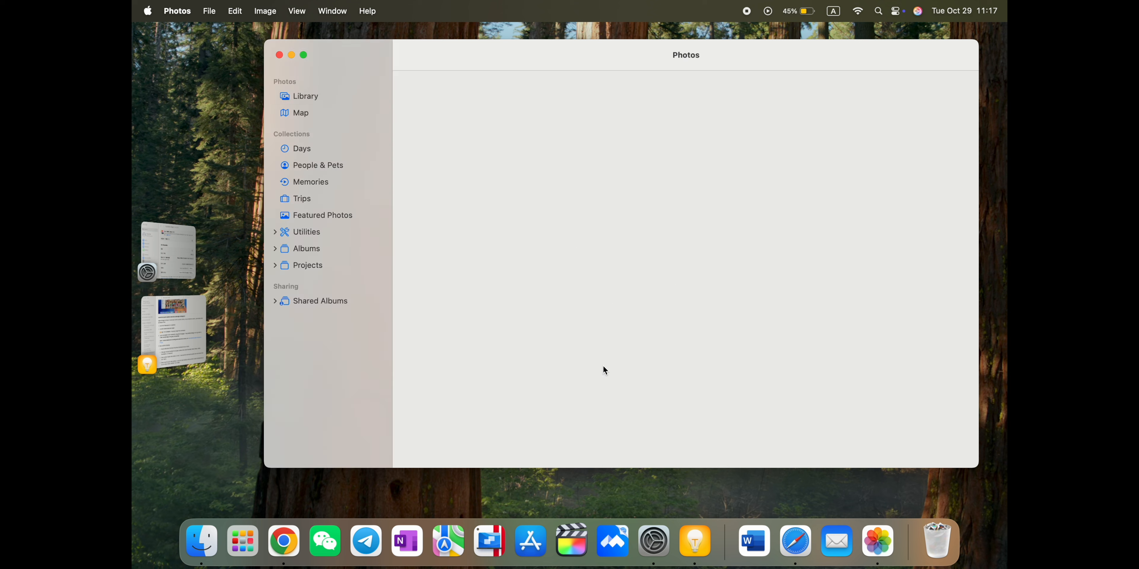
Step: Show the Photos Library, which reports iCloud syncing paused
left_click(304, 96)
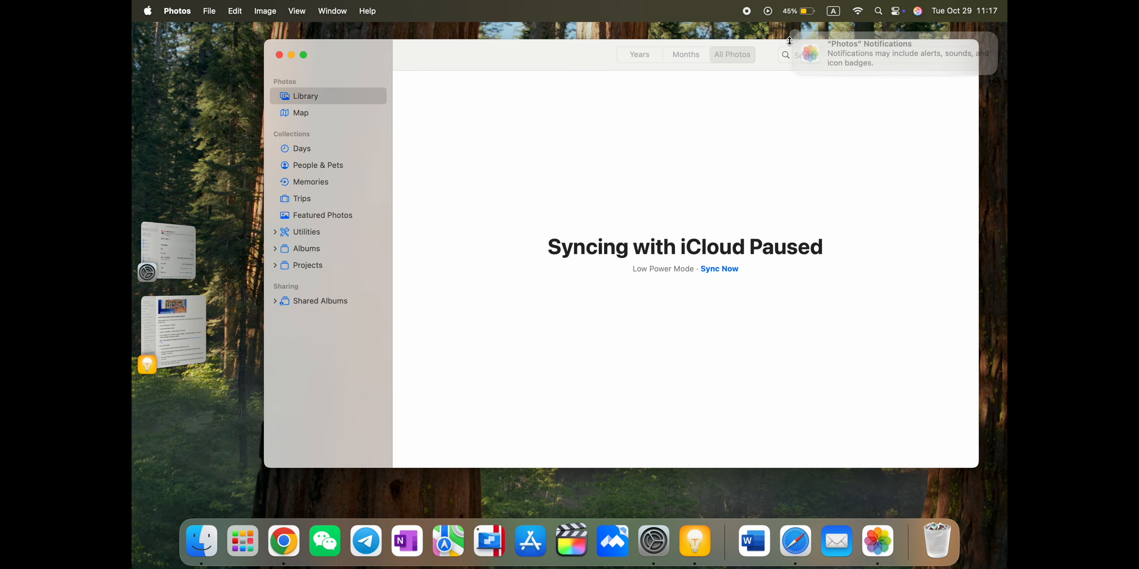
mouse_move(794, 541)
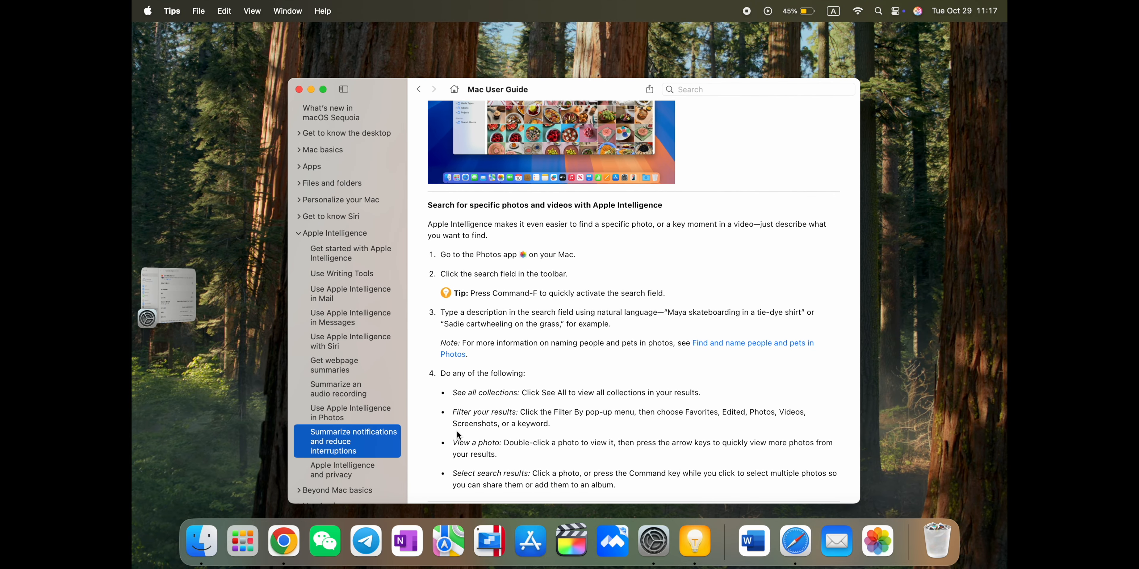
Step: Read the summarizing notifications topic and move to another Apple Intelligence page
left_click(353, 441)
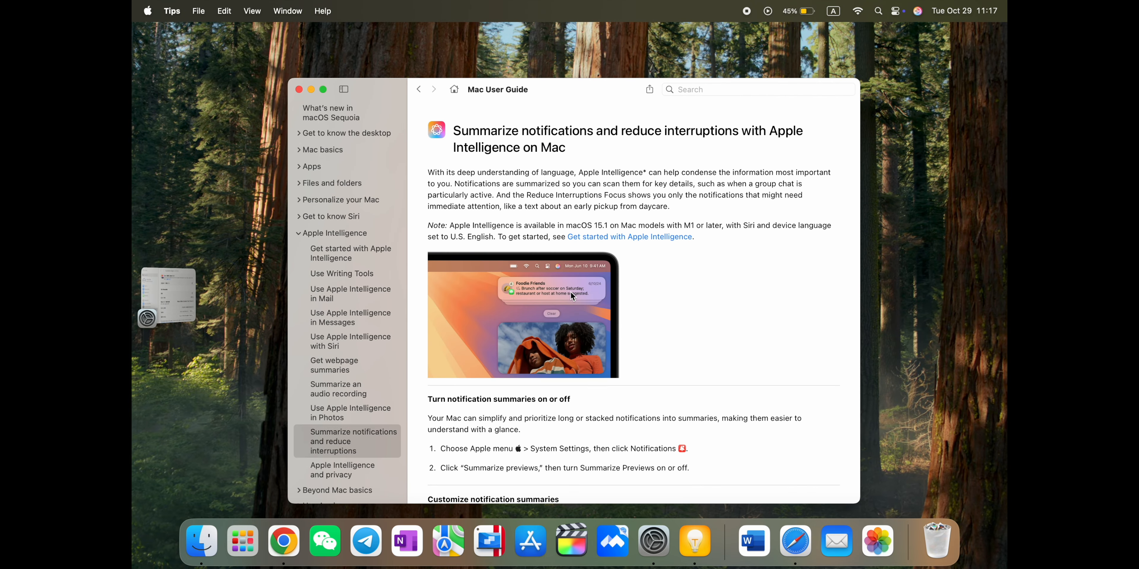
scroll("down", 3)
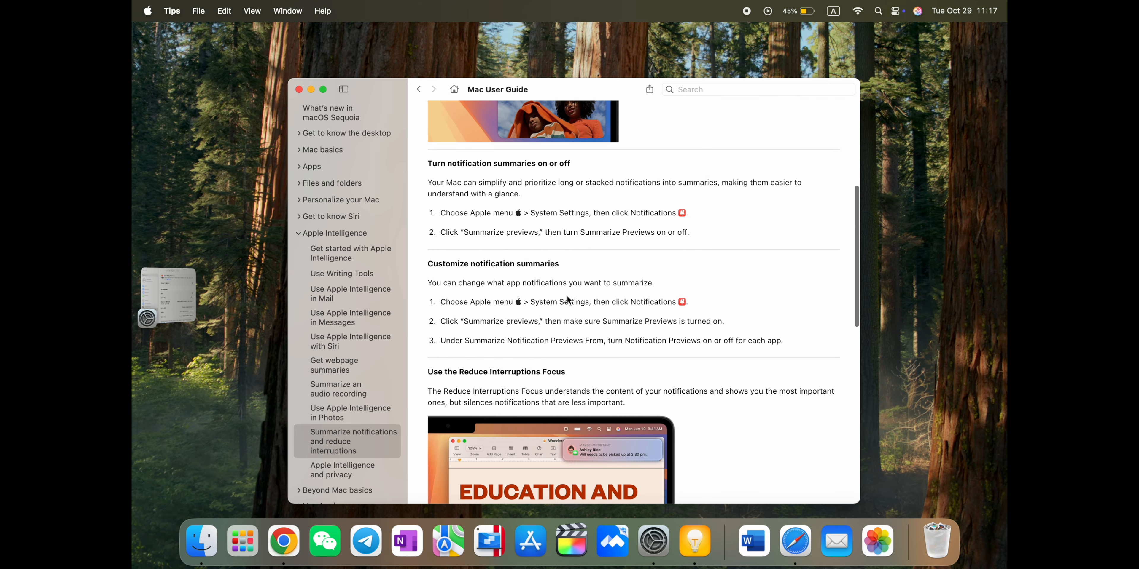
scroll("down", 3)
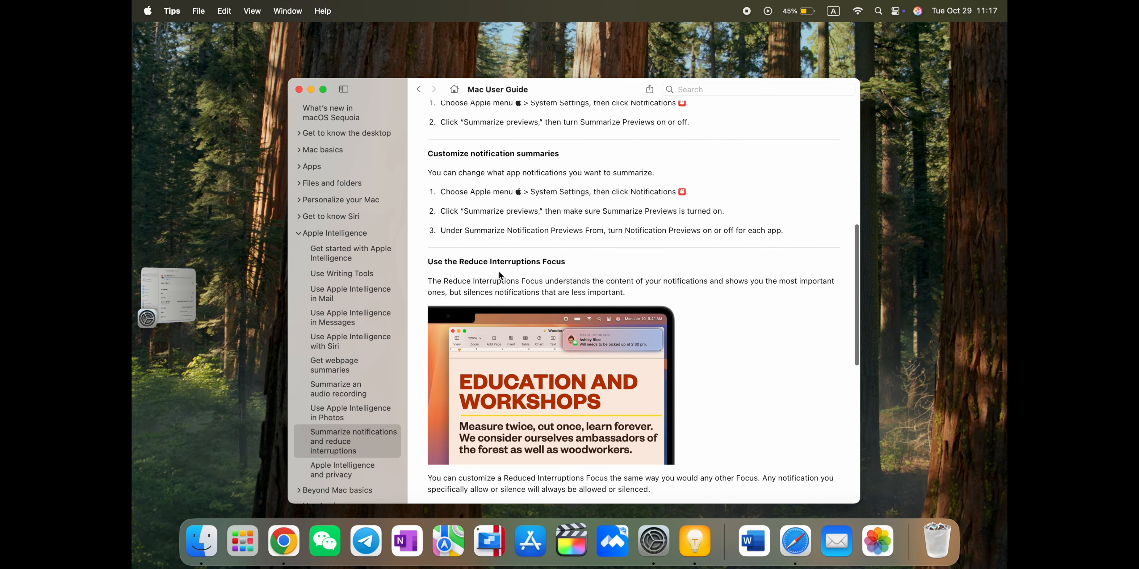
scroll("down", 3)
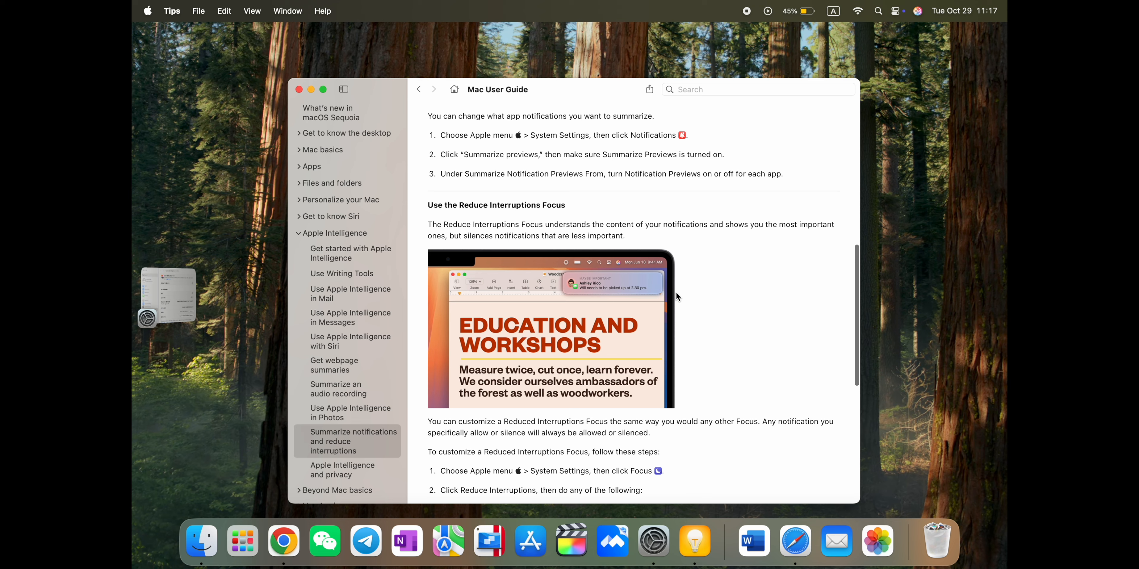
scroll("down", 3)
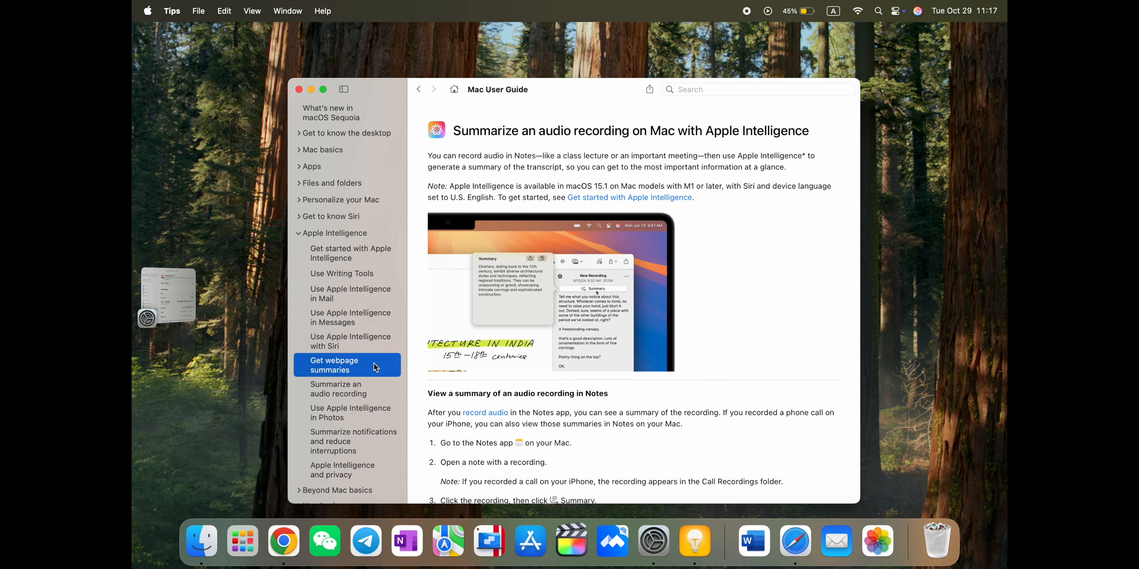
left_click(351, 317)
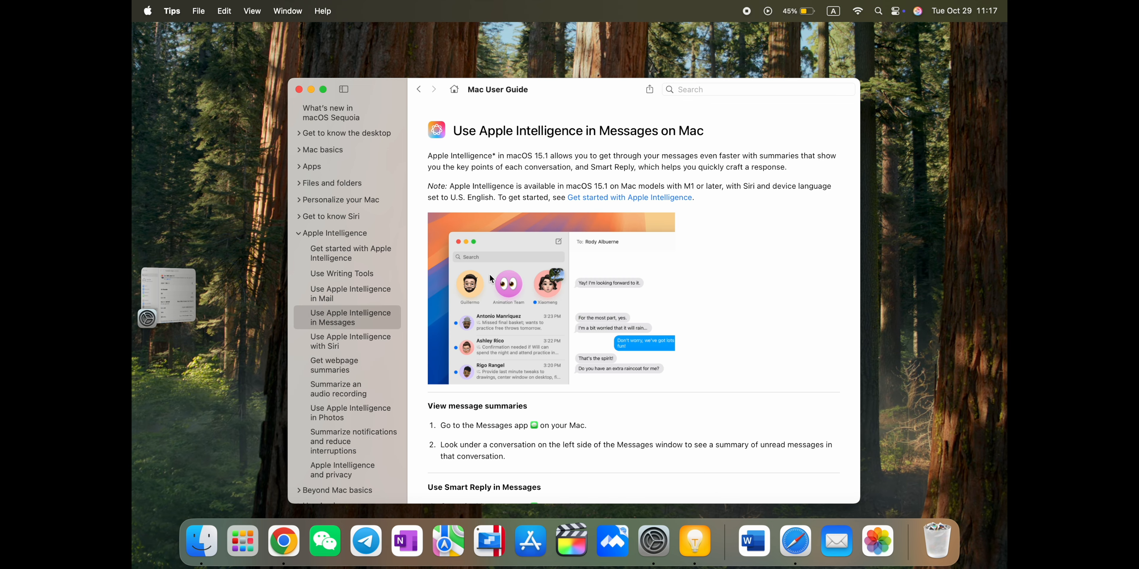
mouse_move(551, 386)
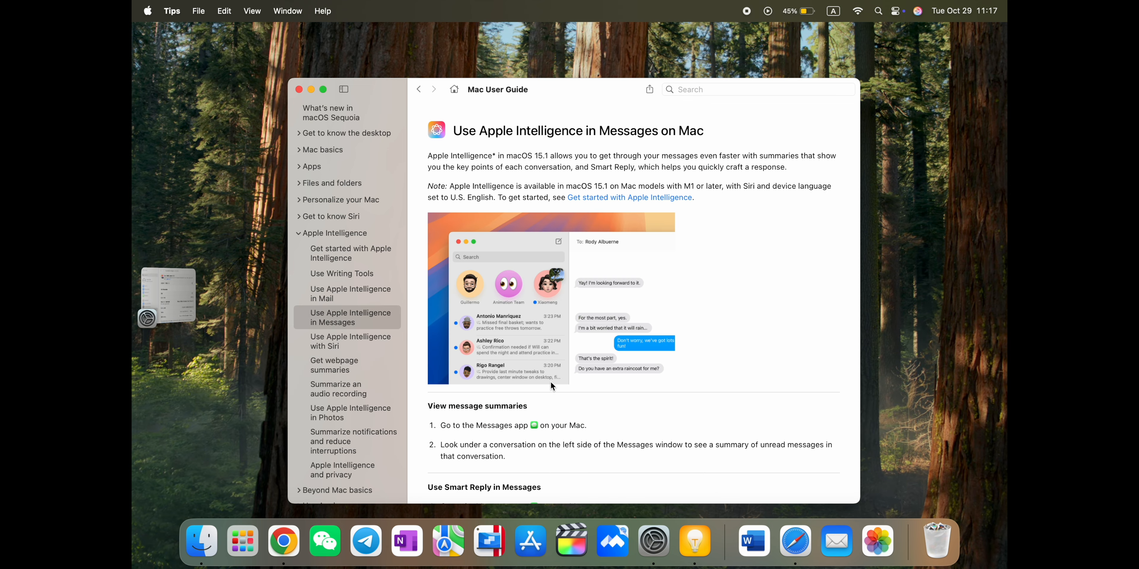
mouse_move(827, 157)
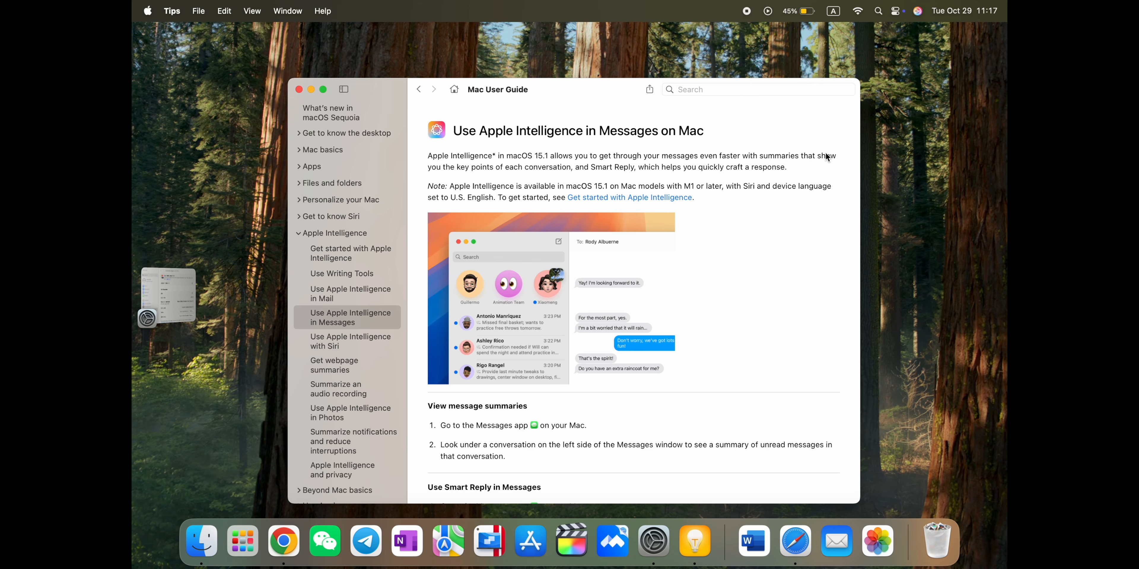
Step: Reach the Summarize an audio recording topic via Get started, read it, and launch Notes
left_click(351, 254)
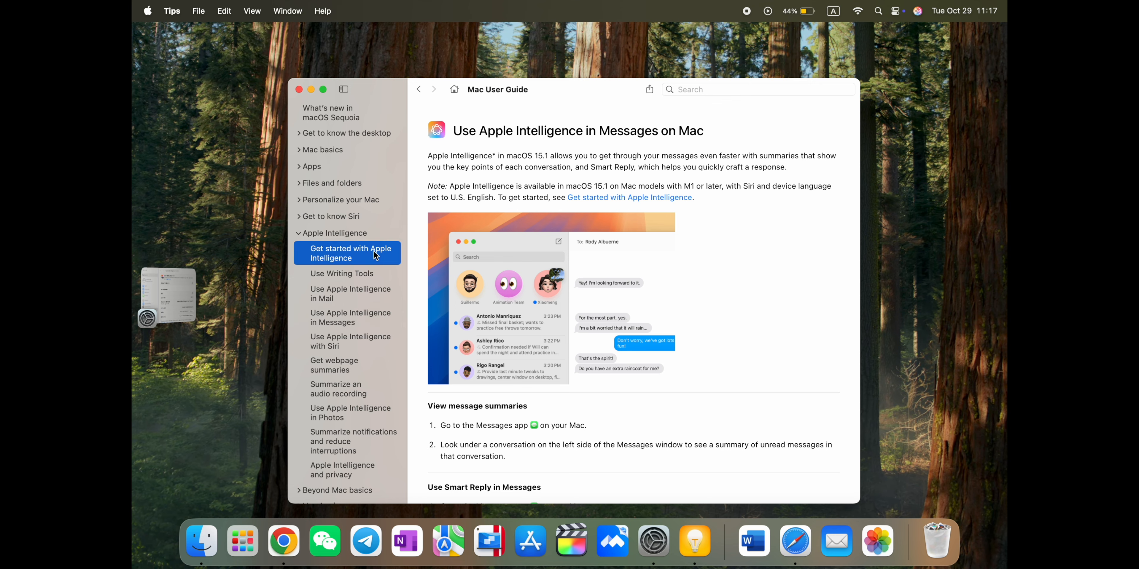
left_click(346, 253)
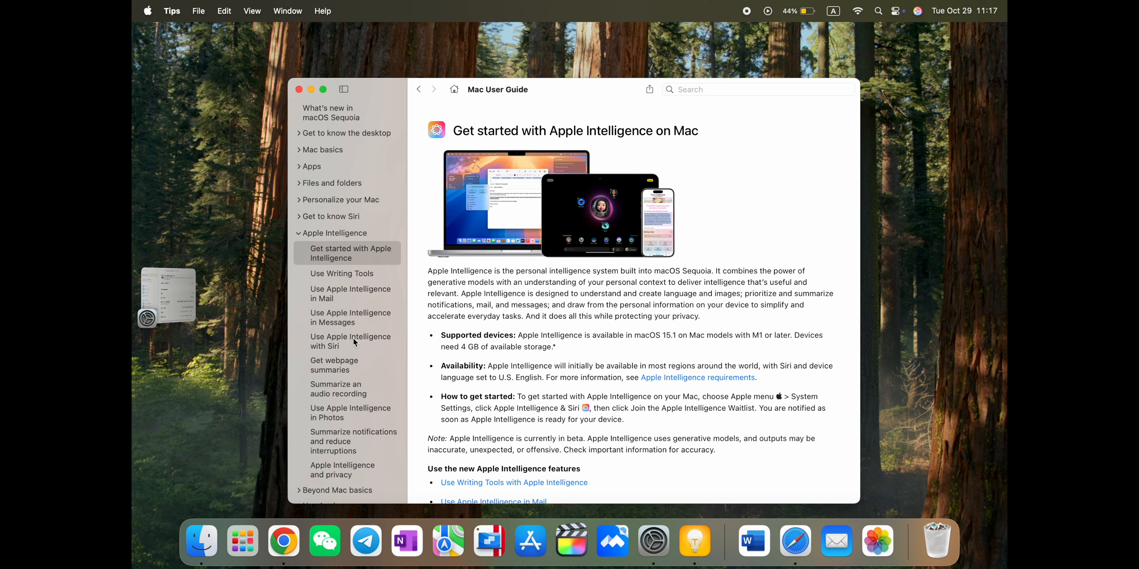
left_click(338, 389)
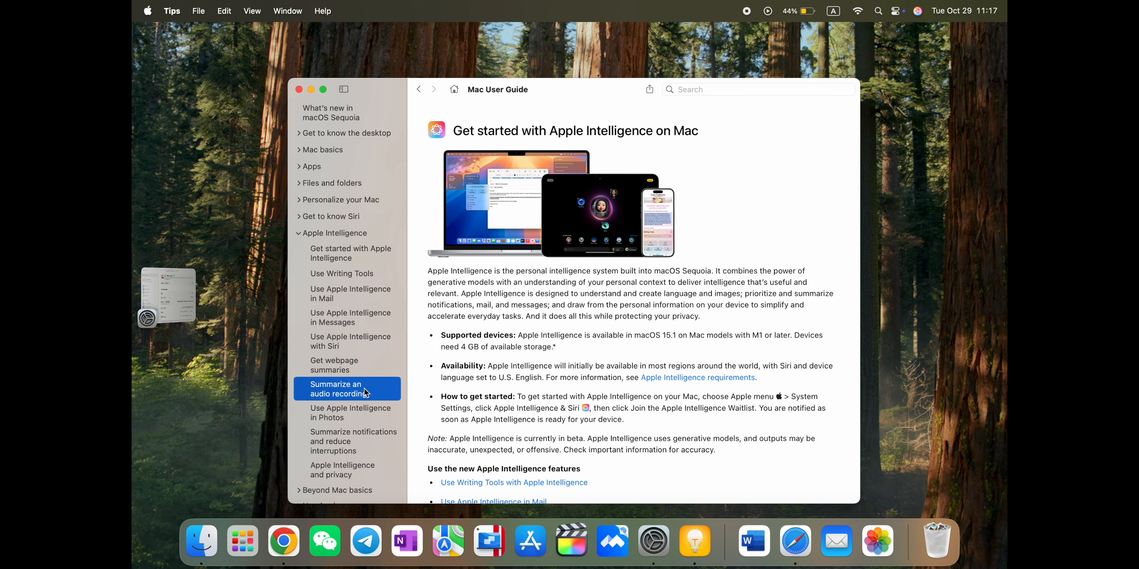
left_click(346, 389)
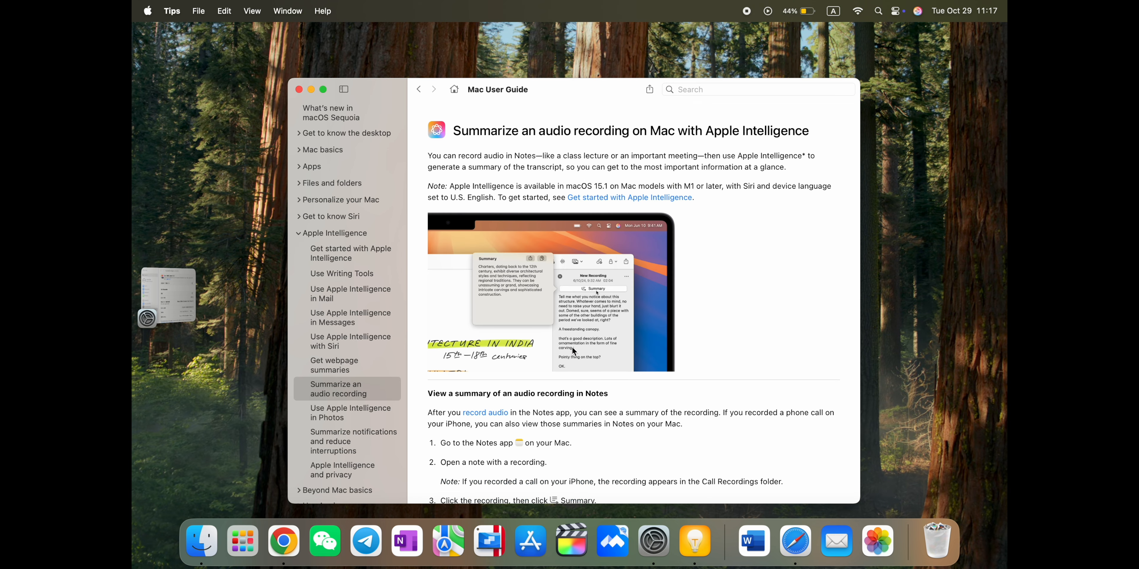
mouse_move(716, 194)
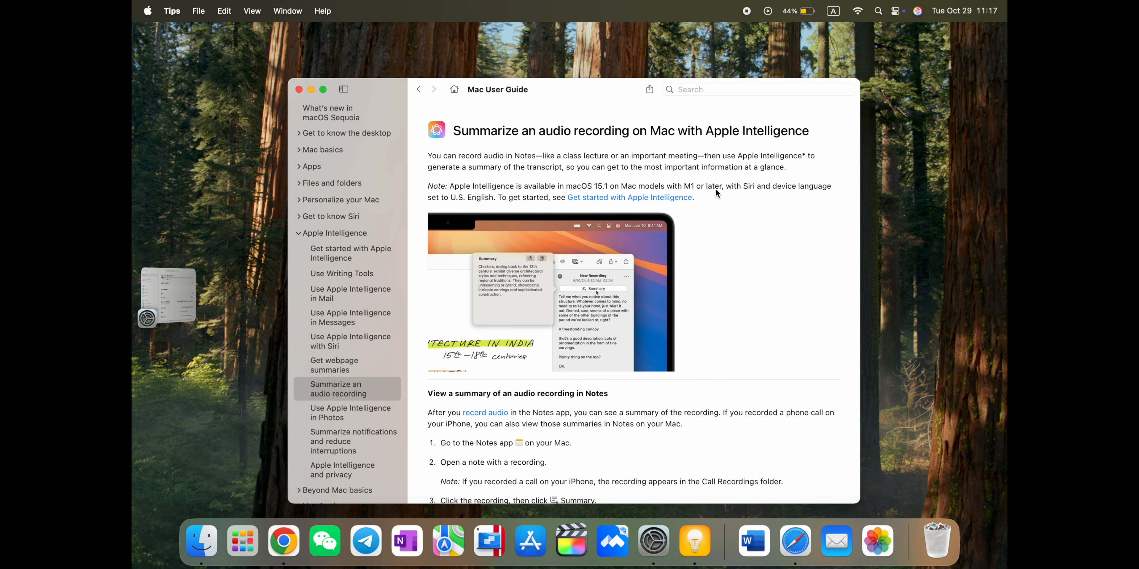
scroll("down", 3)
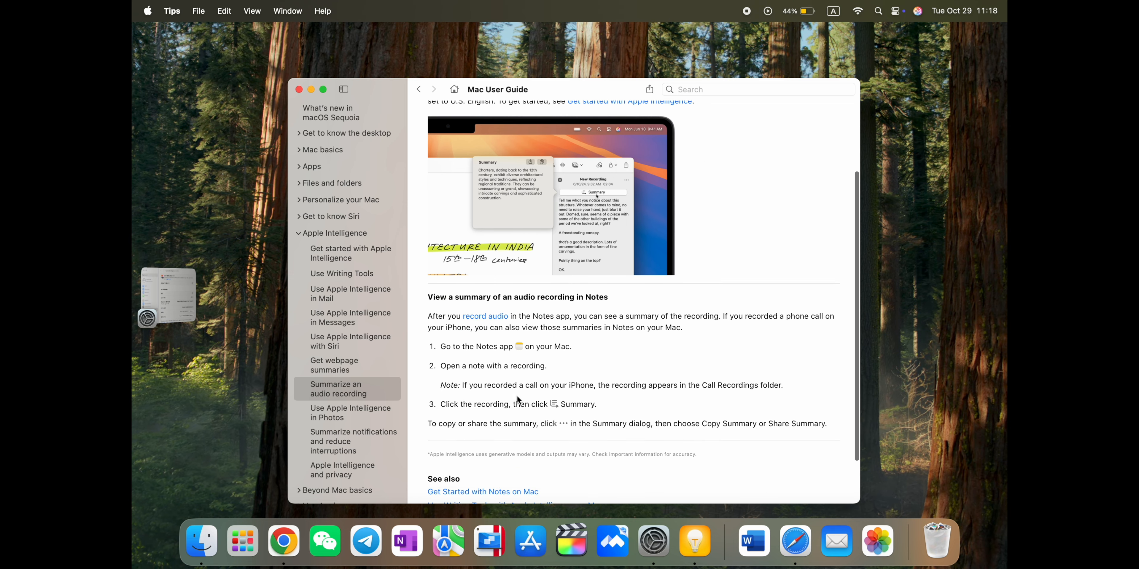
mouse_move(695, 541)
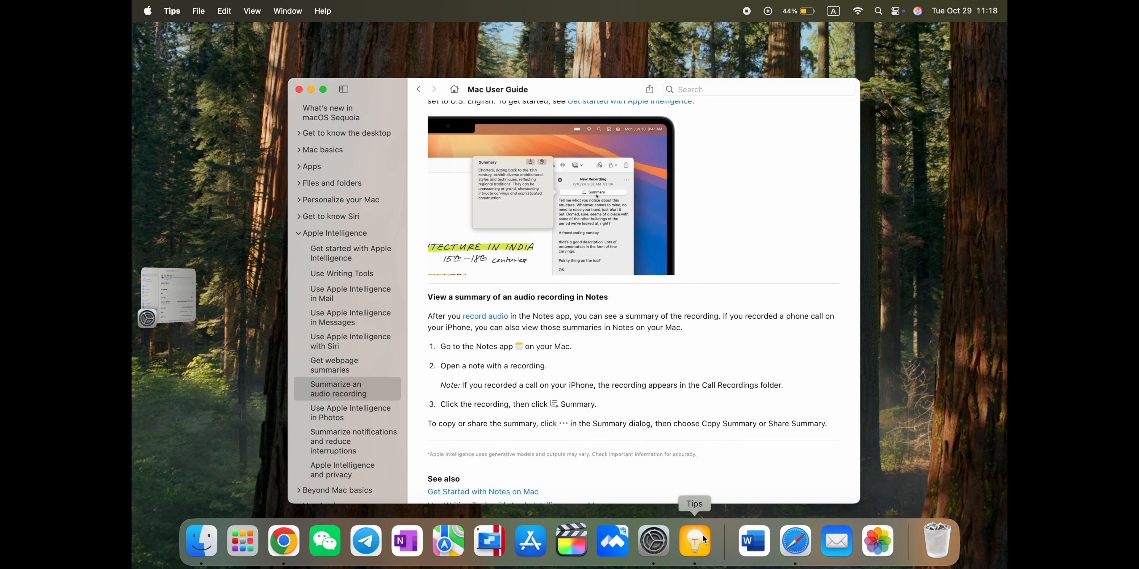
scroll("up", 3)
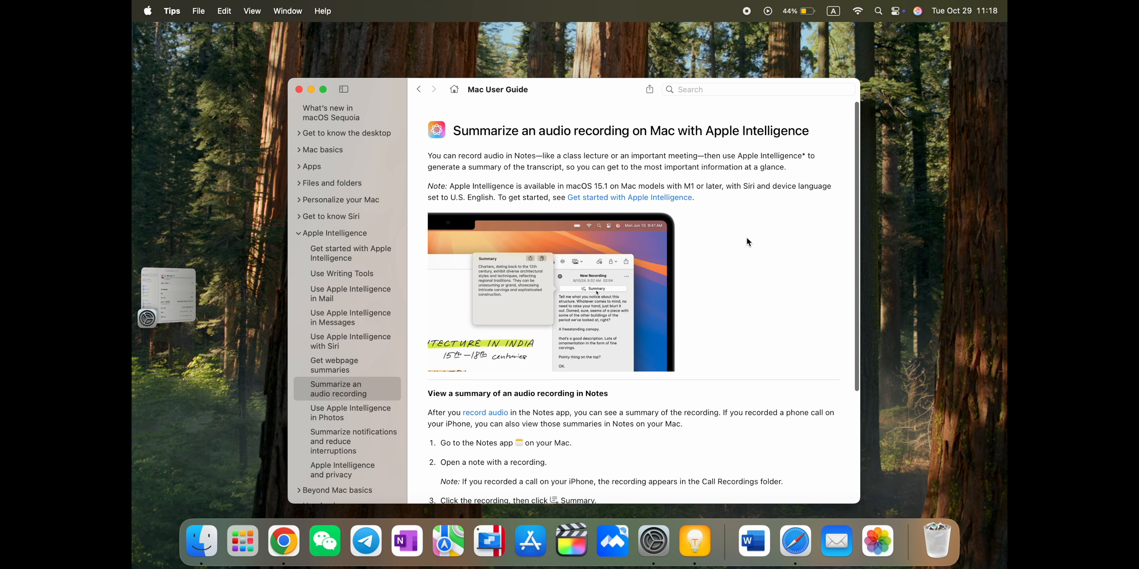
left_click(877, 11)
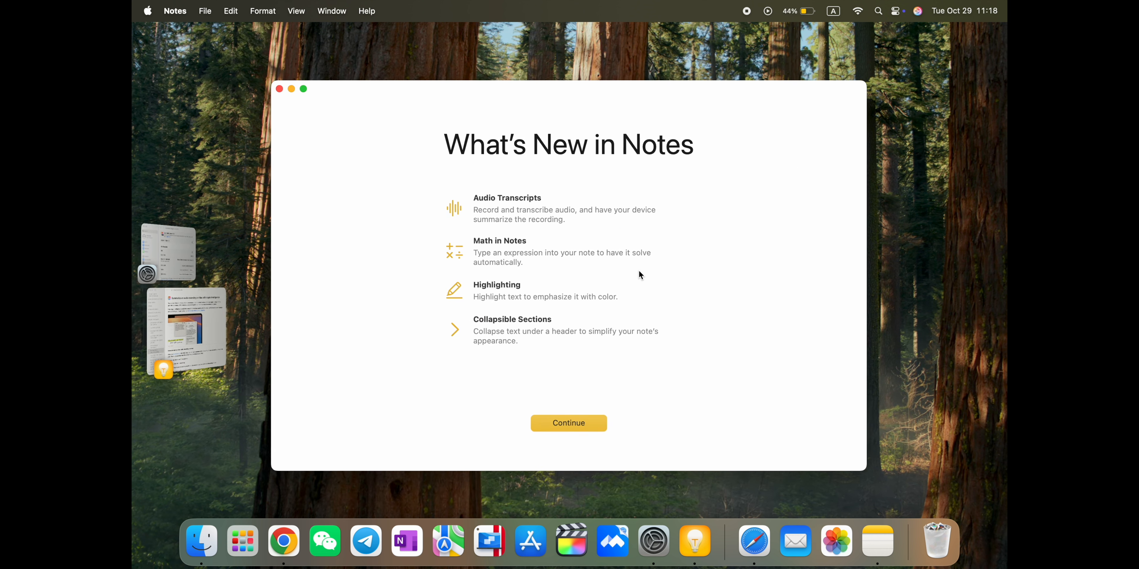
mouse_move(515, 239)
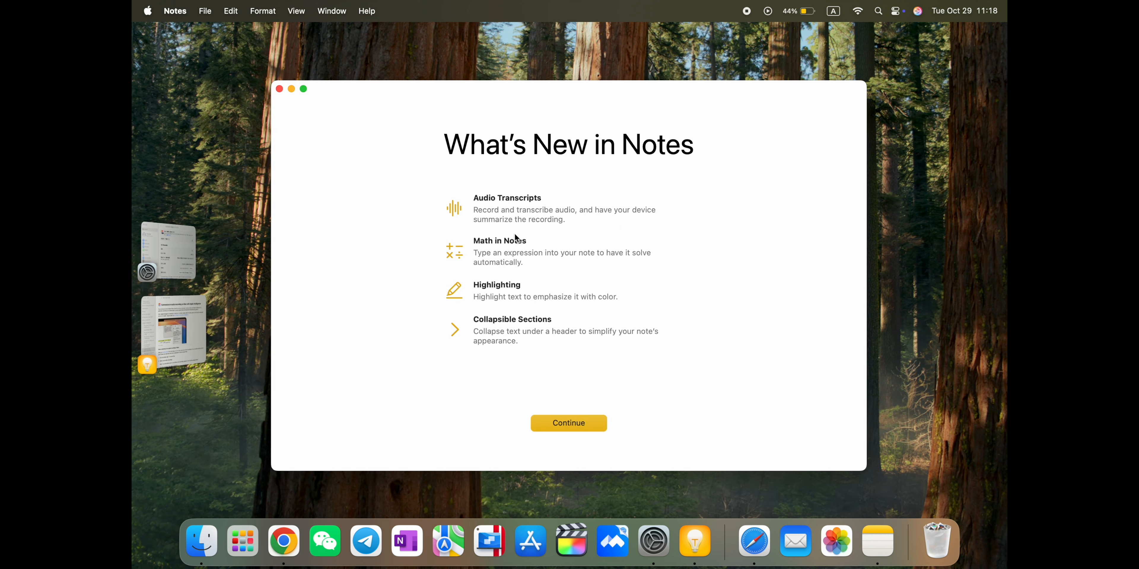
mouse_move(521, 279)
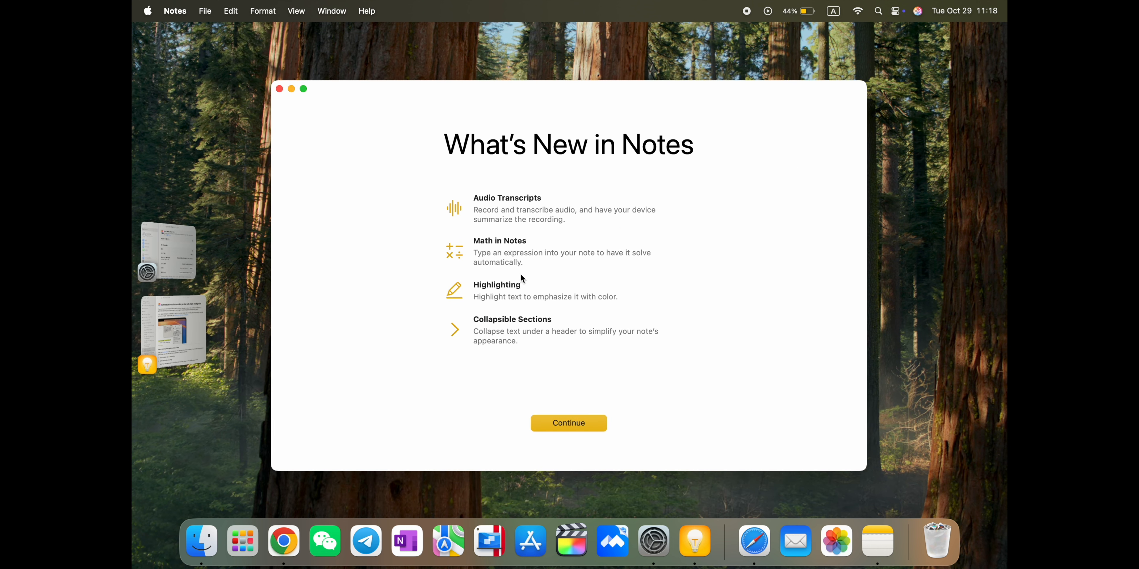
Step: Dismiss the What's New screen and open the 5+10 = 15 note in its own window
left_click(568, 424)
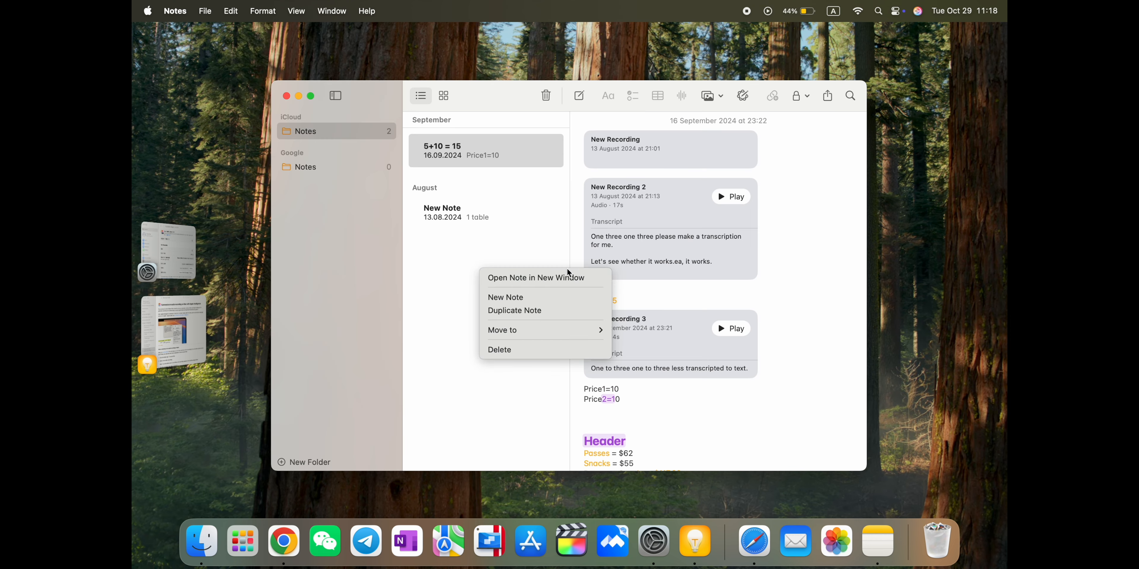
left_click(536, 278)
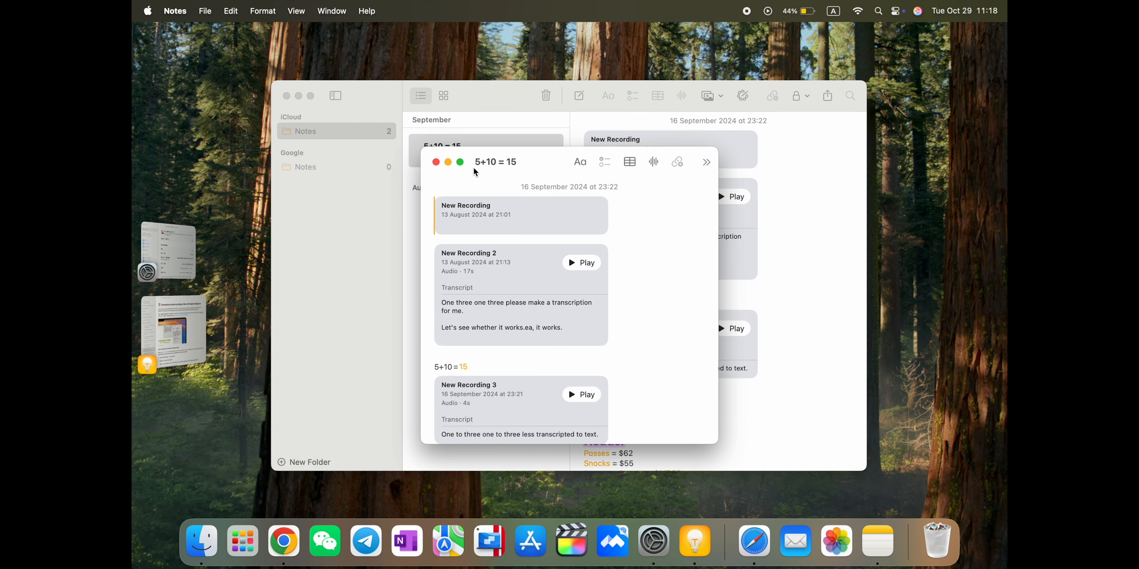
right_click(487, 150)
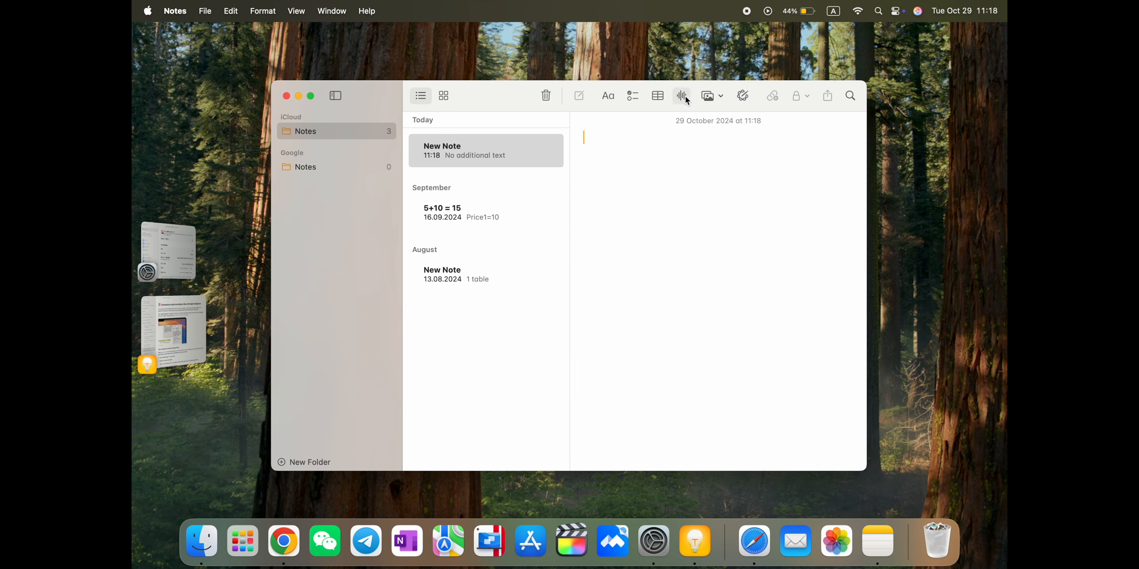
Step: Record a New Recording audio clip of over 15 seconds in the new note, then stop
left_click(681, 95)
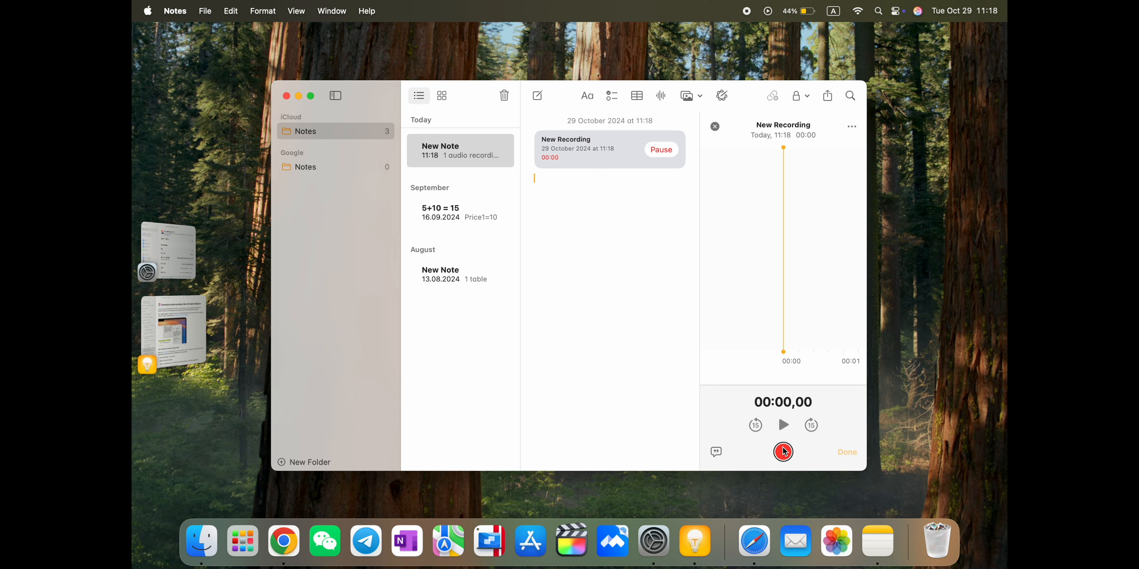
left_click(783, 452)
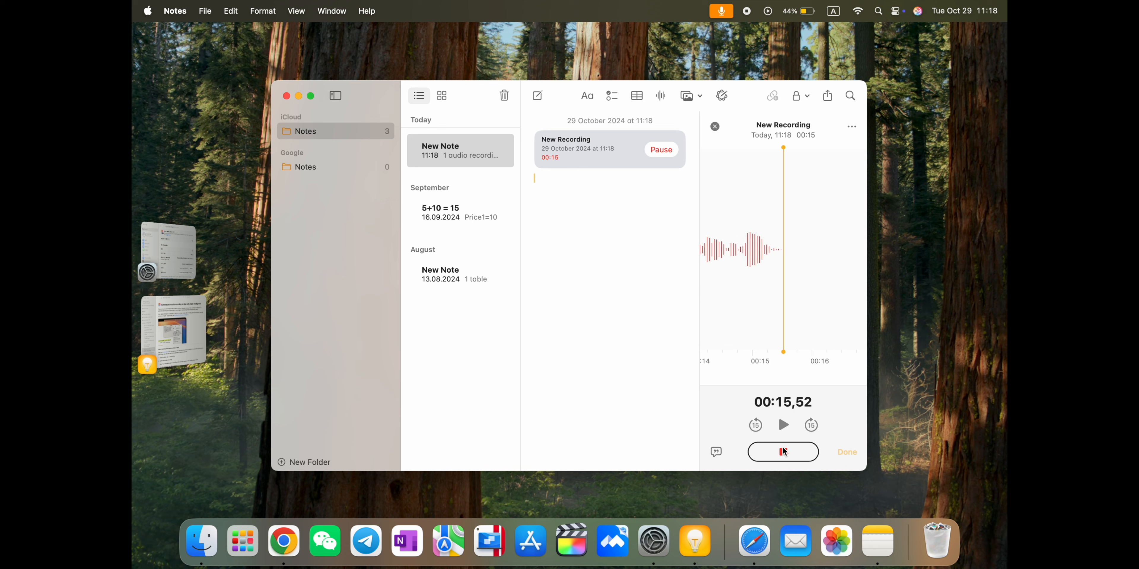
left_click(787, 11)
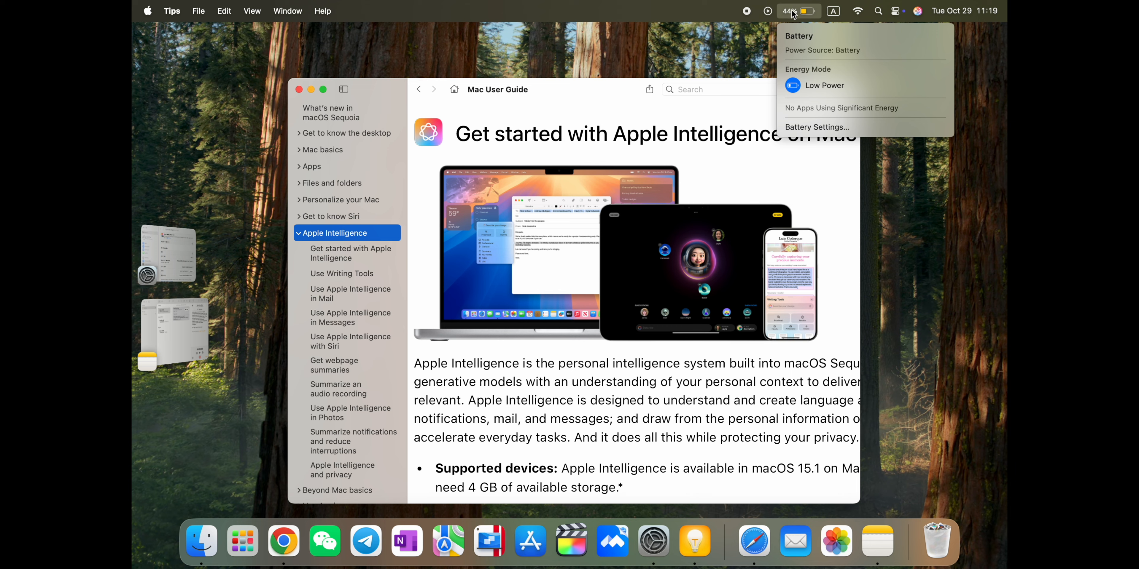
mouse_move(805, 17)
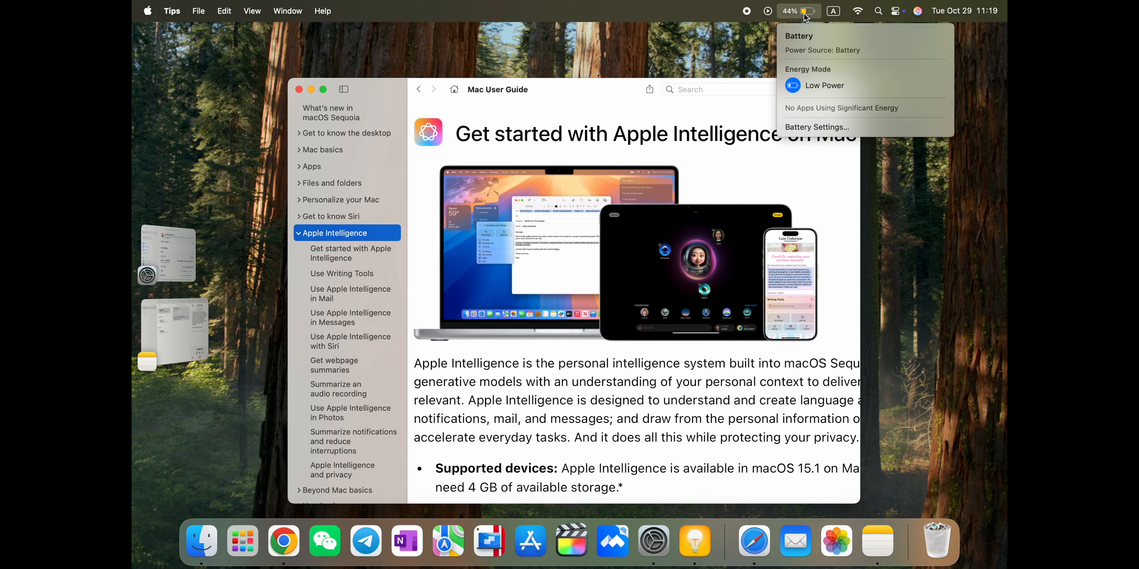